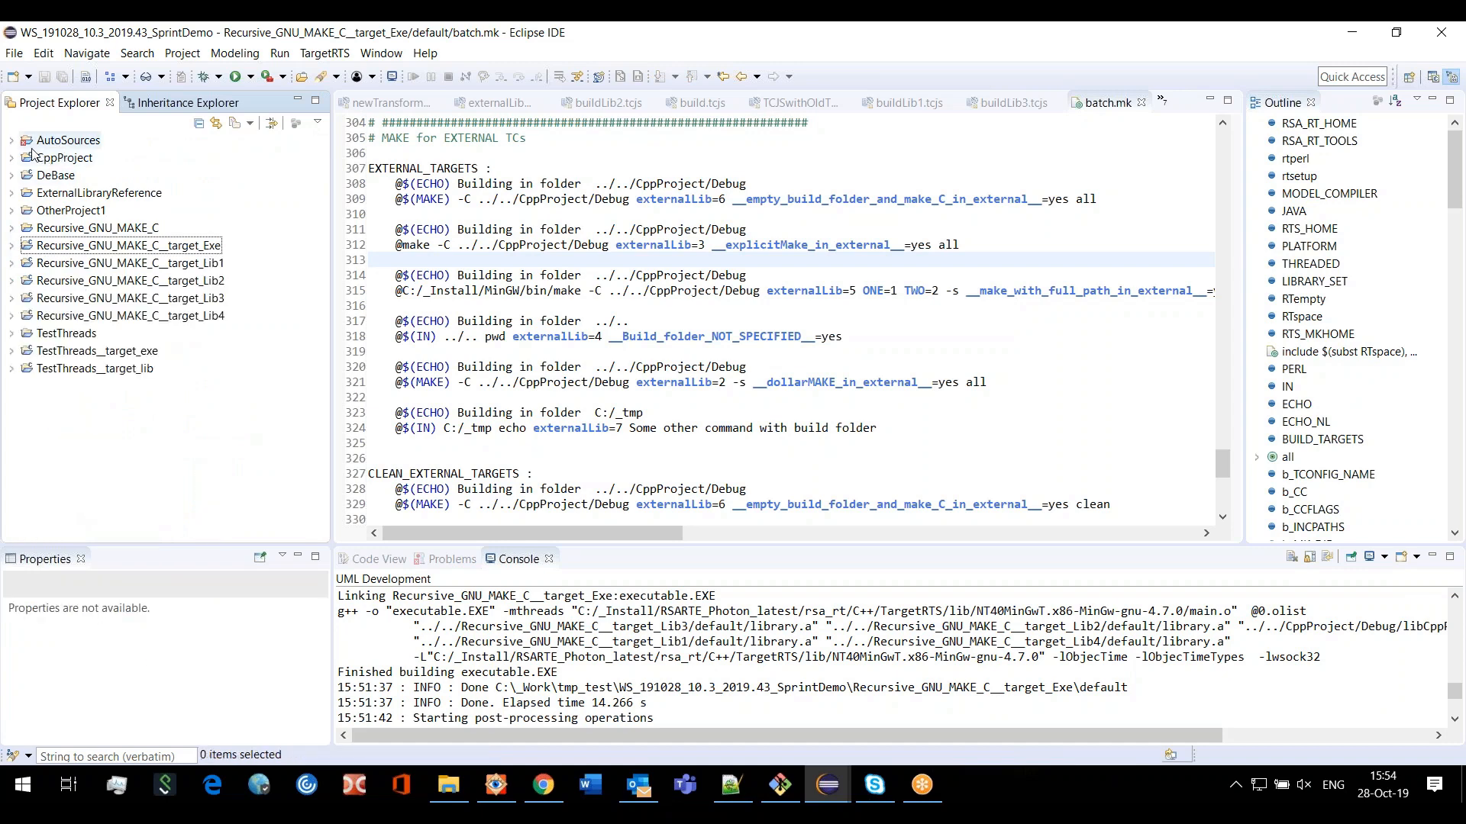
Expand AutoSources, its model and its Transformation Configurations folder in Project Explorer
left_click(9, 141)
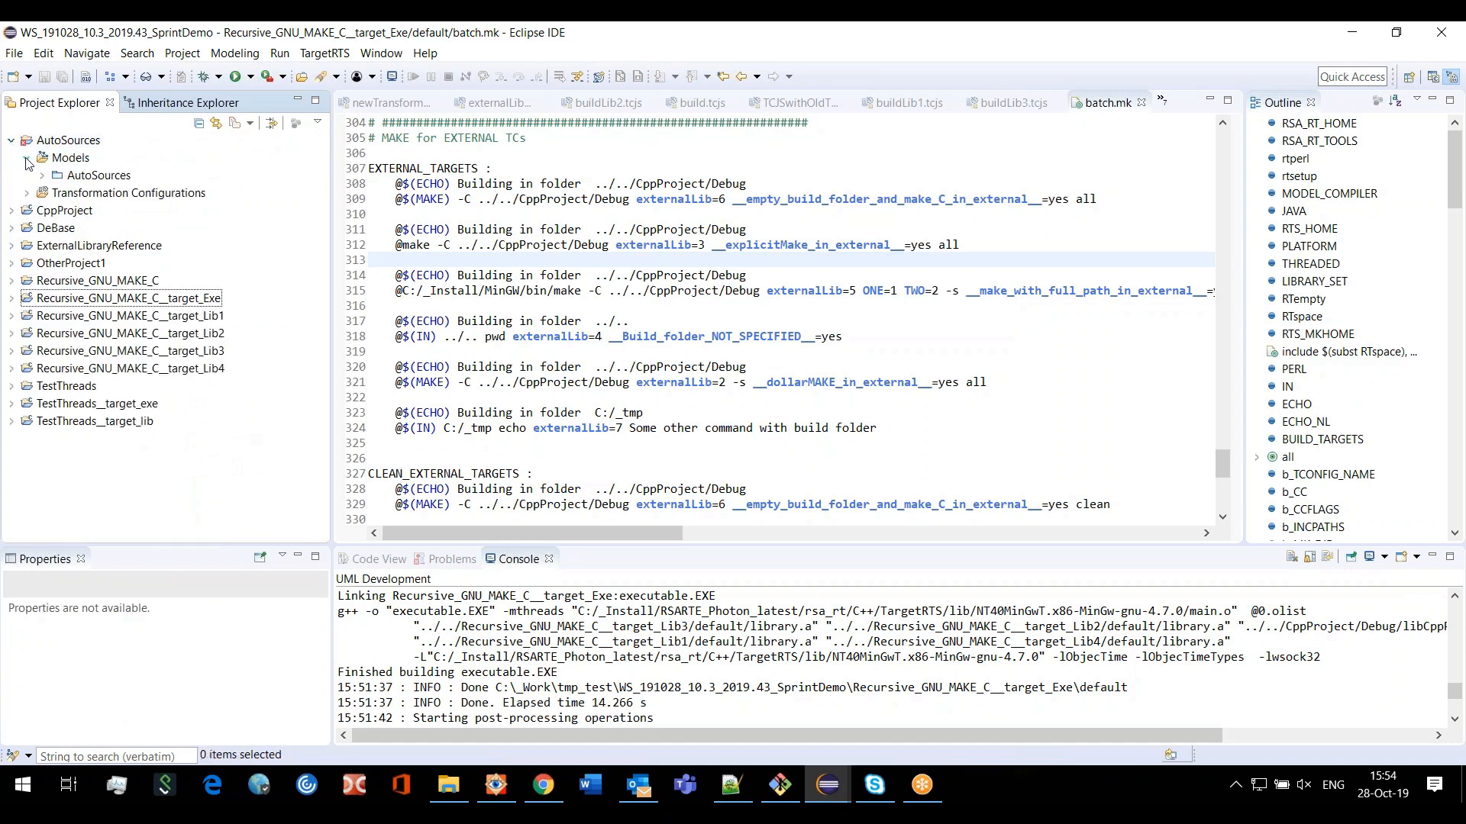
left_click(55, 174)
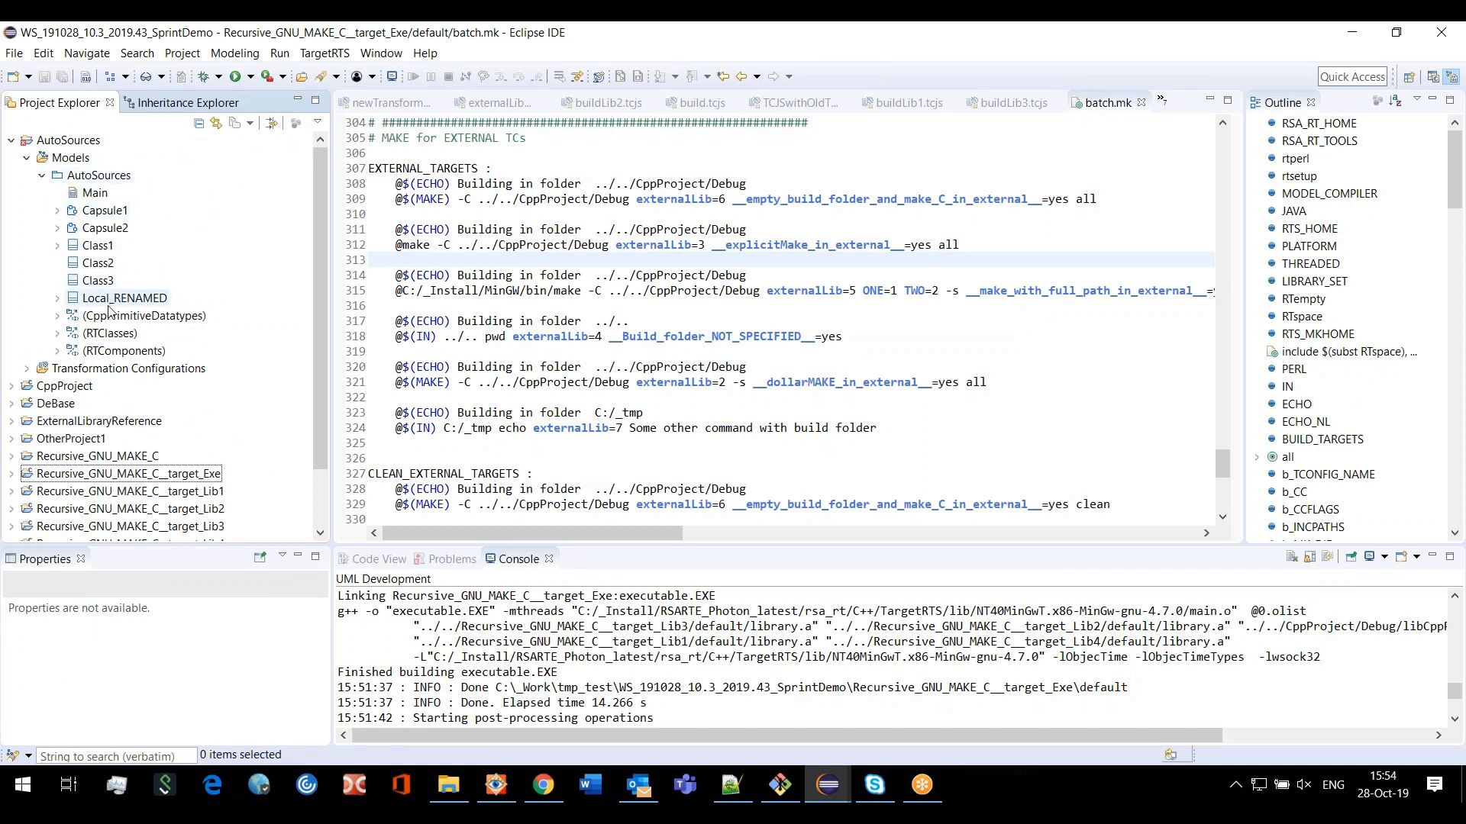
left_click(26, 368)
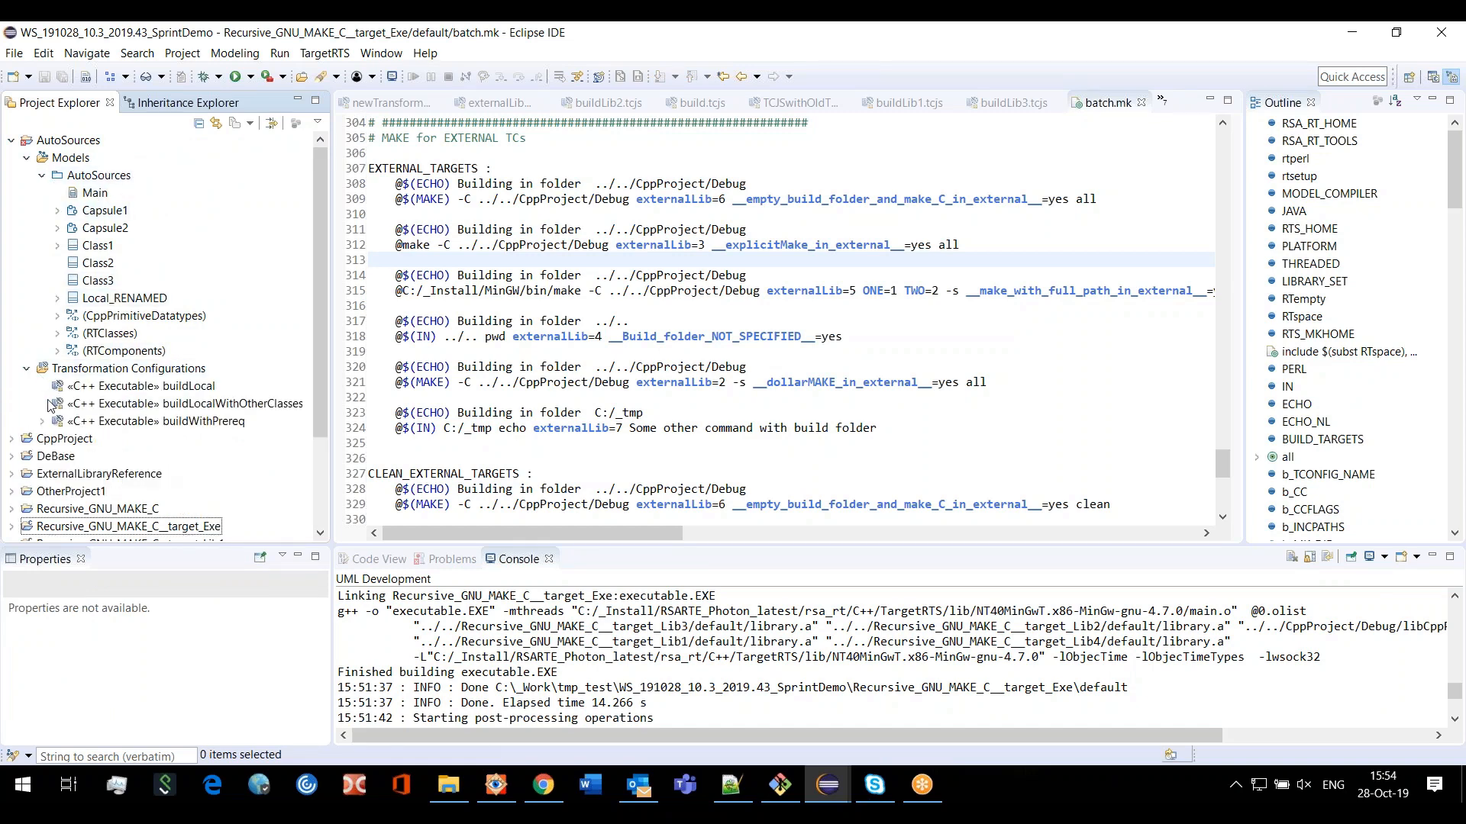
left_click(381, 51)
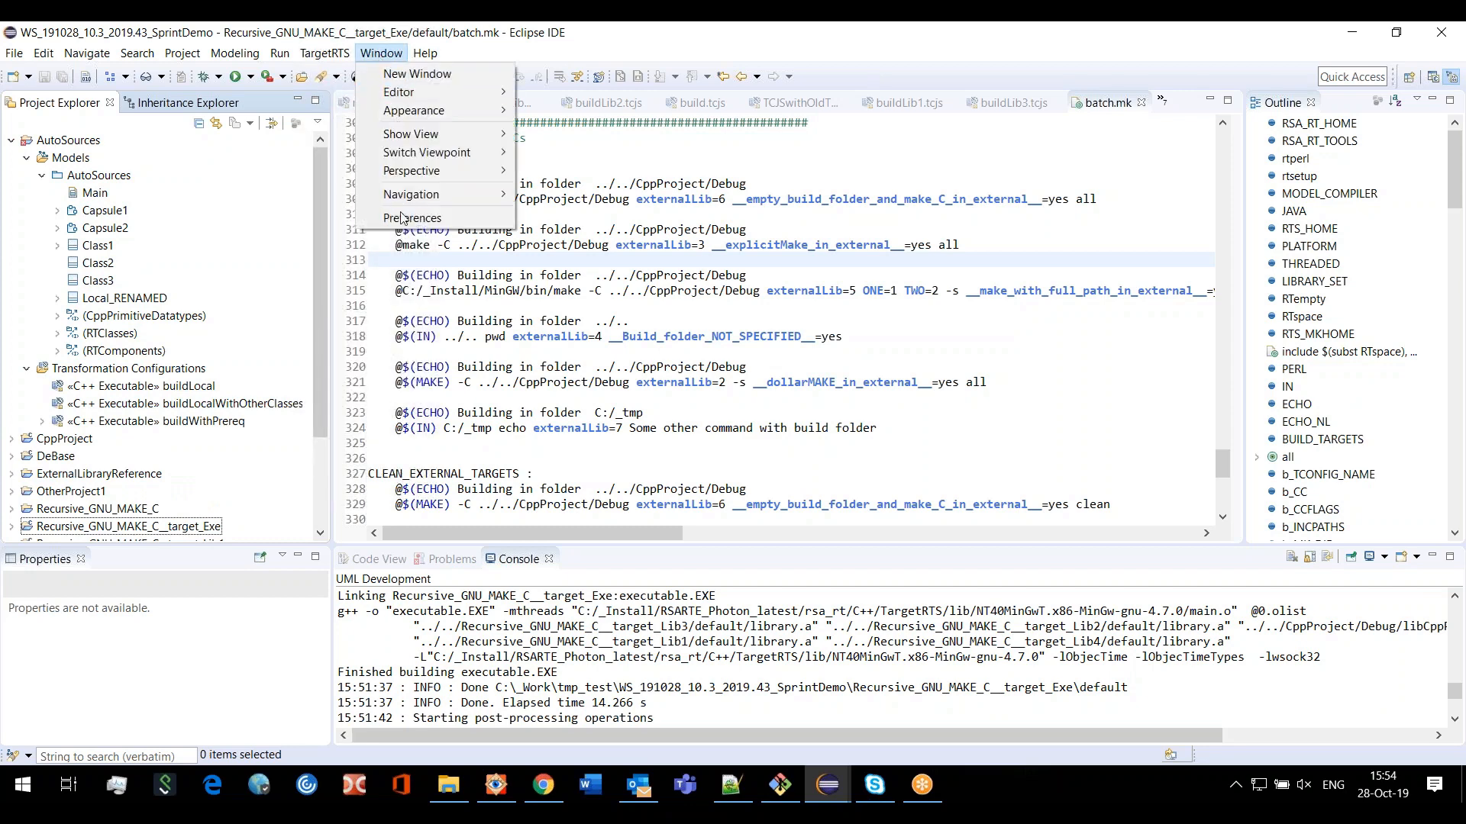
Enable 'Detect source dependencies automatically' in the C++ Build/Transformations preferences and apply
left_click(412, 218)
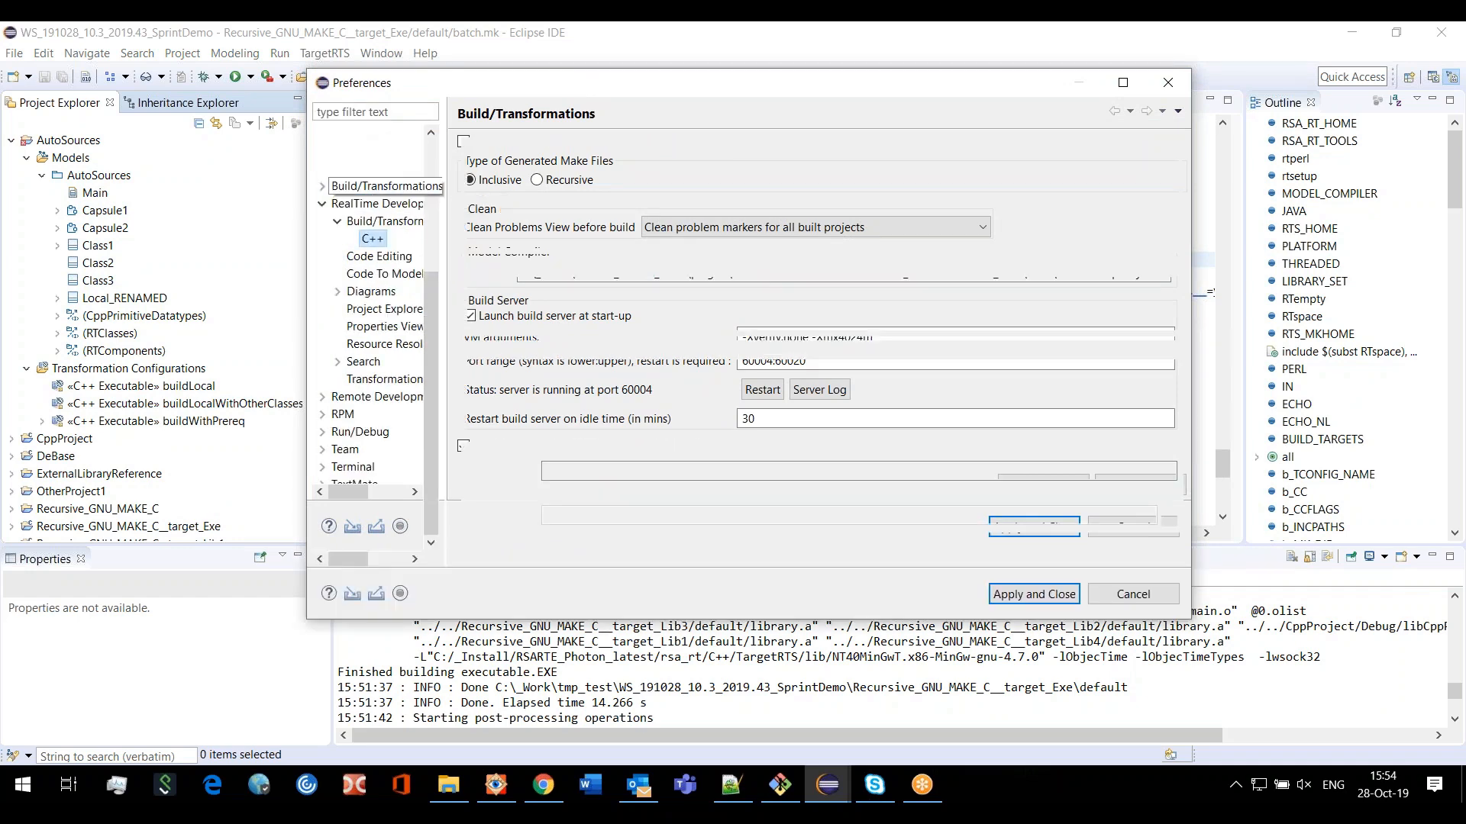
left_click(371, 238)
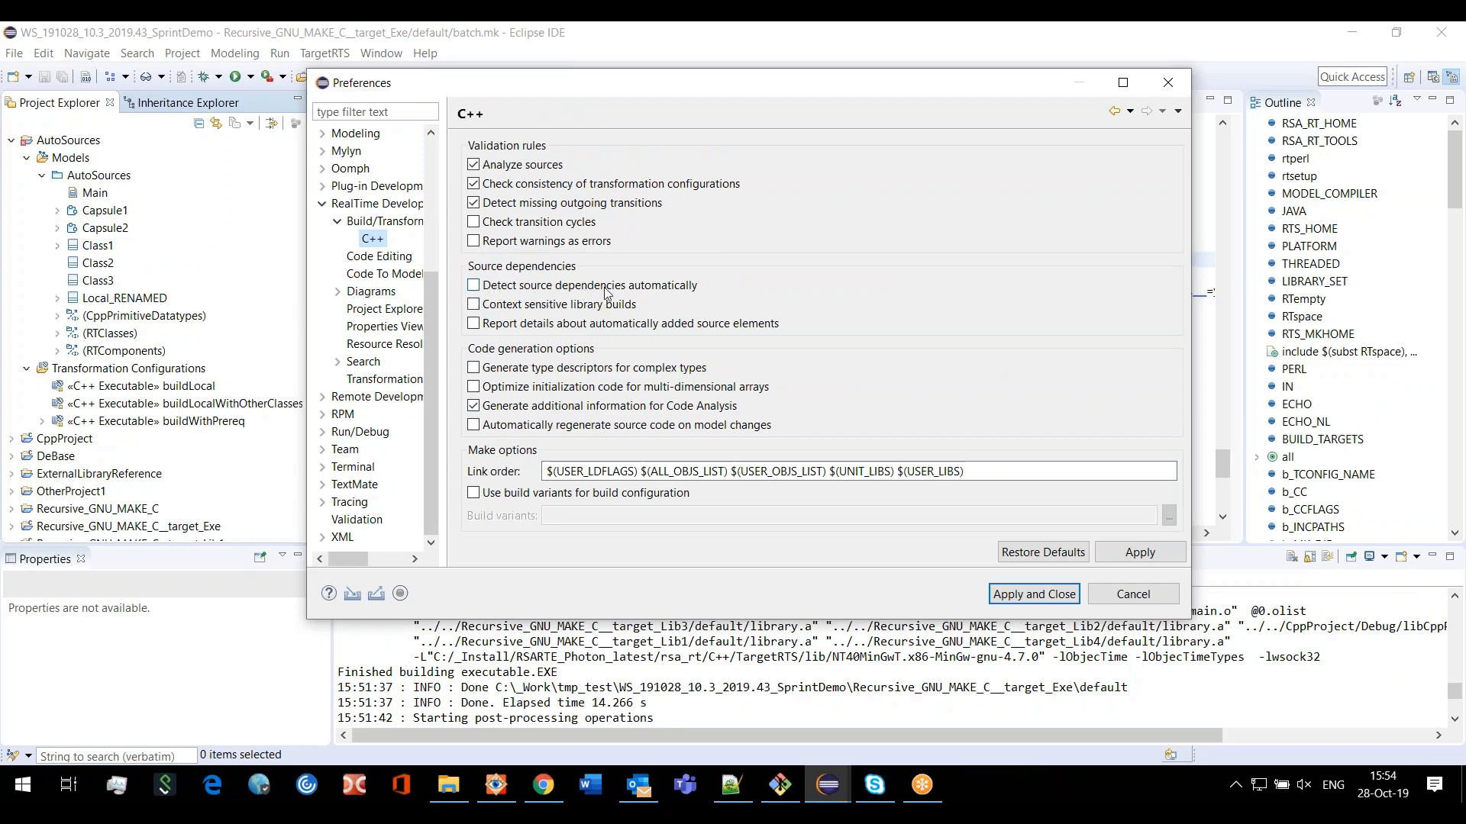
mouse_move(702, 297)
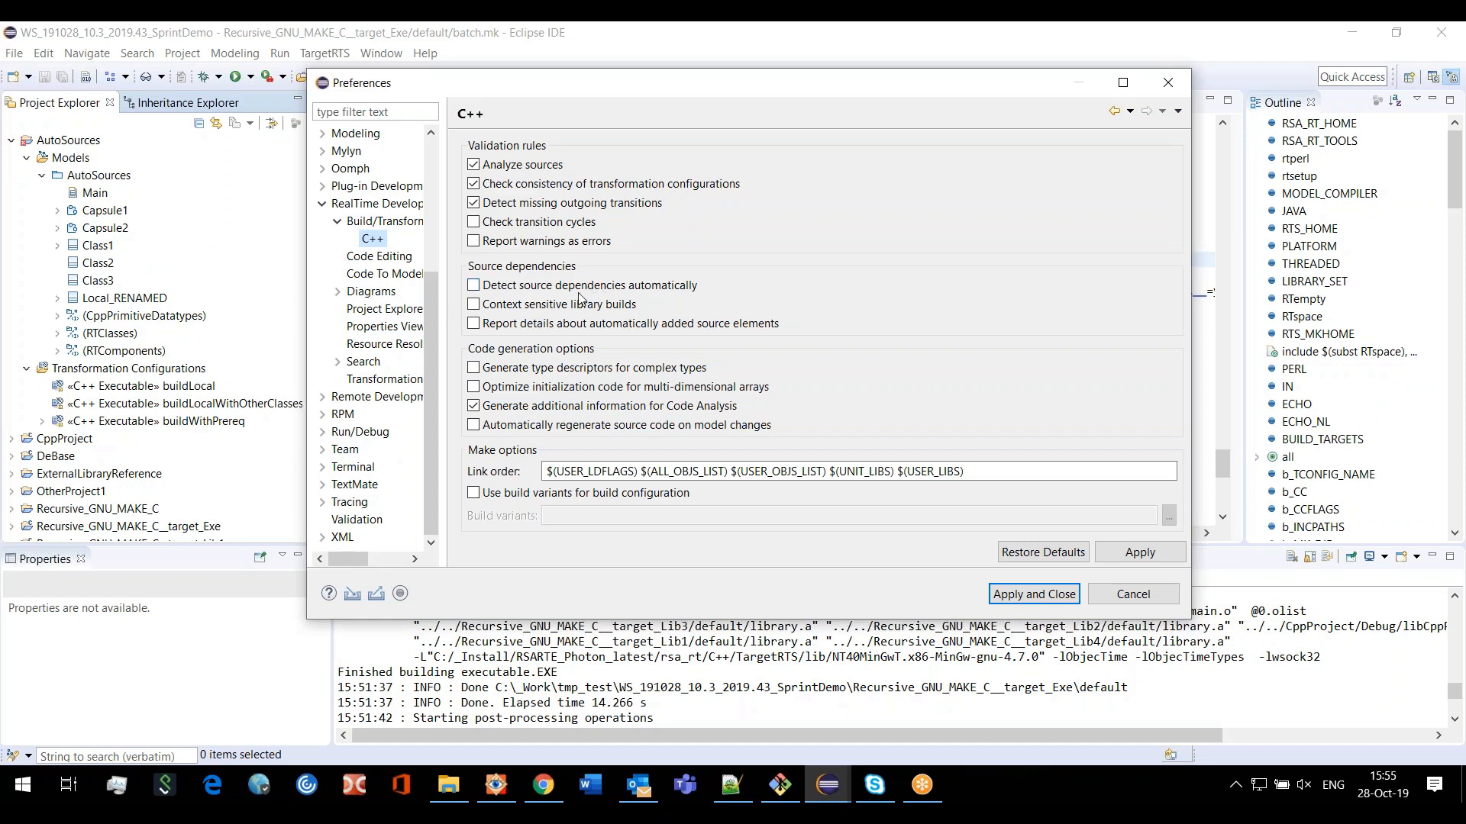
mouse_move(730, 307)
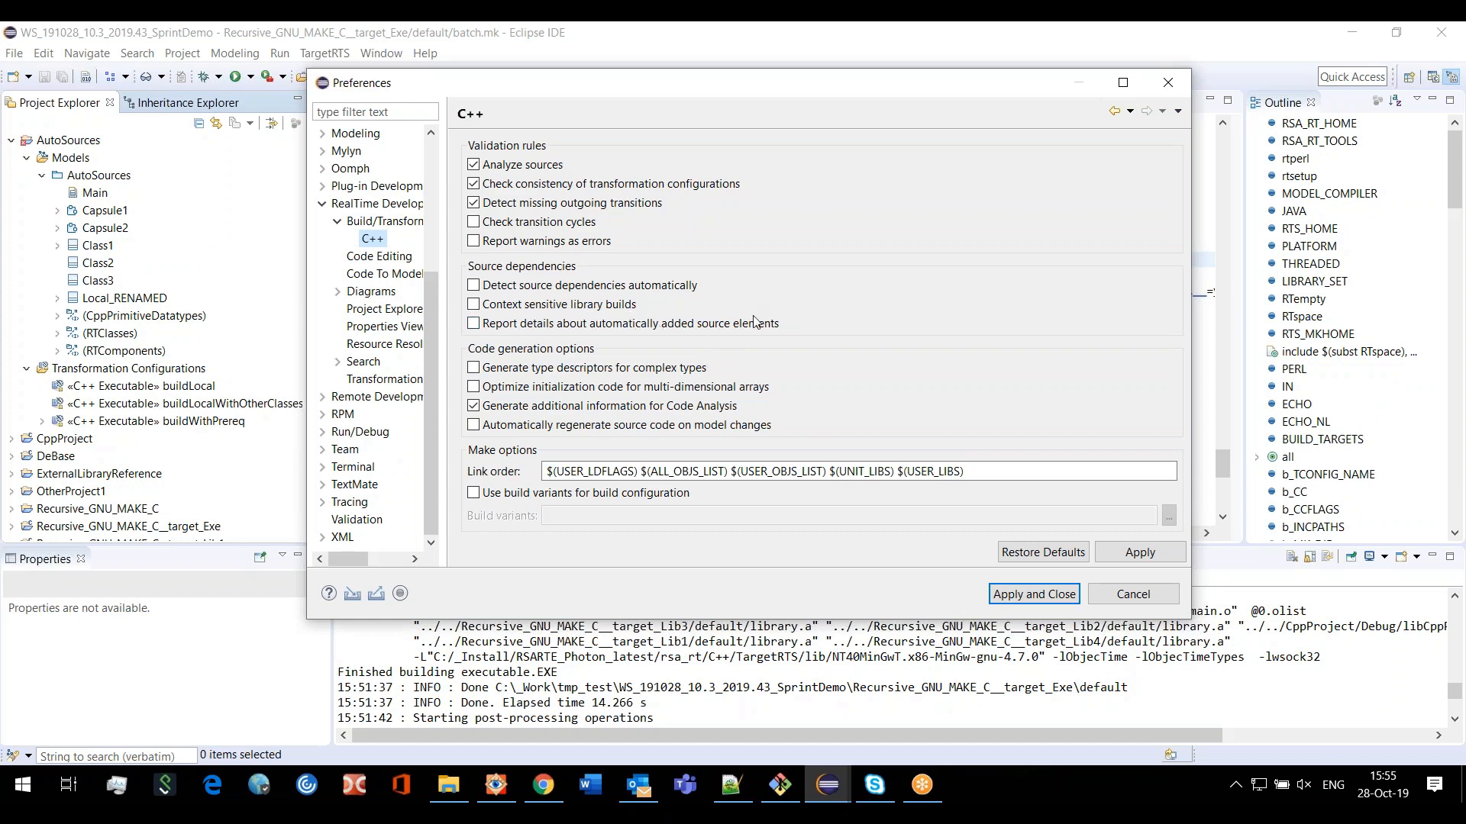
mouse_move(687, 301)
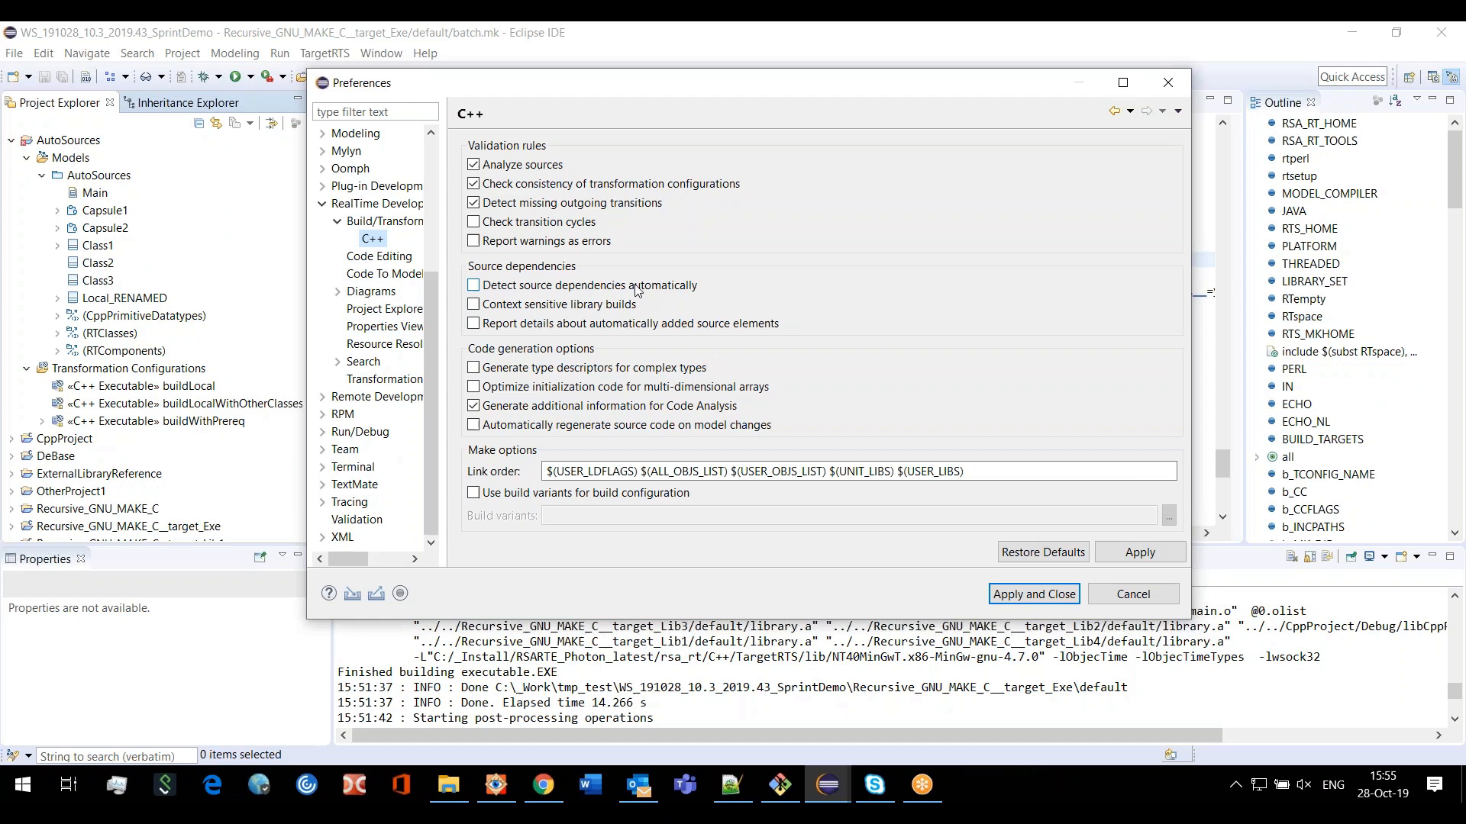
mouse_move(495, 296)
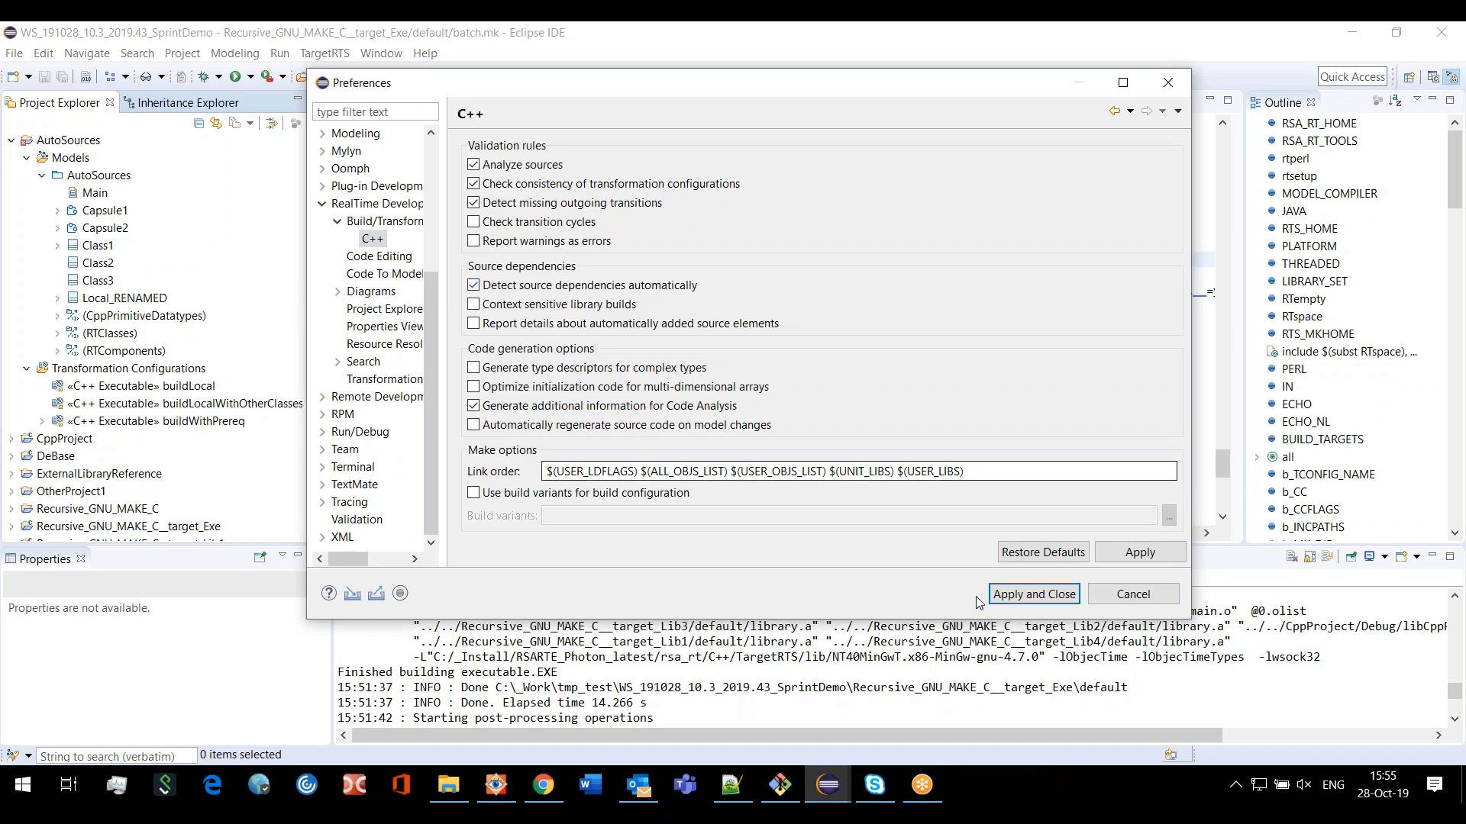
left_click(1034, 593)
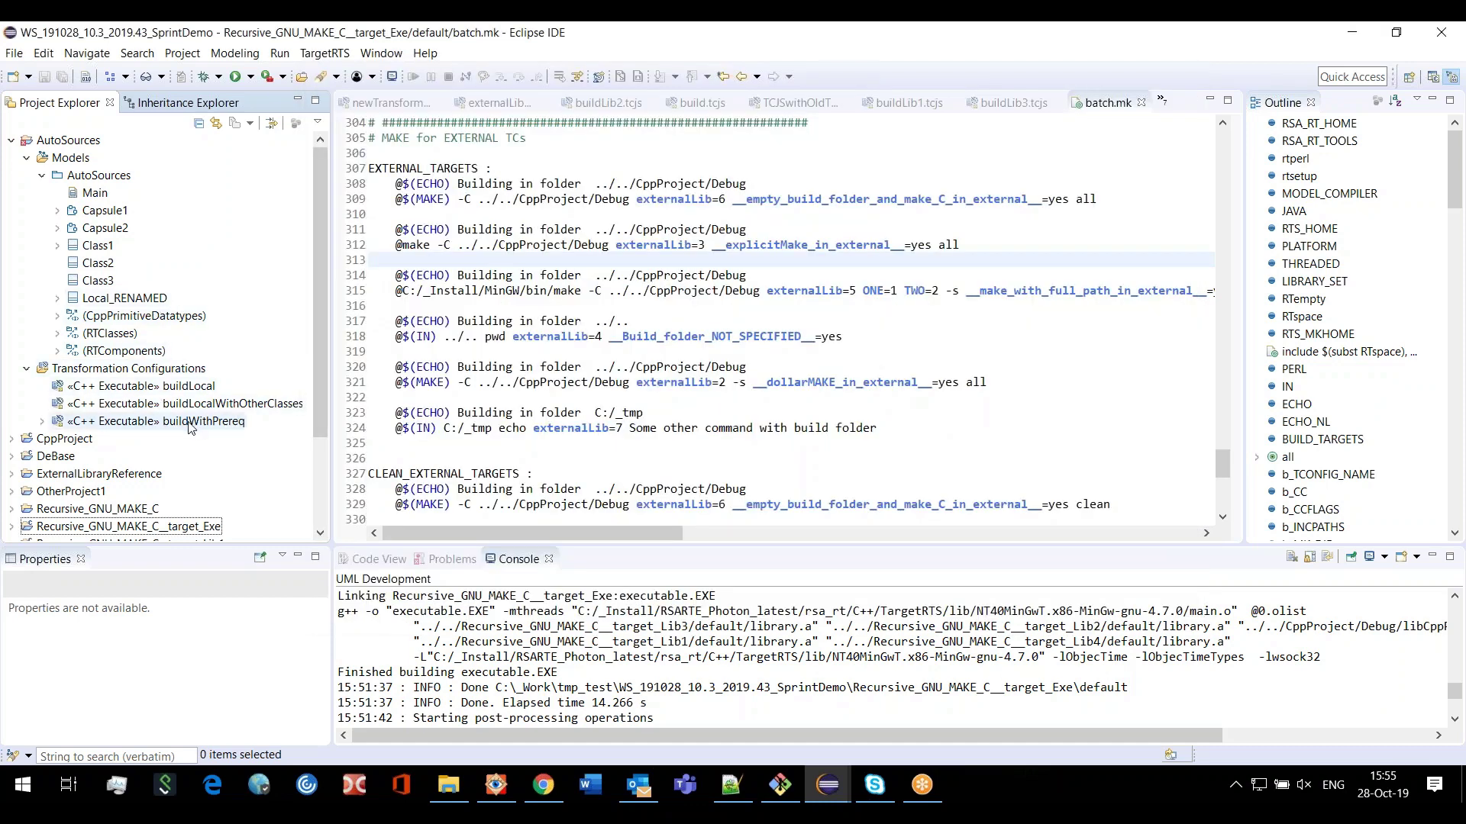
Open buildWithPrereq.tcjs and show its Code Generation settings with Capsule2 as top capsule
left_click(193, 421)
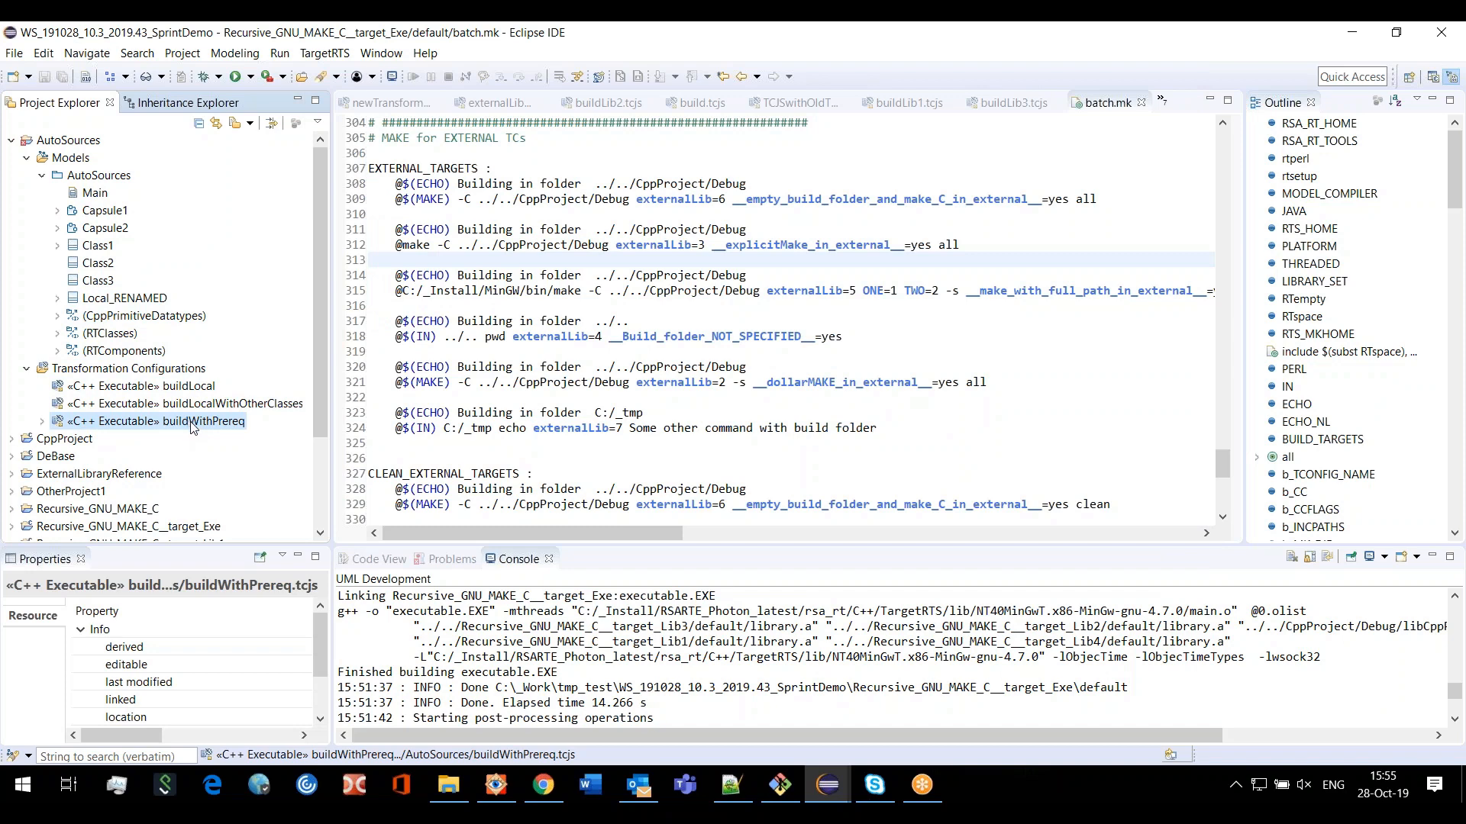
left_click(42, 422)
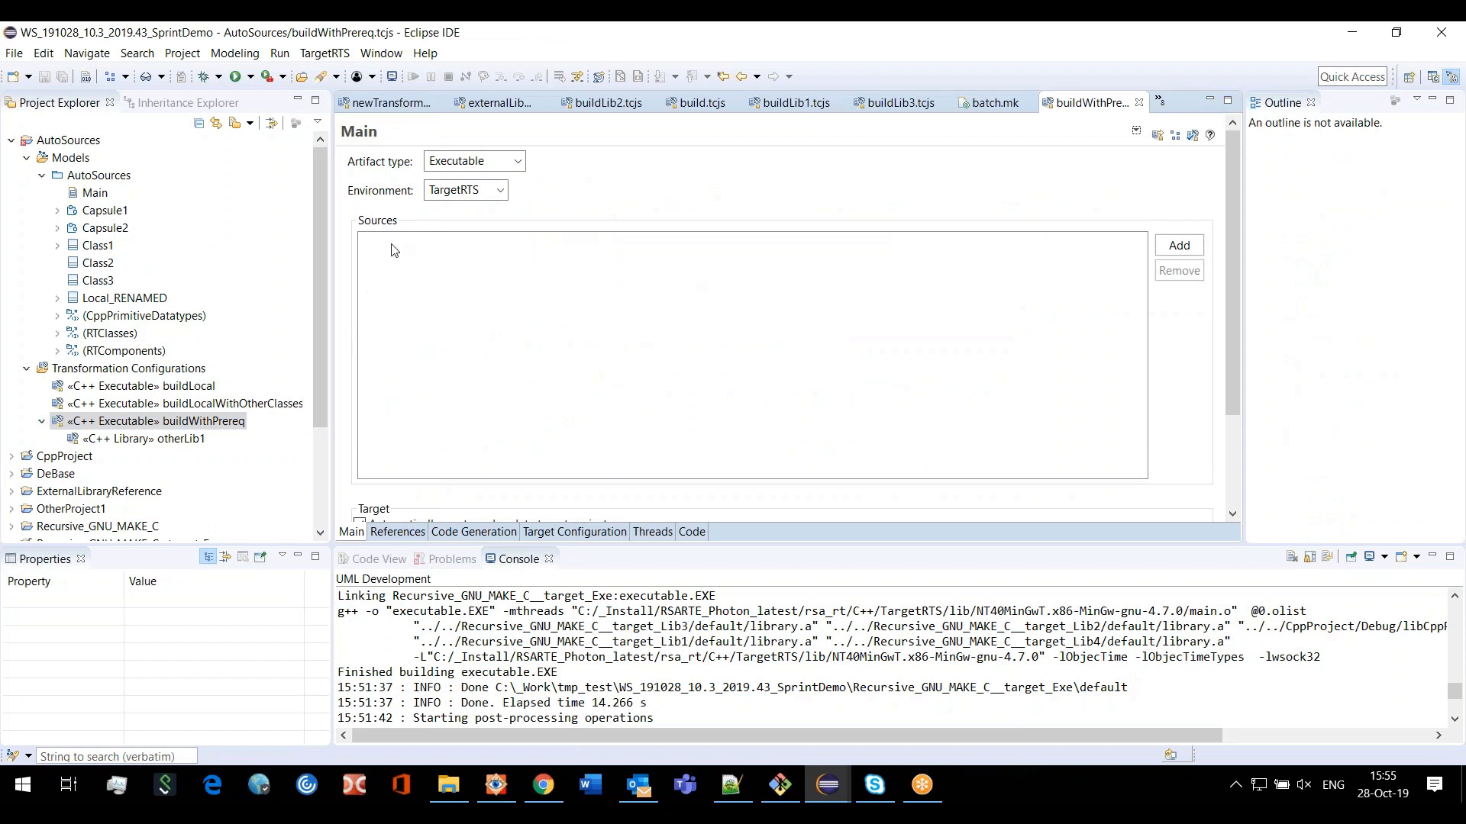
mouse_move(431, 314)
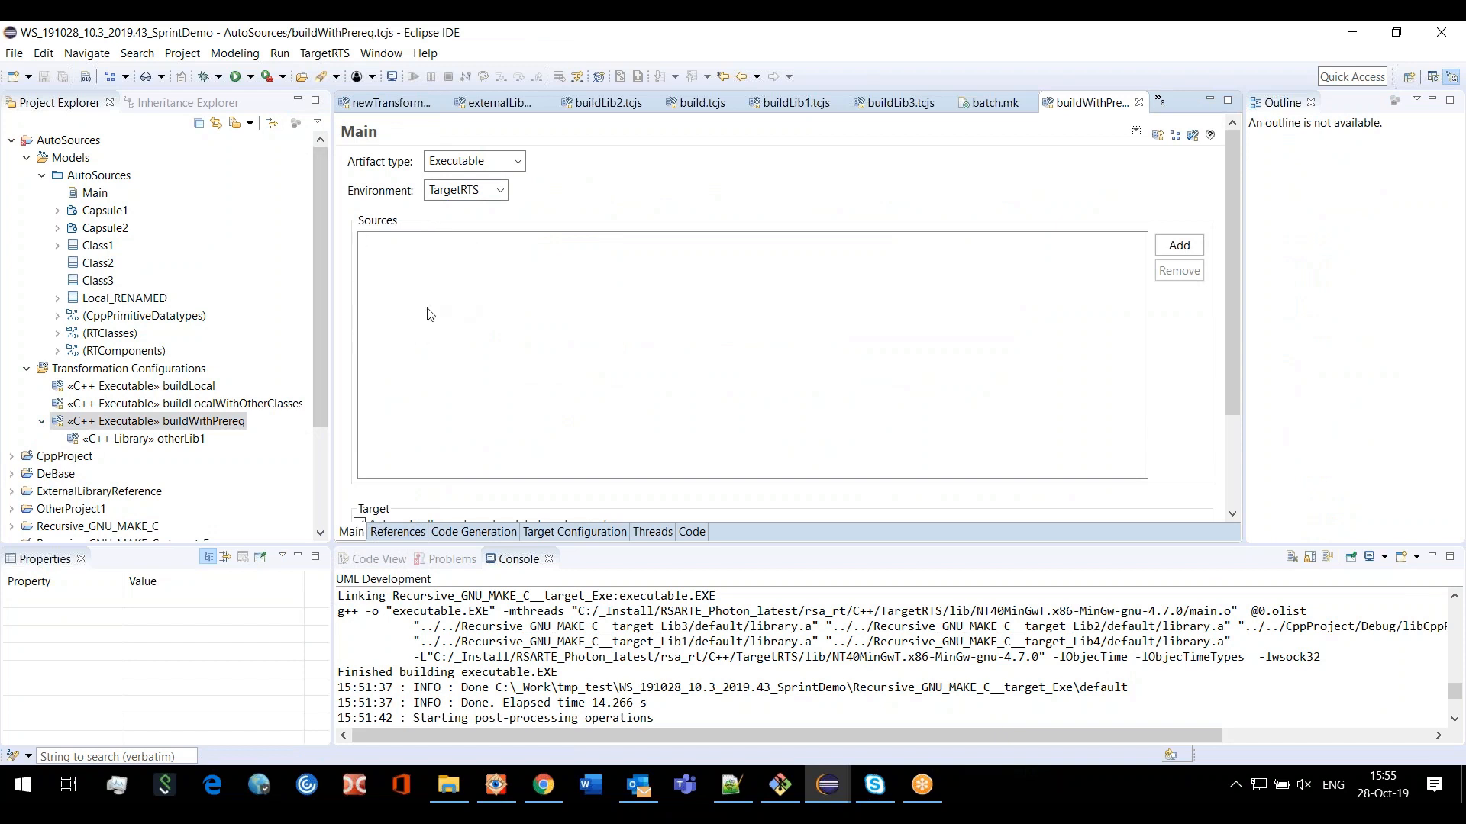
mouse_move(390, 301)
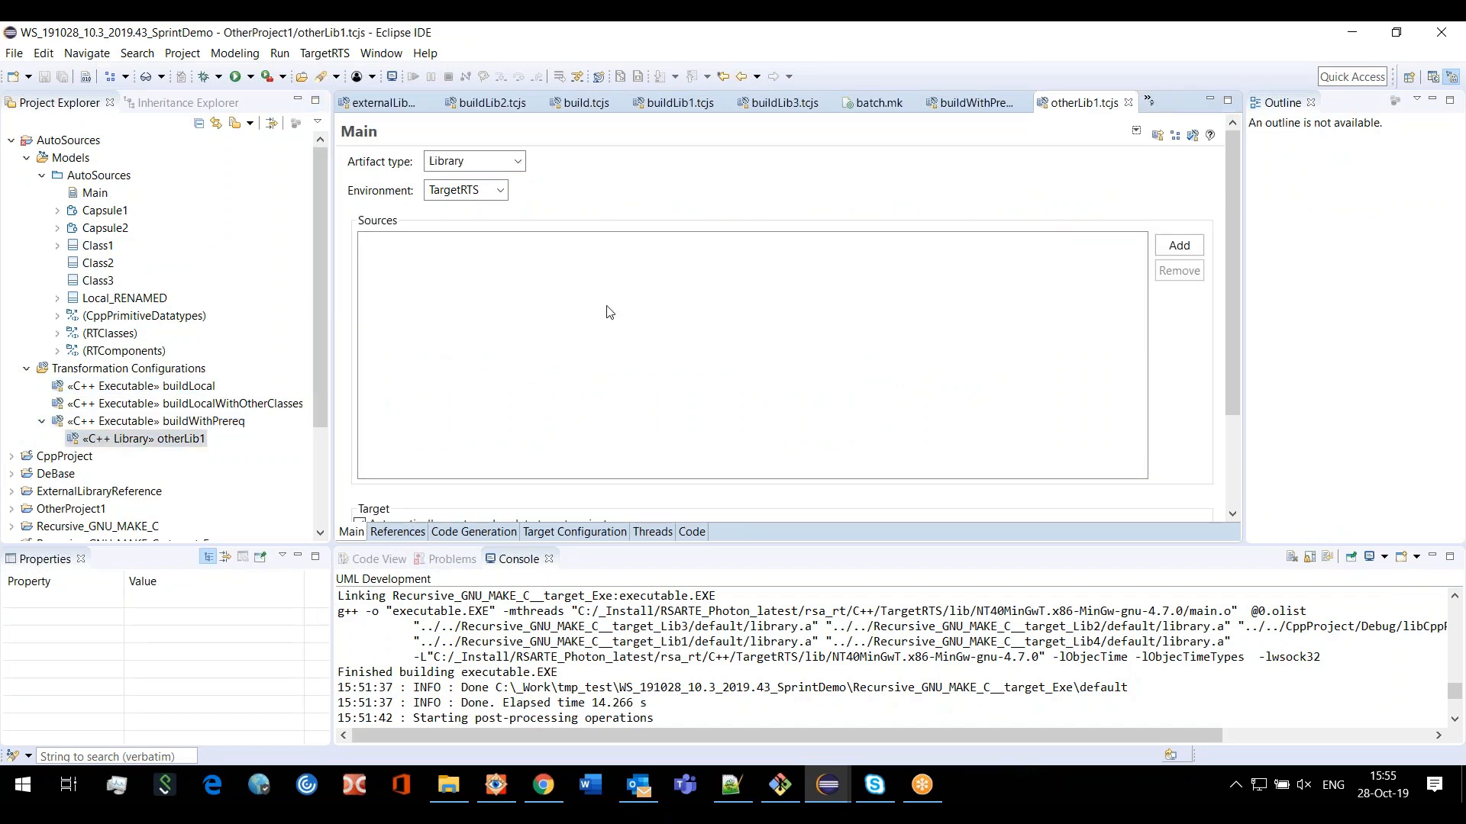
left_click(974, 102)
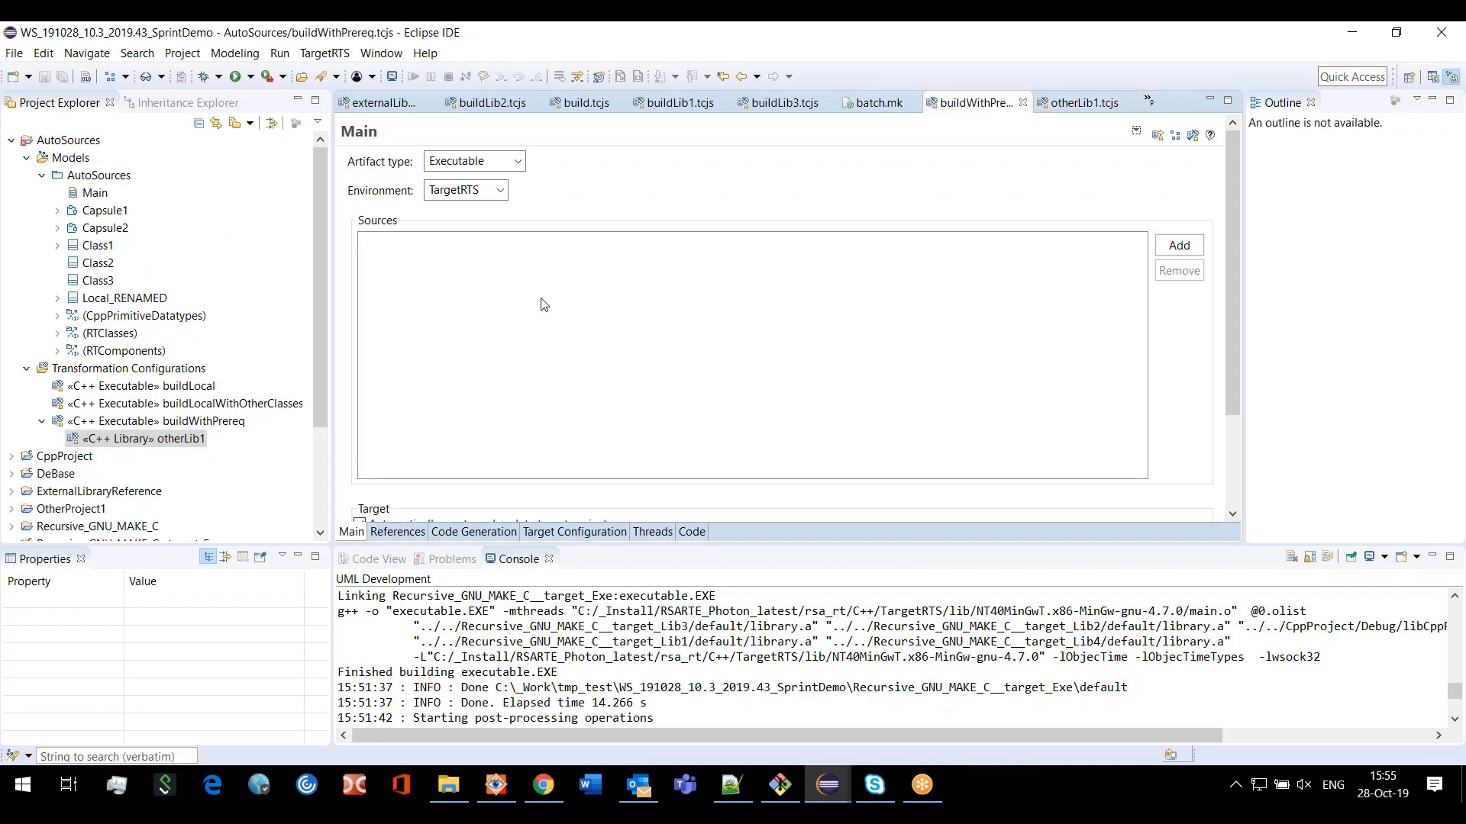
mouse_move(823, 236)
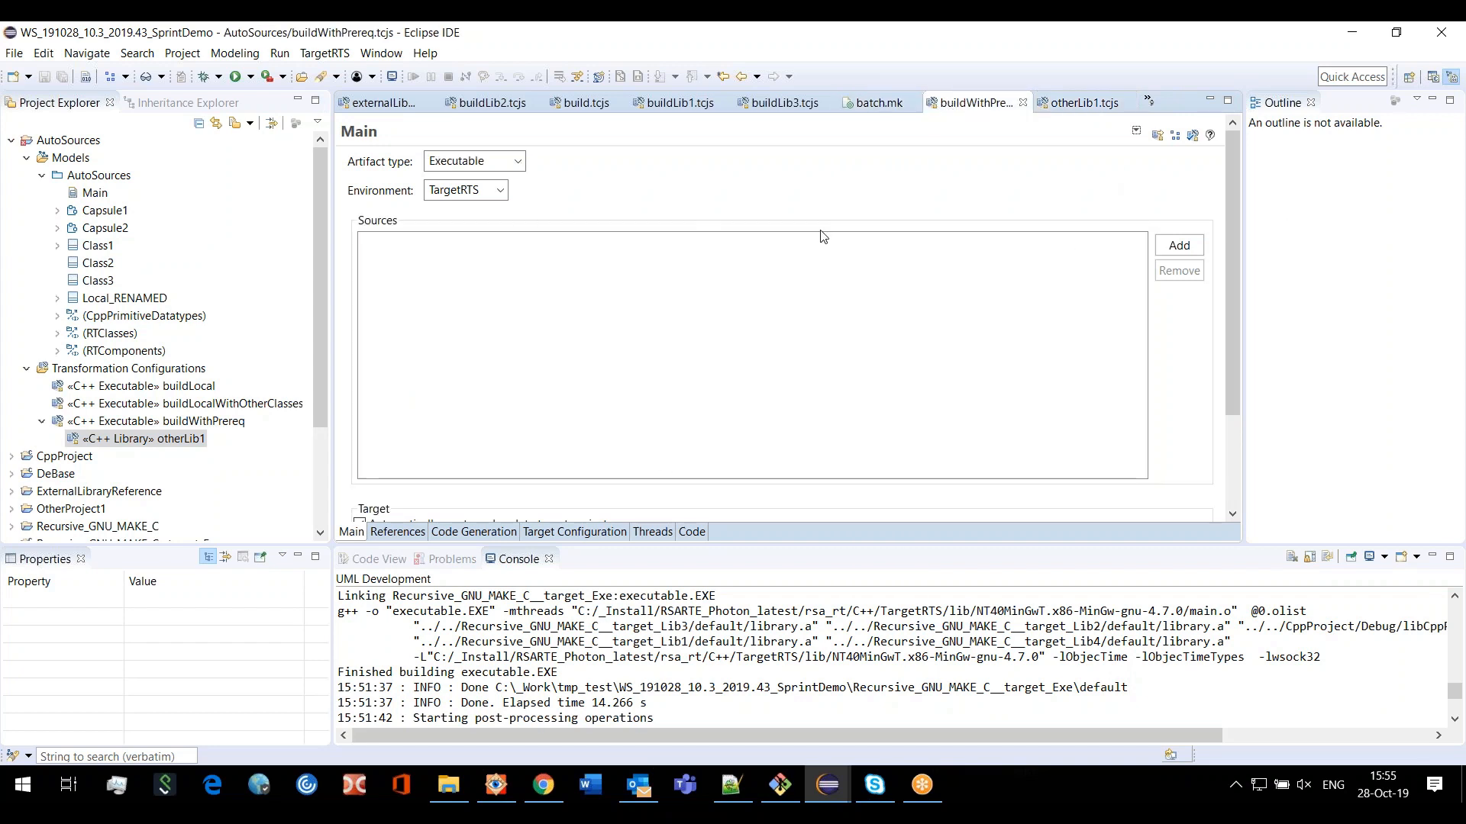
mouse_move(498, 537)
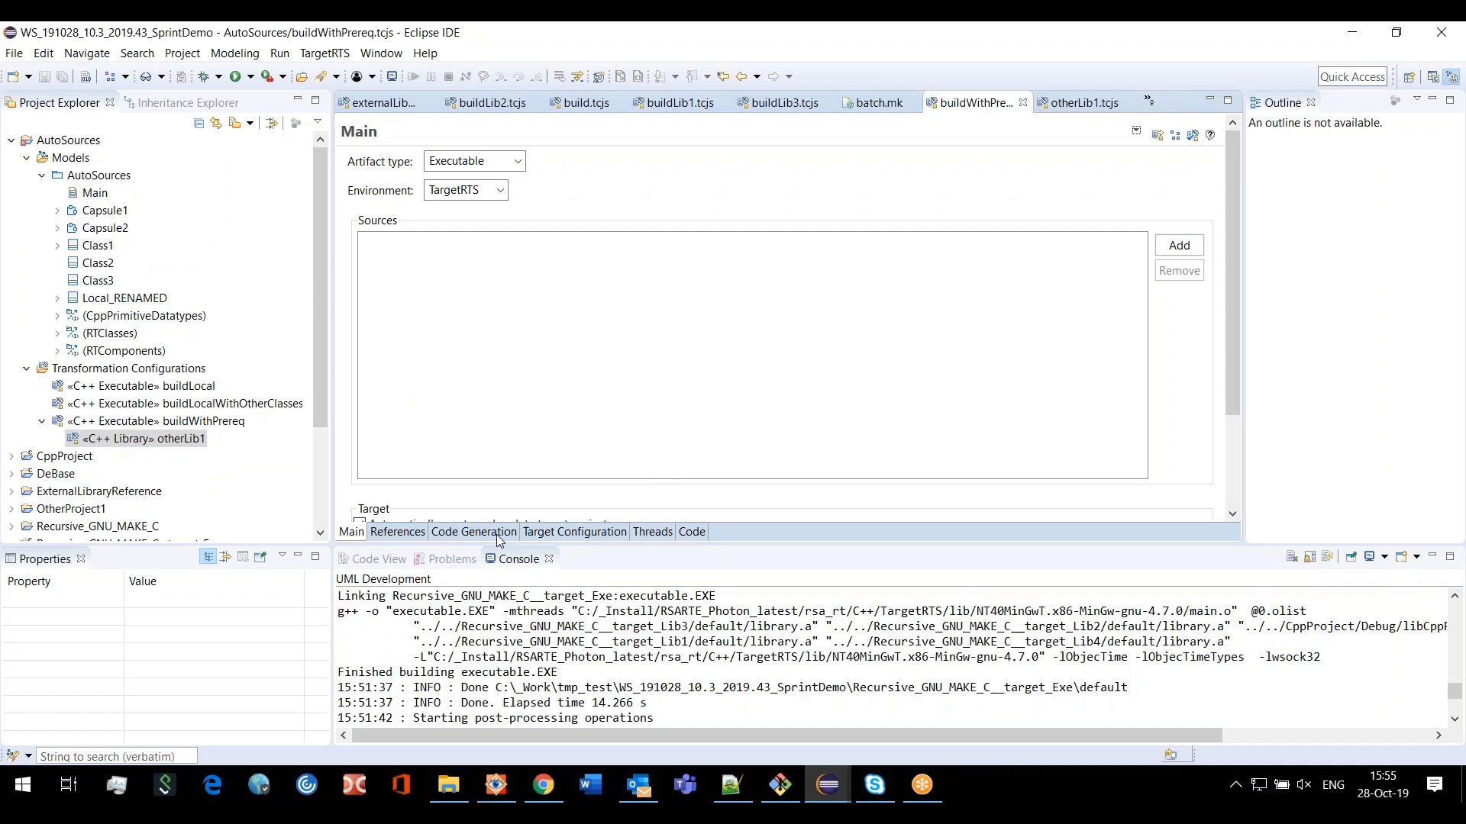
mouse_move(481, 537)
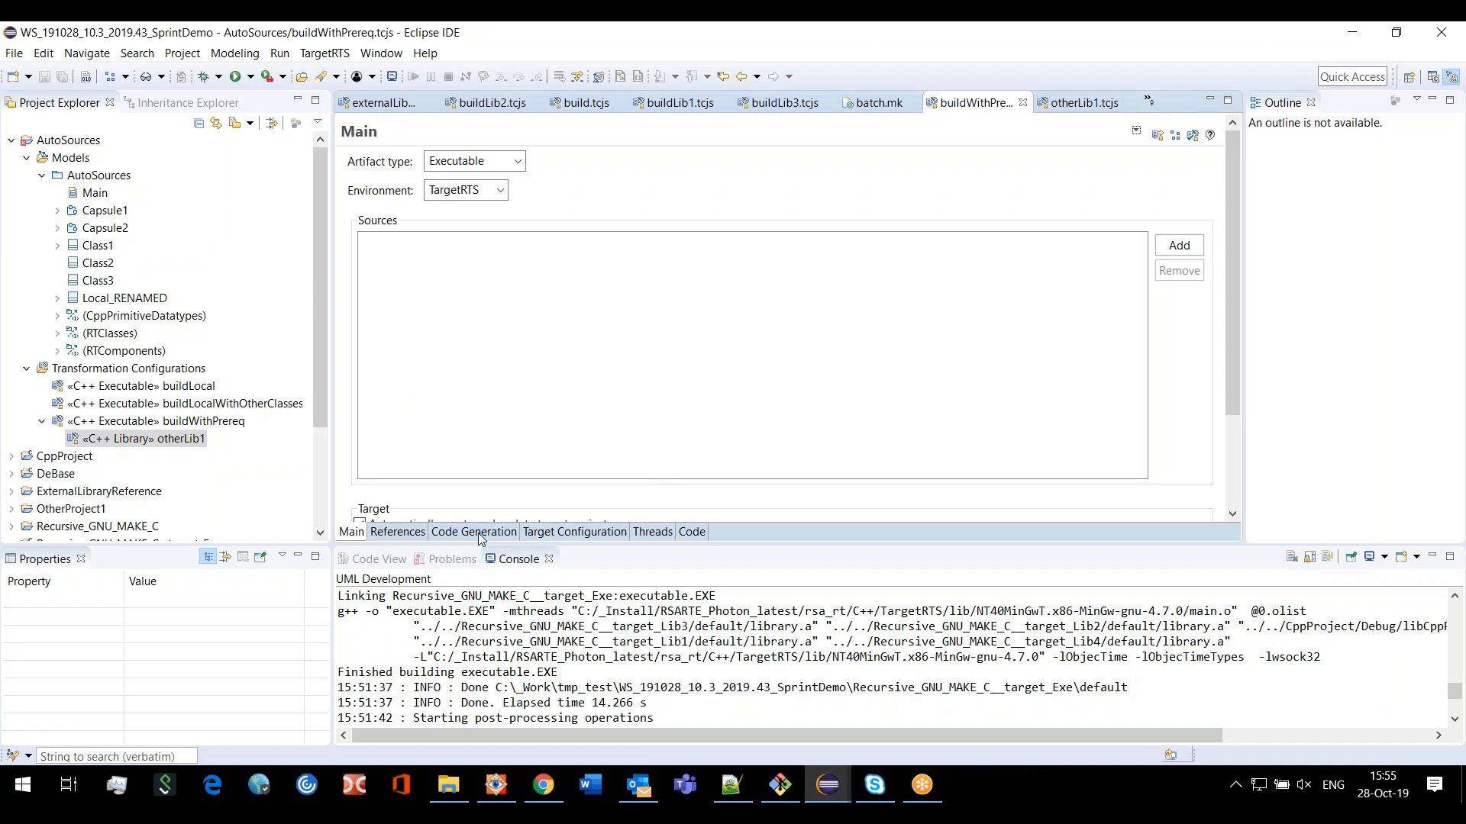
left_click(473, 531)
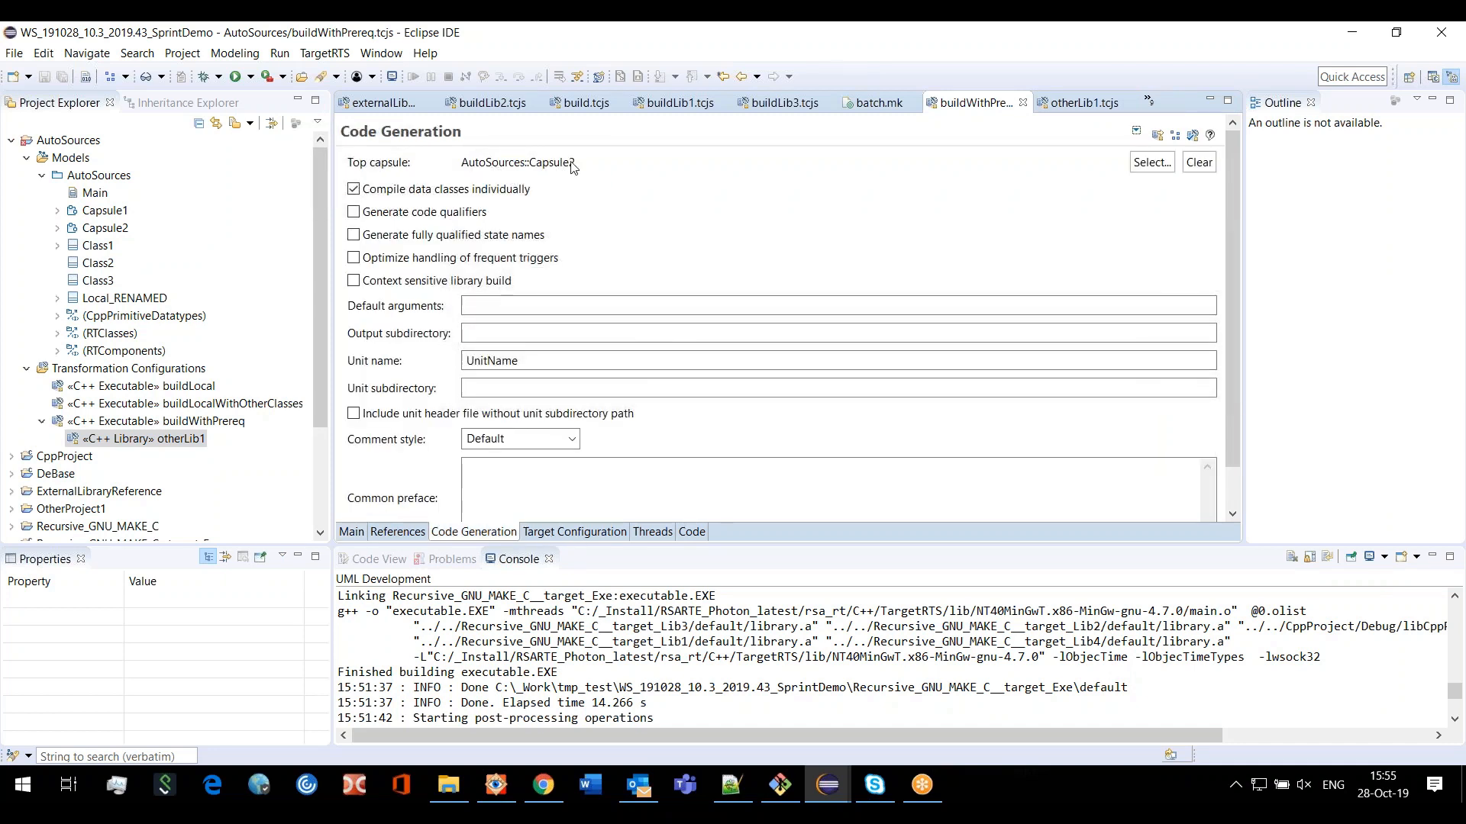
left_click(203, 421)
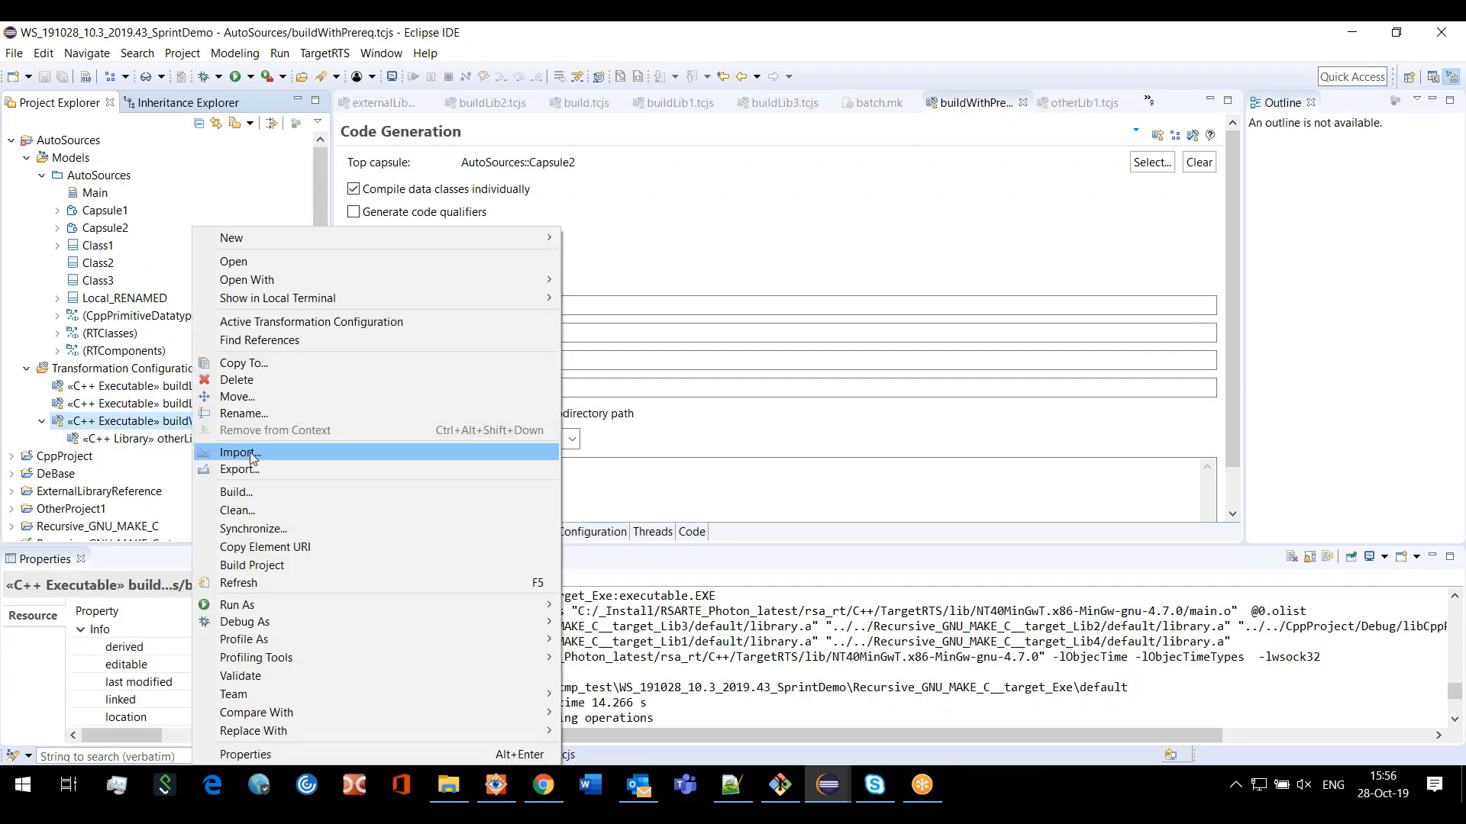
Build buildWithPrereq.tcjs and select the console lines listing sources added on-the-fly
key("Escape")
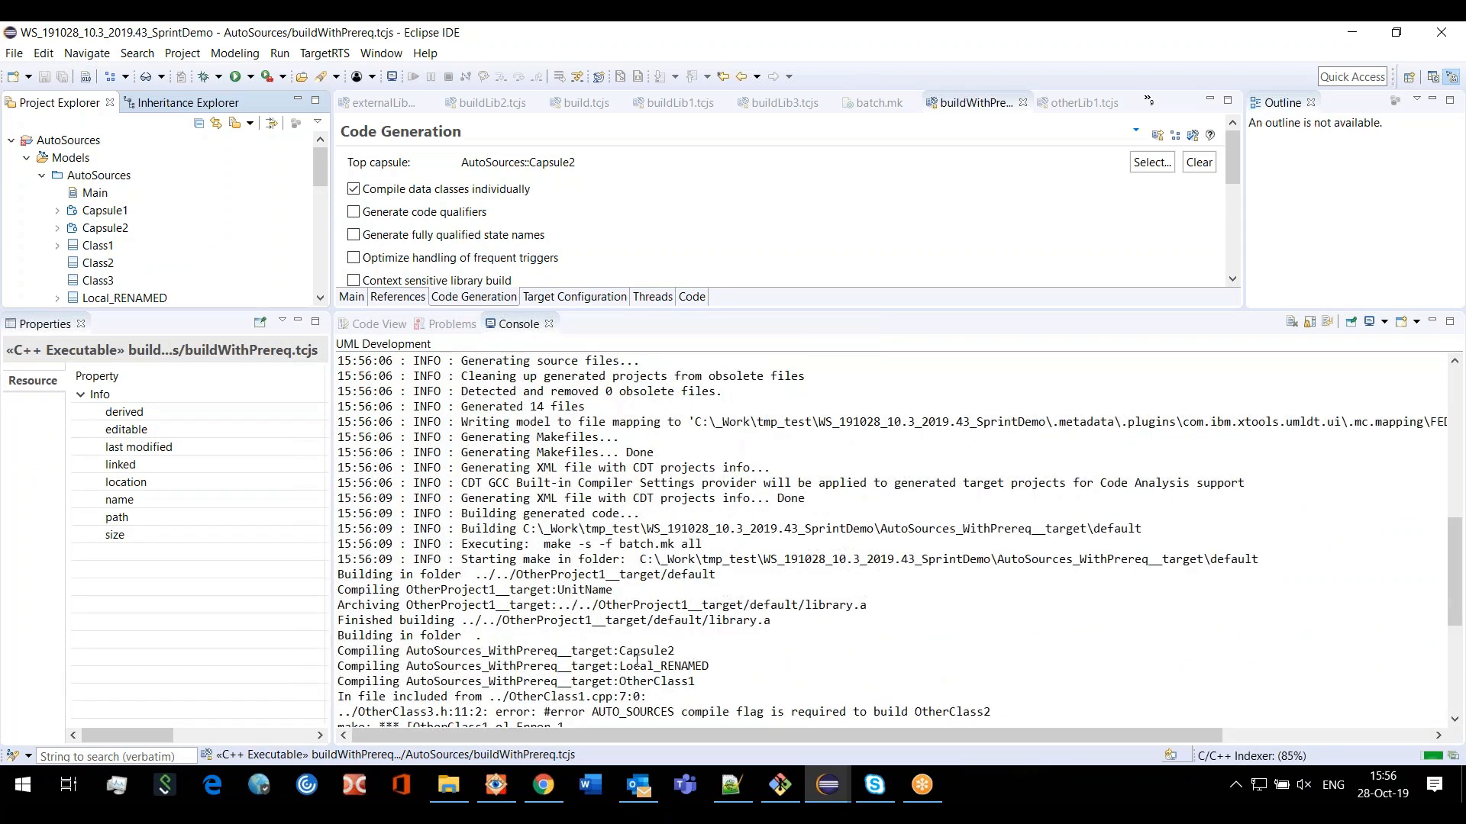
scroll("down", 3)
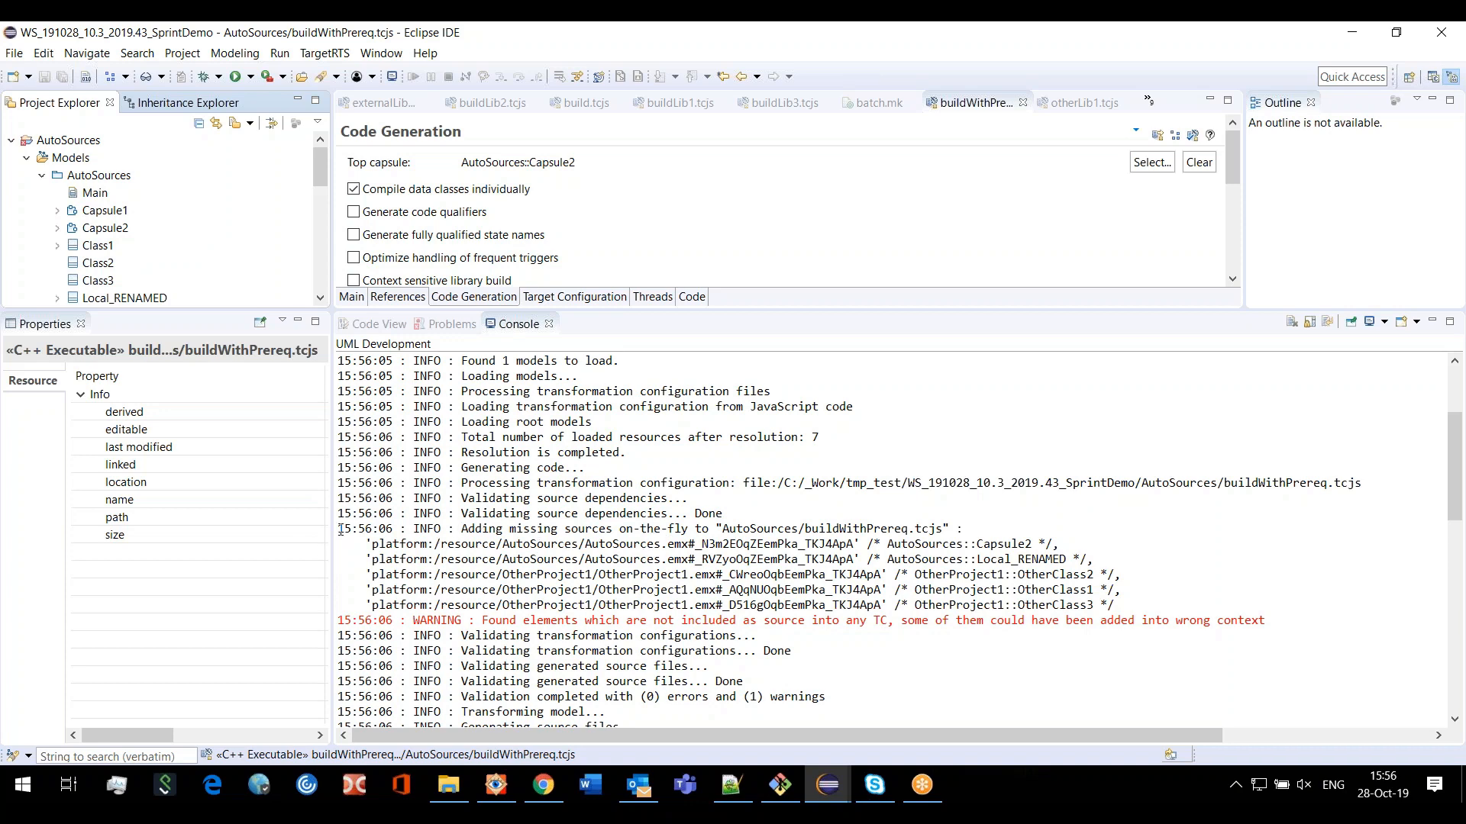
left_click_drag(339, 528, 1119, 605)
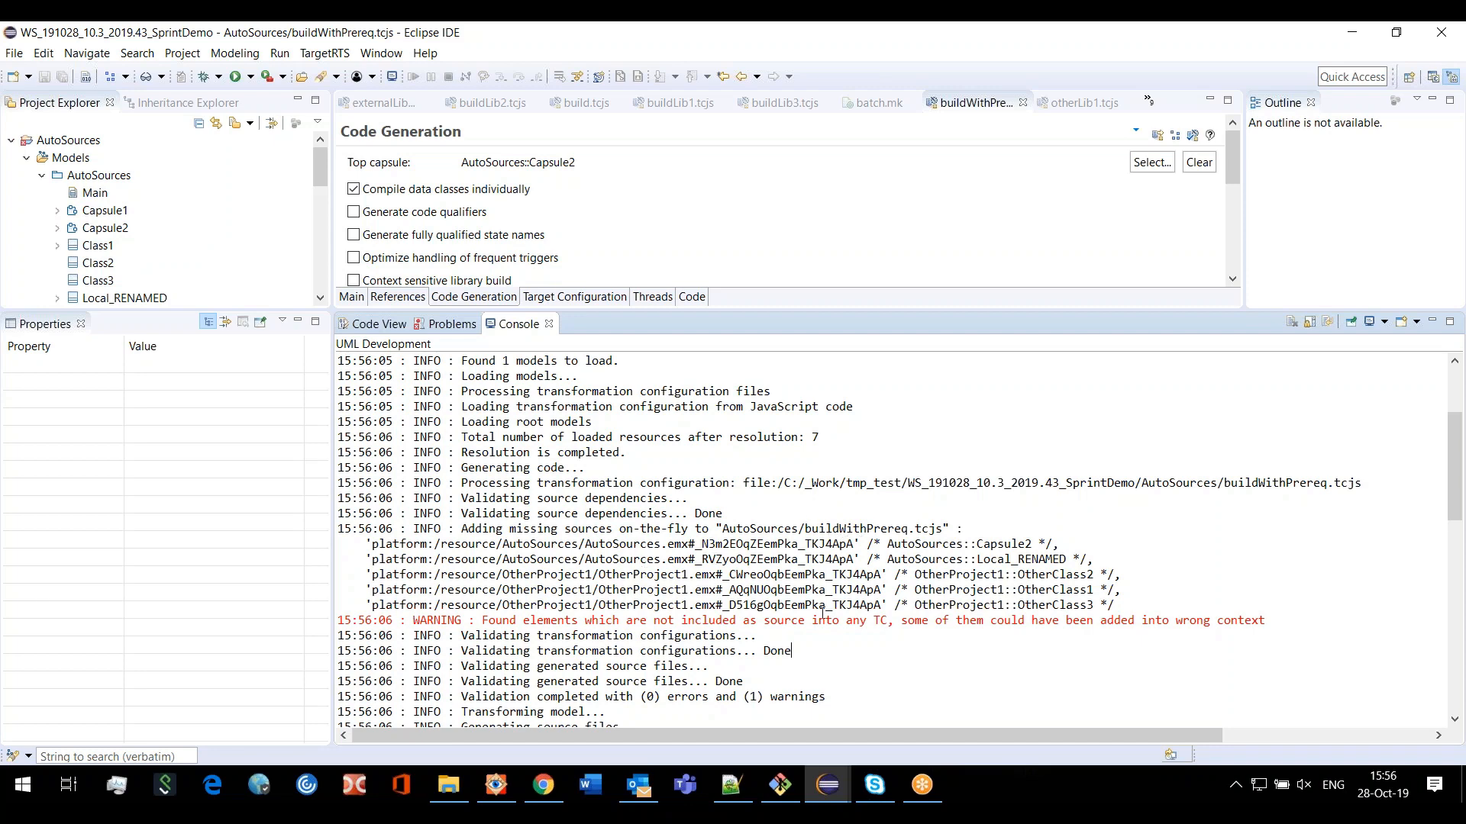
mouse_move(855, 559)
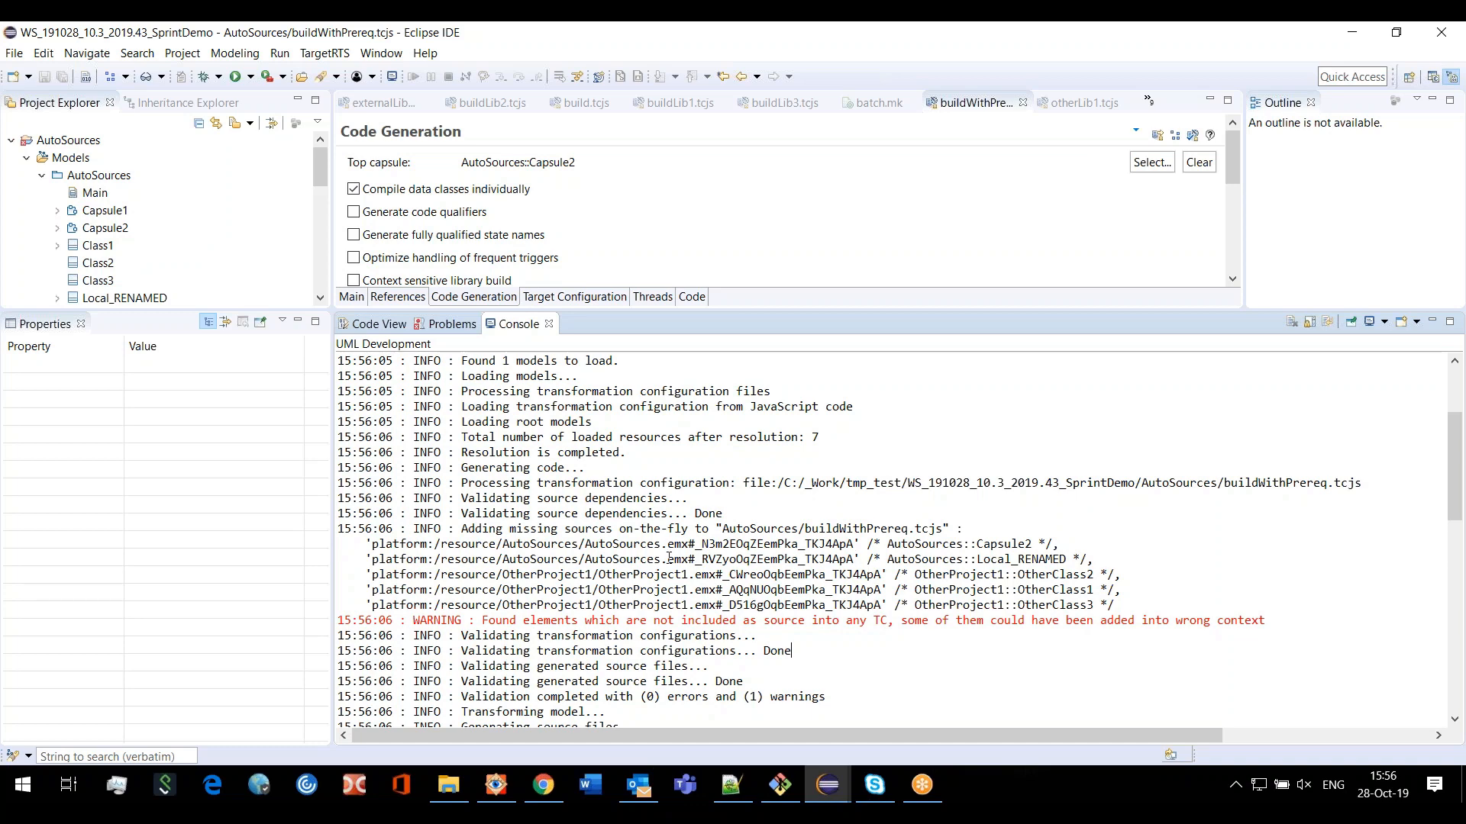
mouse_move(677, 513)
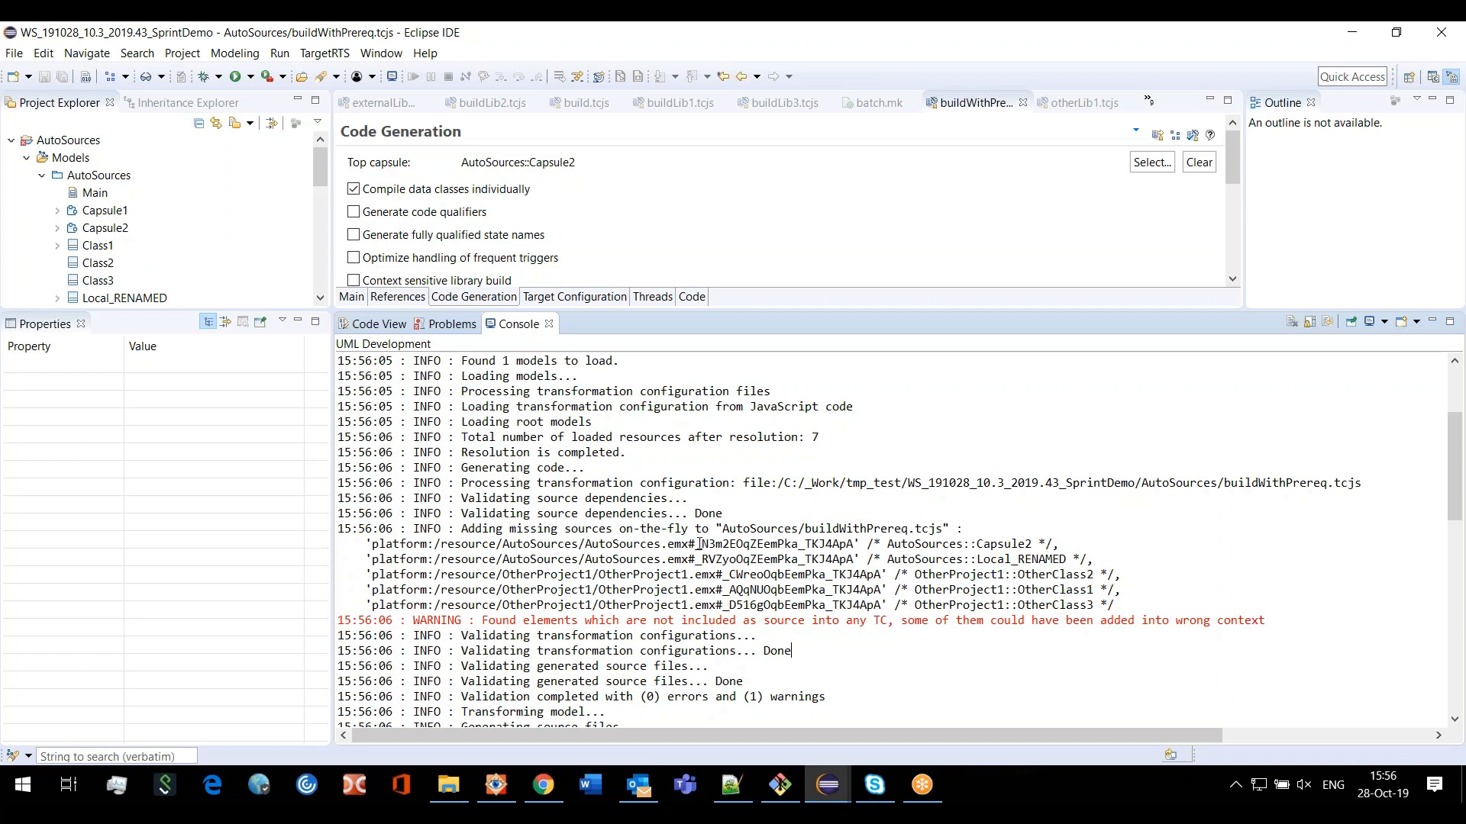
mouse_move(677, 442)
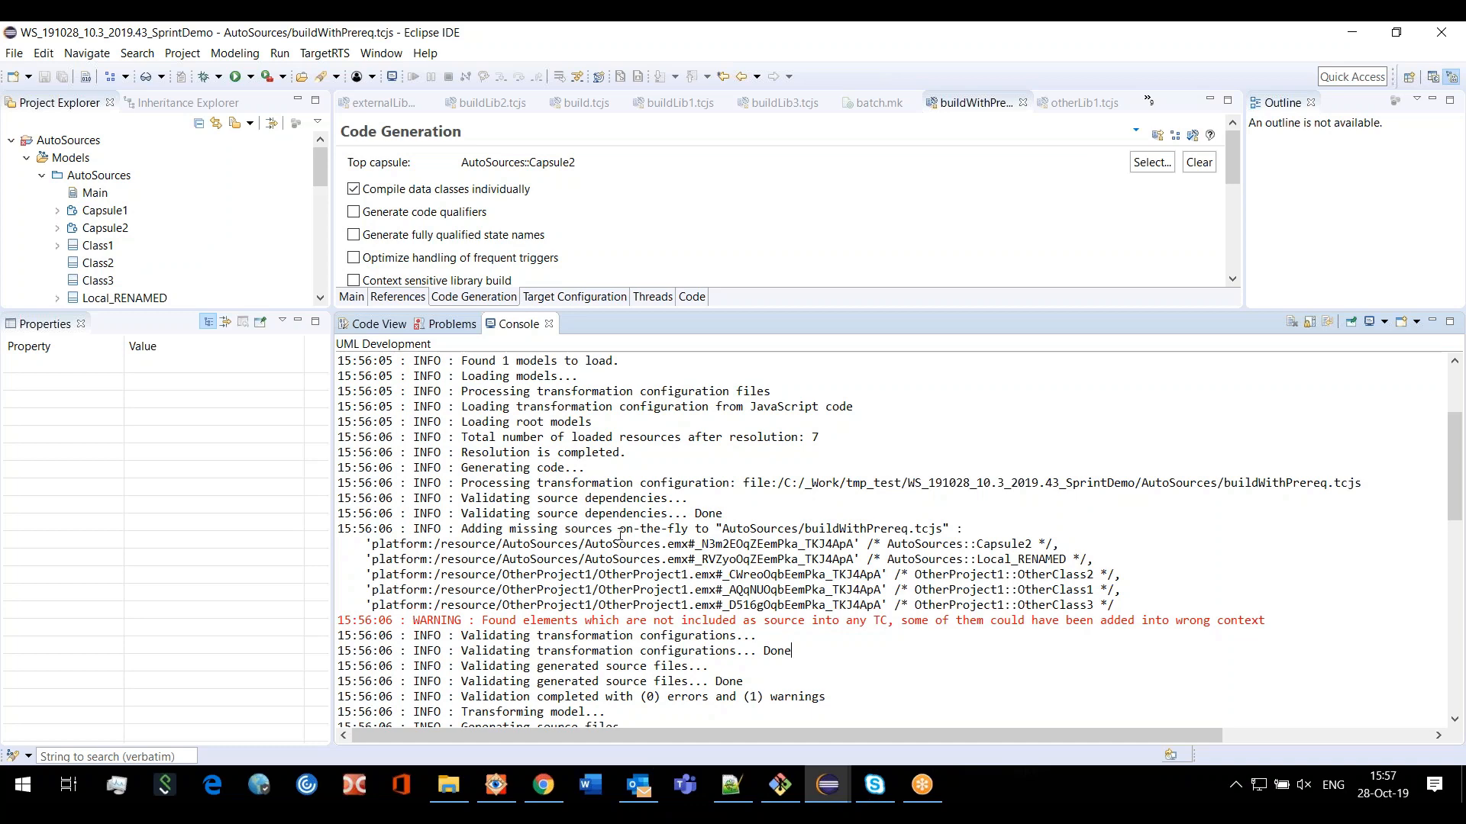
mouse_move(646, 537)
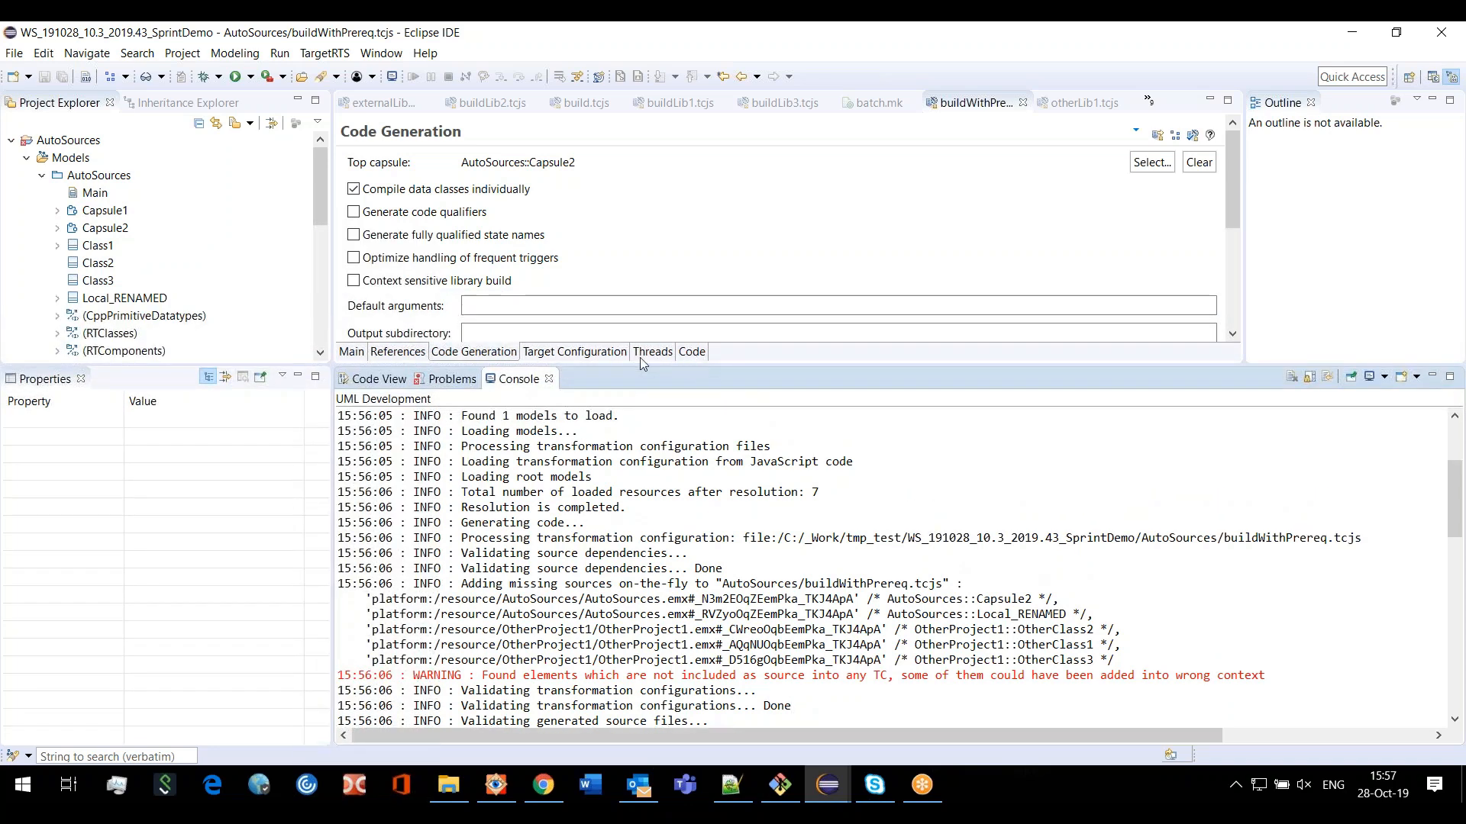
View buildWithPrereq as JavaScript code, showing empty sources and the otherLib1 prerequisite
left_click(691, 351)
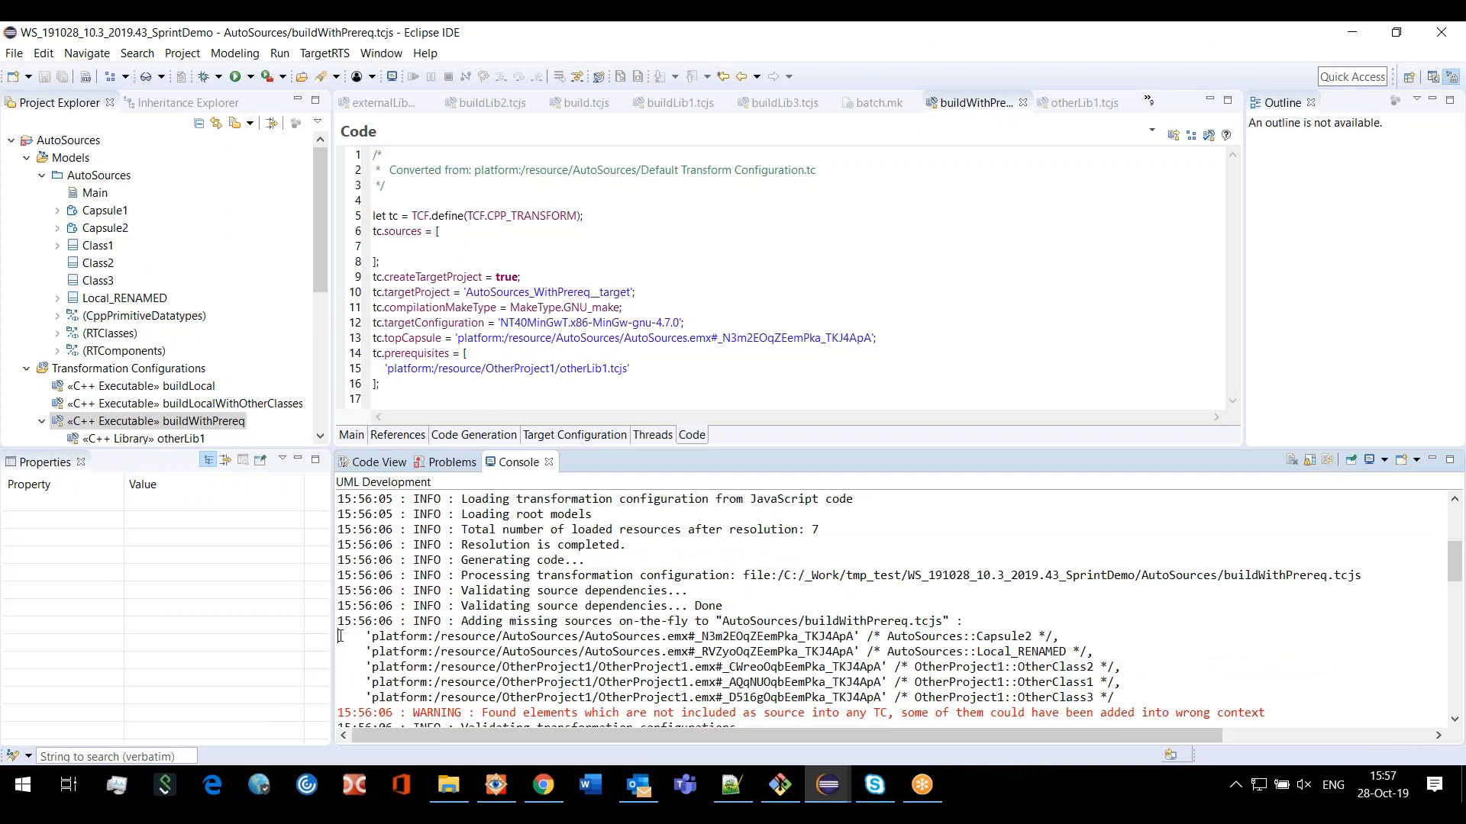
Copy the five added source lines from the console into tc.sources and commit the change to the model
left_click_drag(370, 636, 1113, 697)
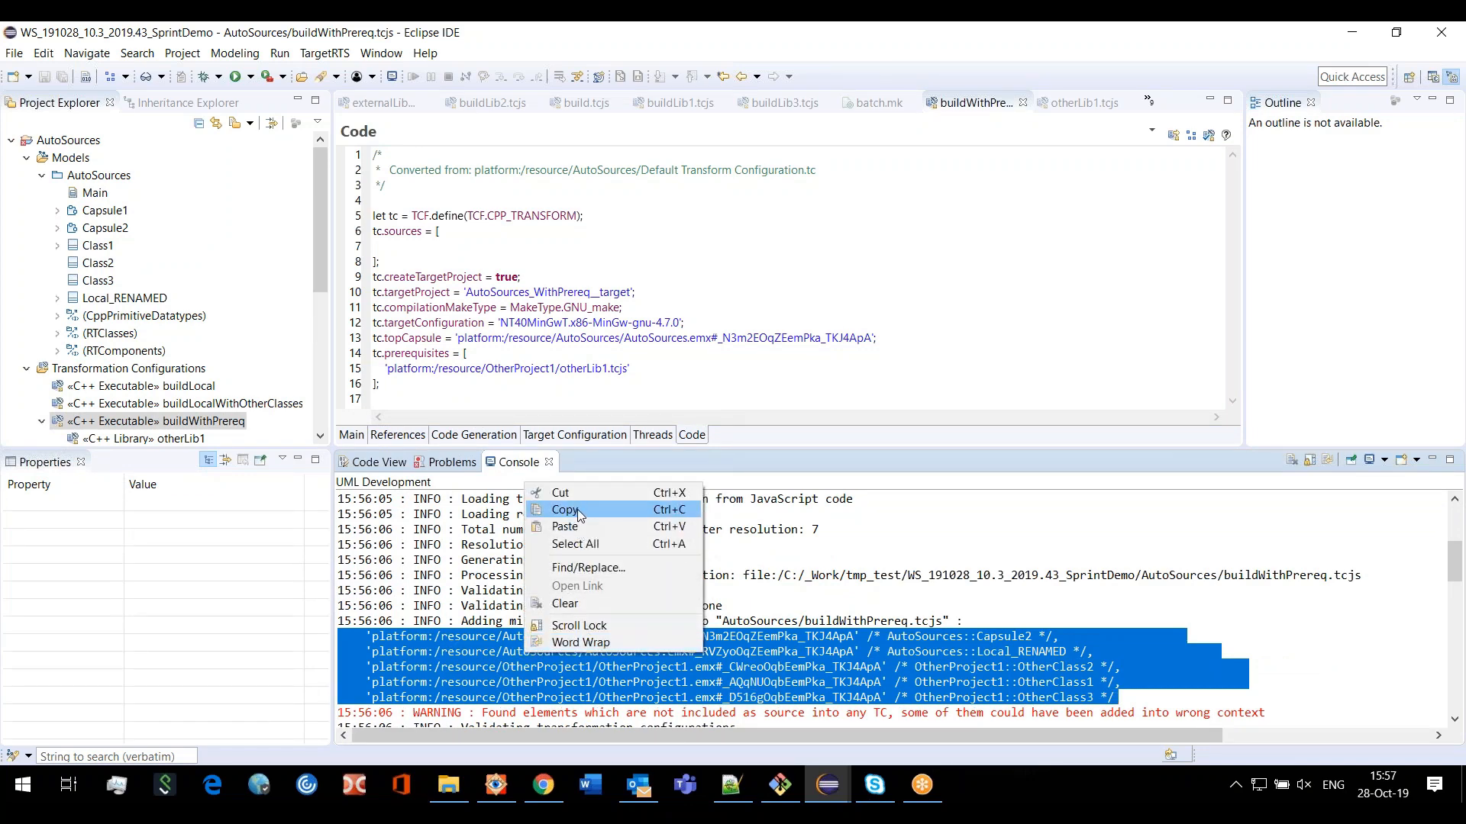
left_click(563, 510)
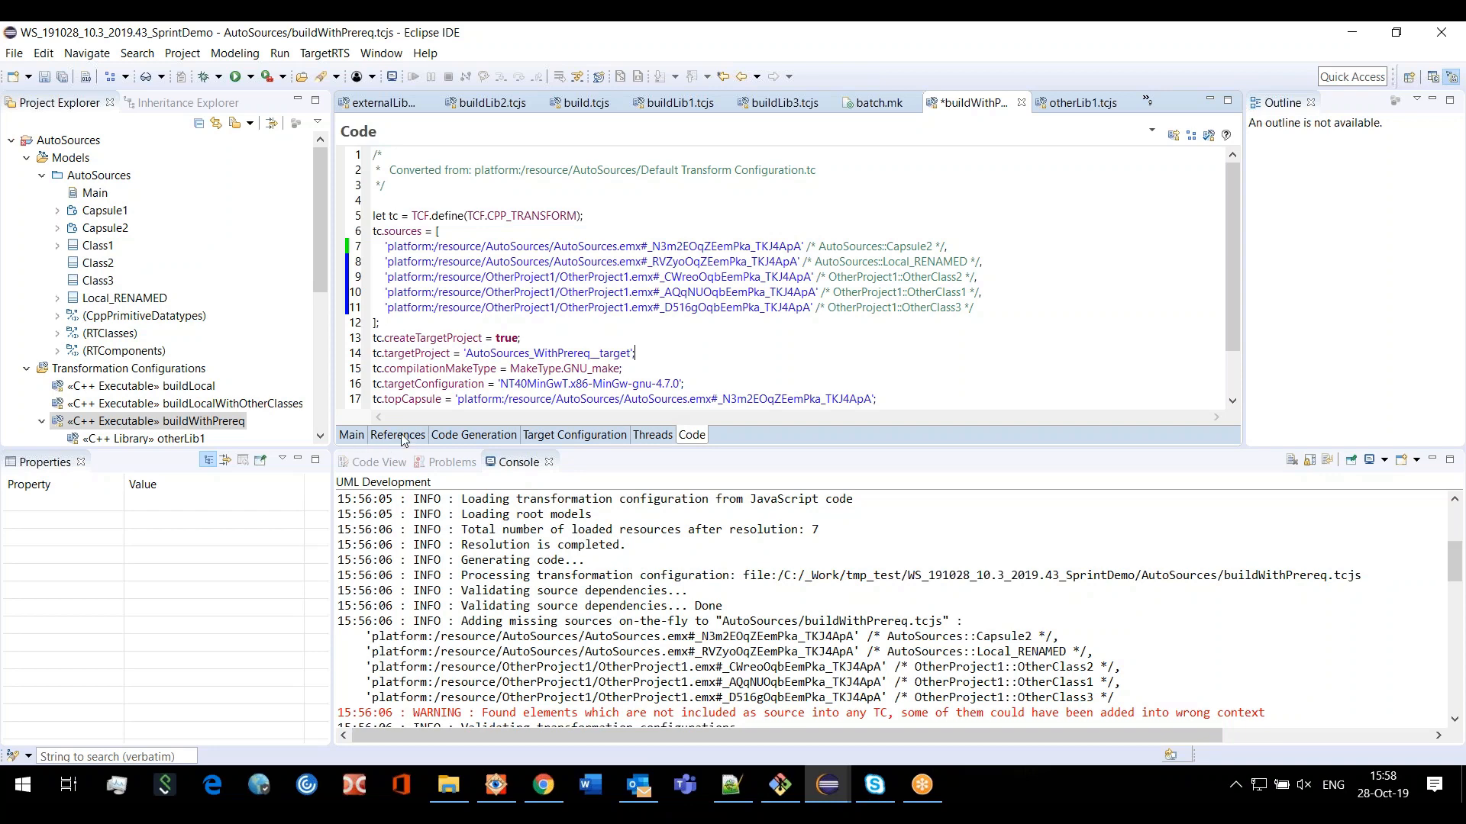
left_click(397, 433)
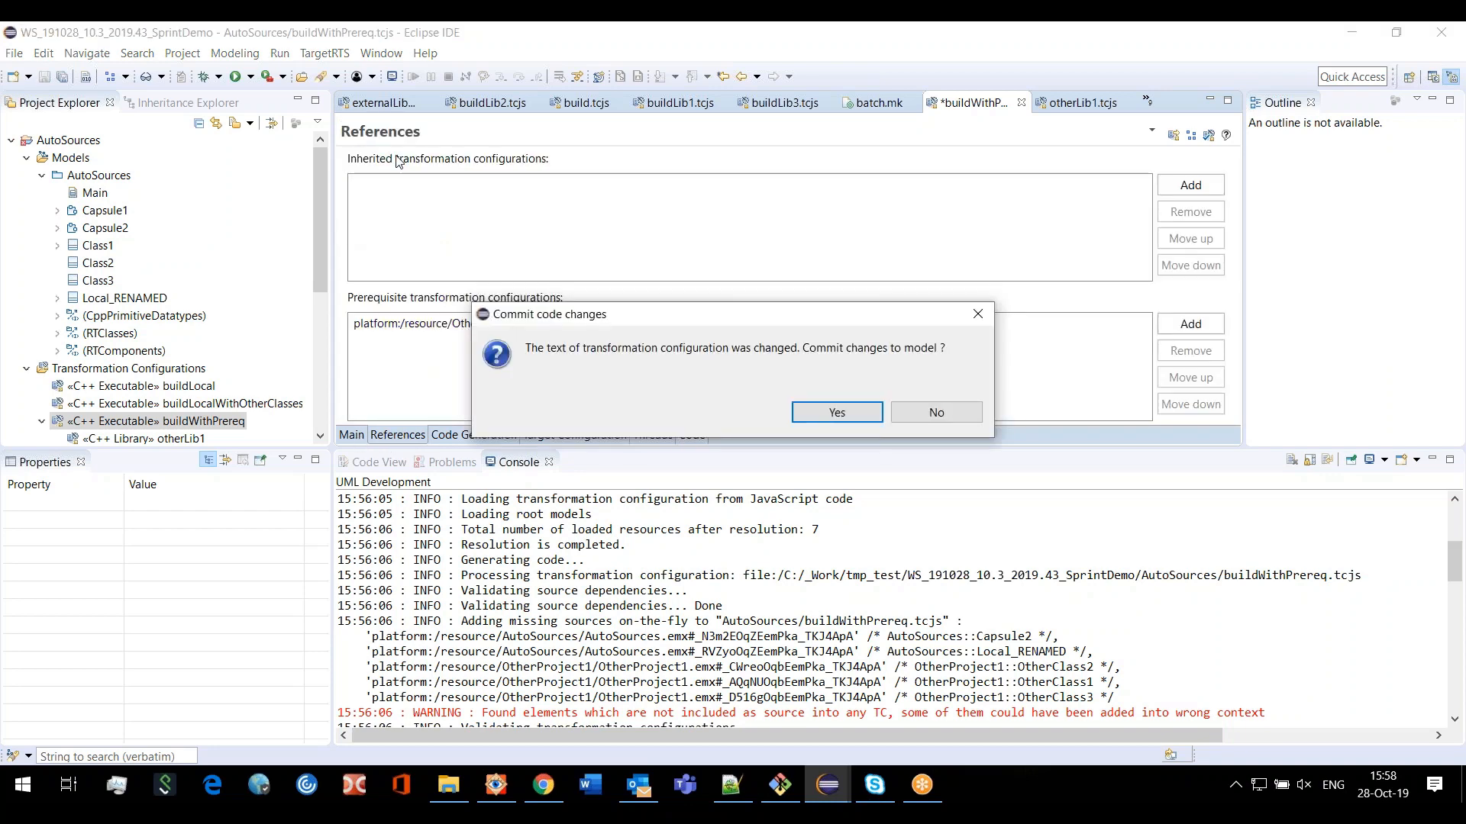
left_click(837, 412)
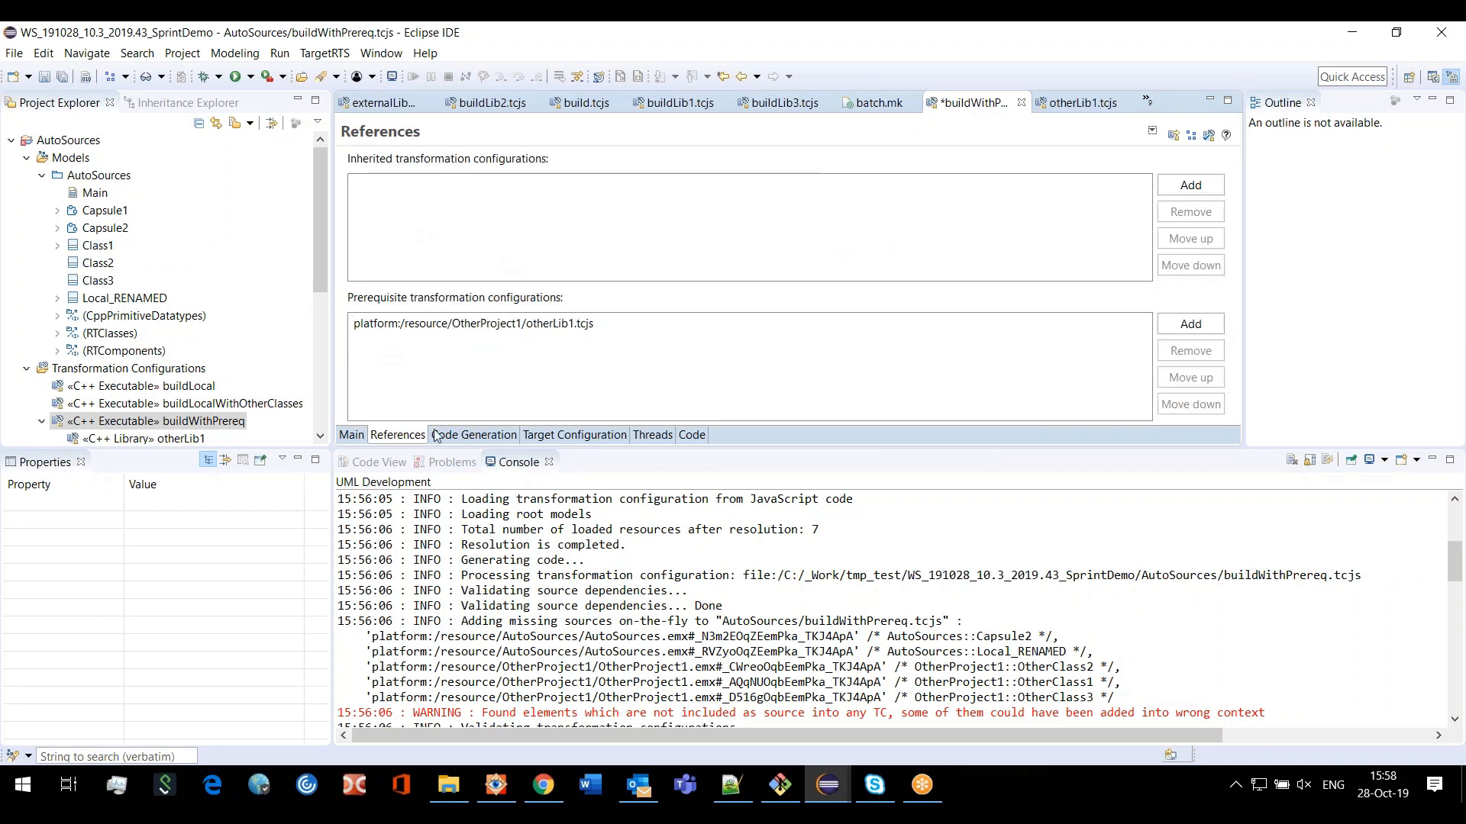
Show the Main page and review the Sources entries Capsule2, Local_RENAMED, OtherClass1-3
left_click(350, 433)
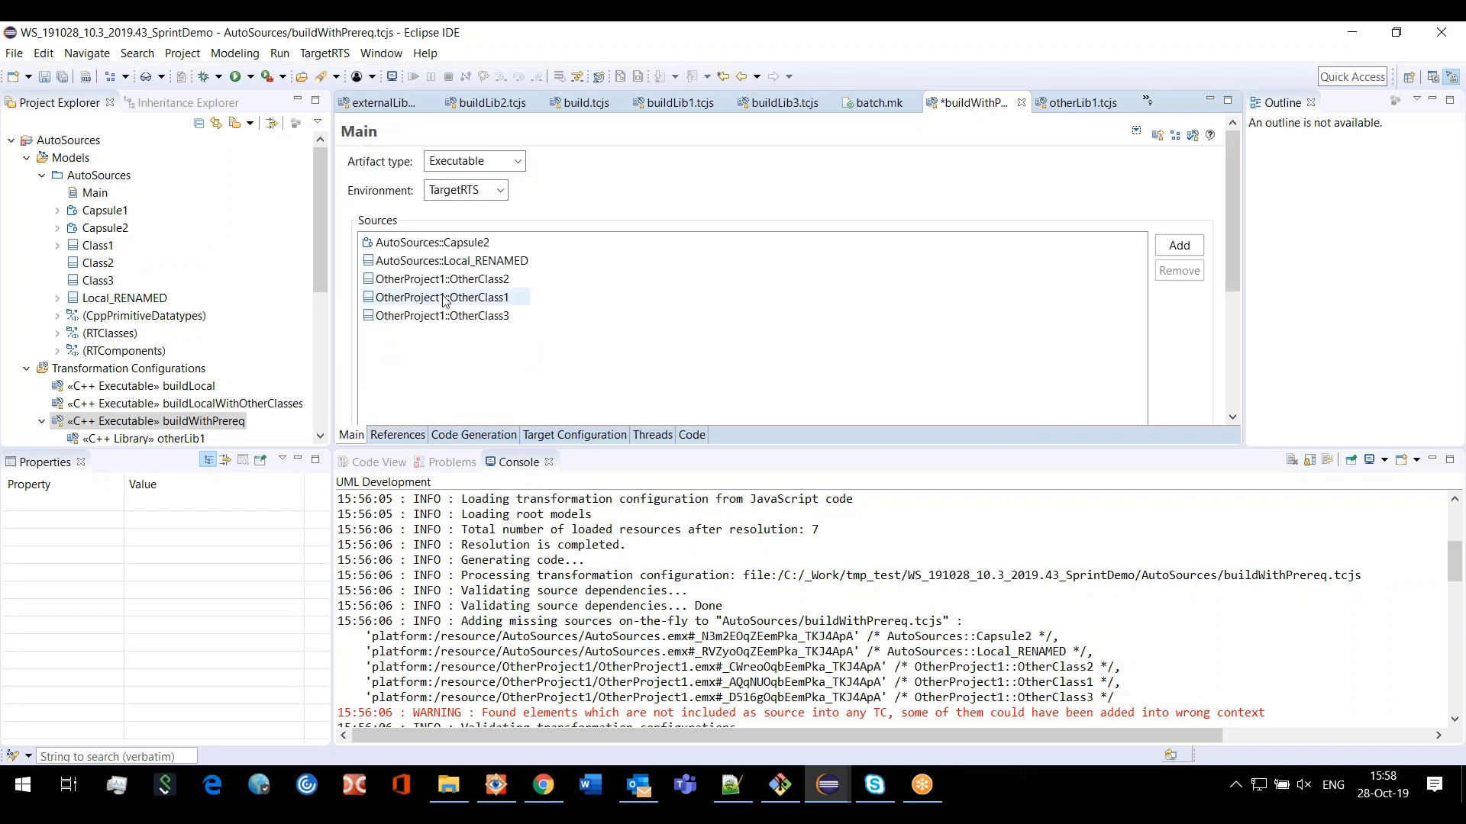
left_click(432, 241)
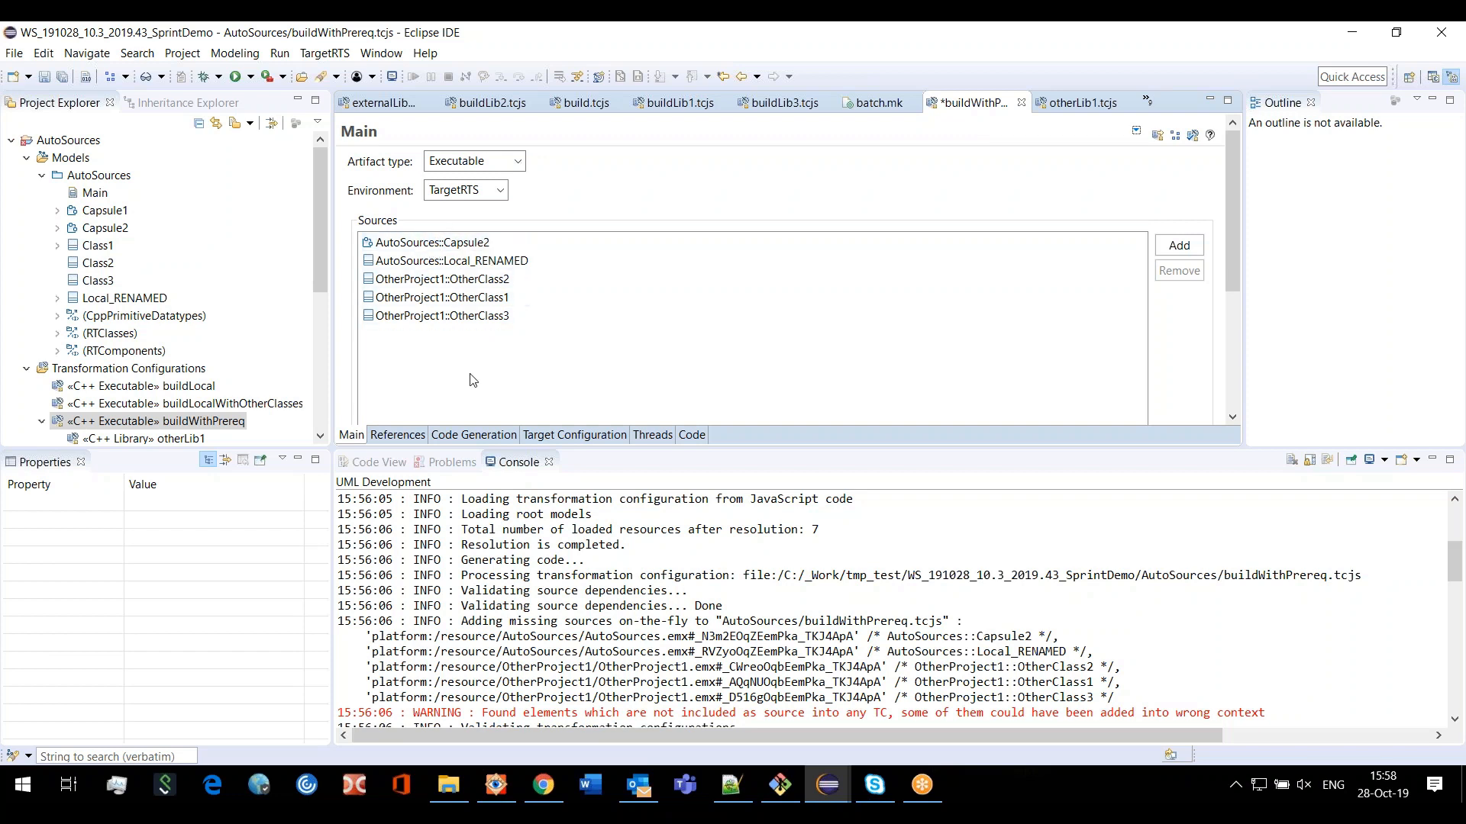
left_click(458, 277)
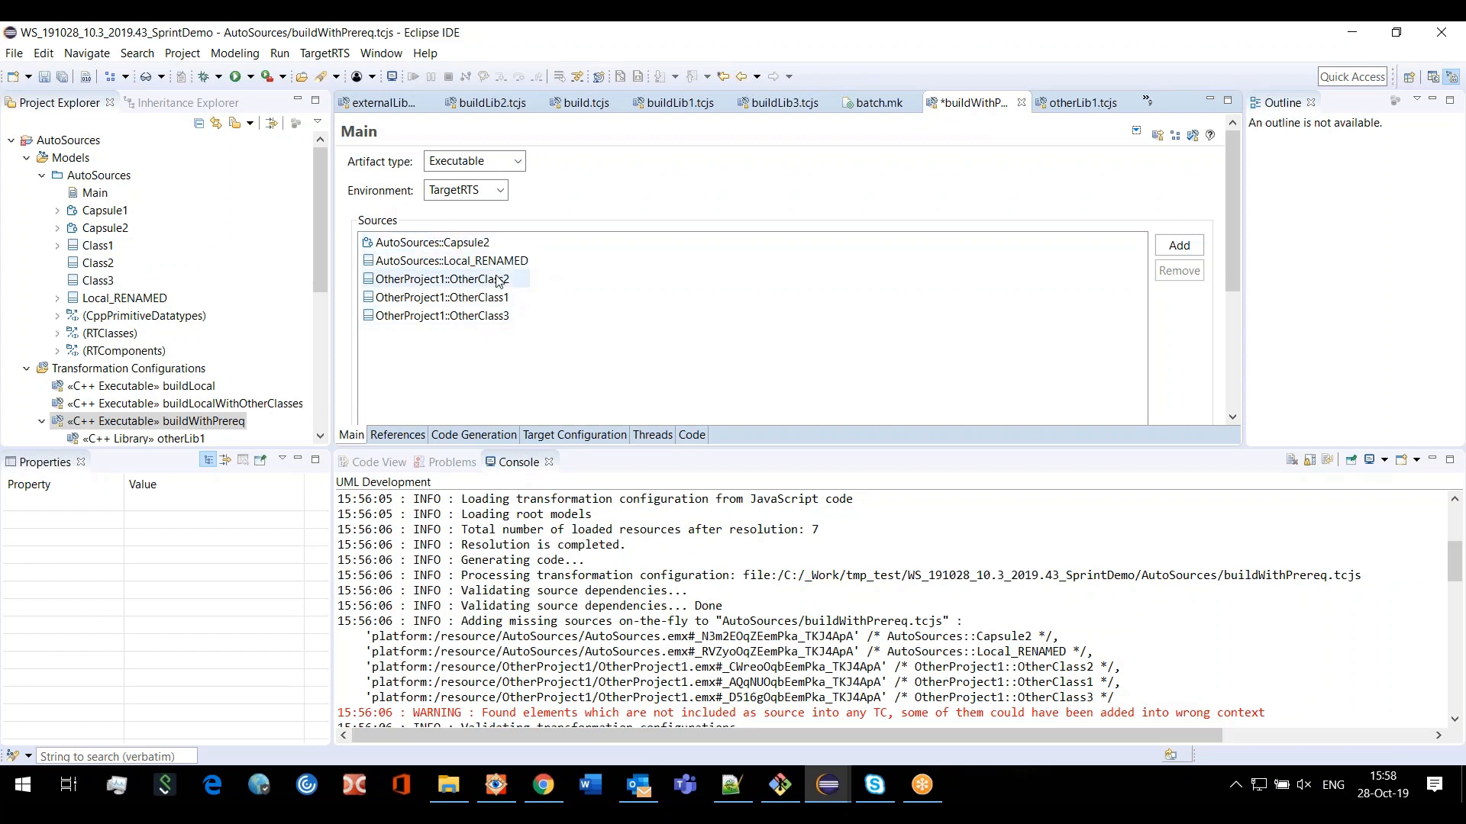
left_click(441, 314)
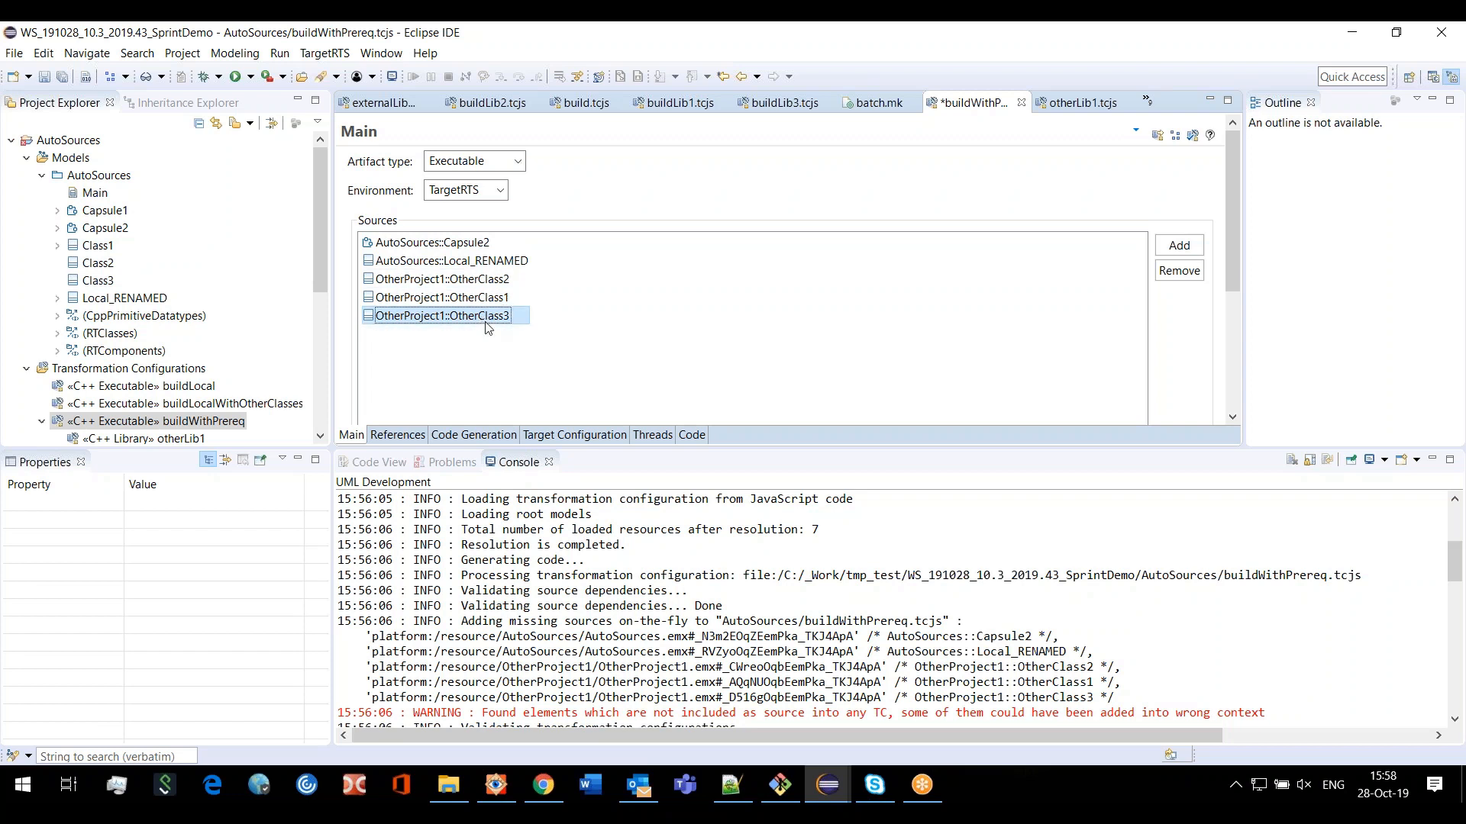
left_click(441, 278)
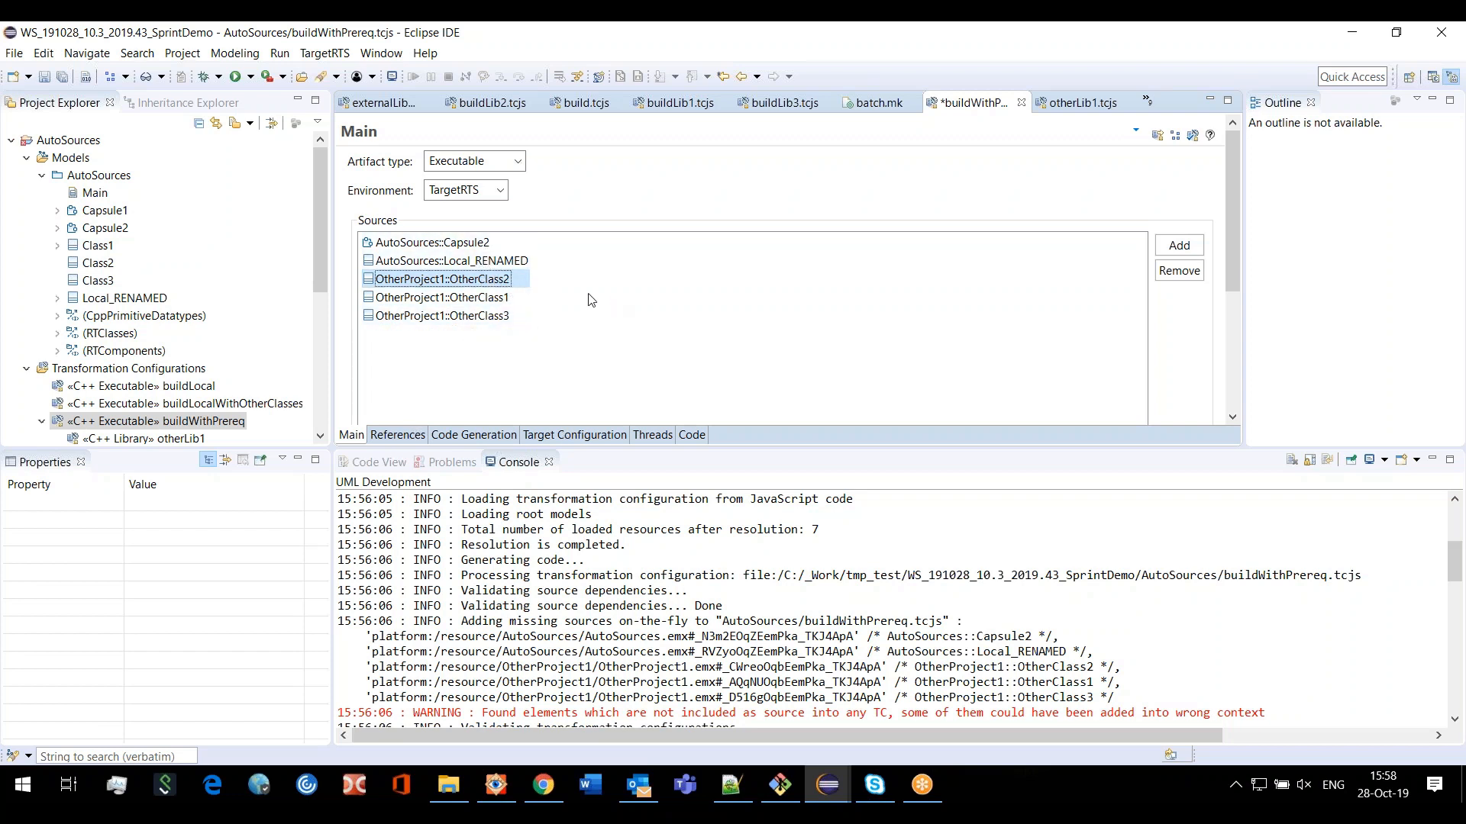
mouse_move(505, 371)
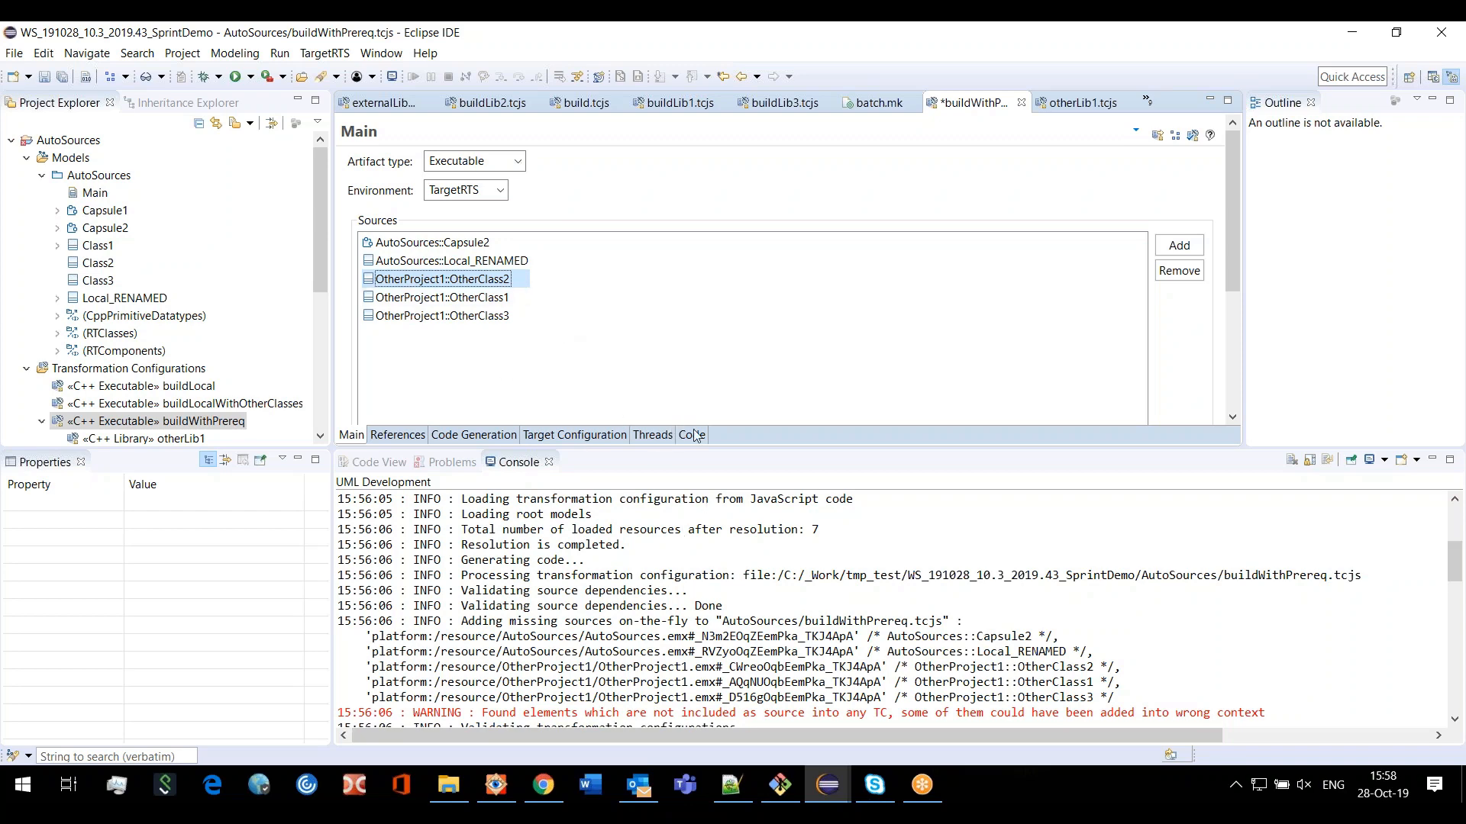
View the configuration code again, its sources list now holding the five element references
left_click(692, 435)
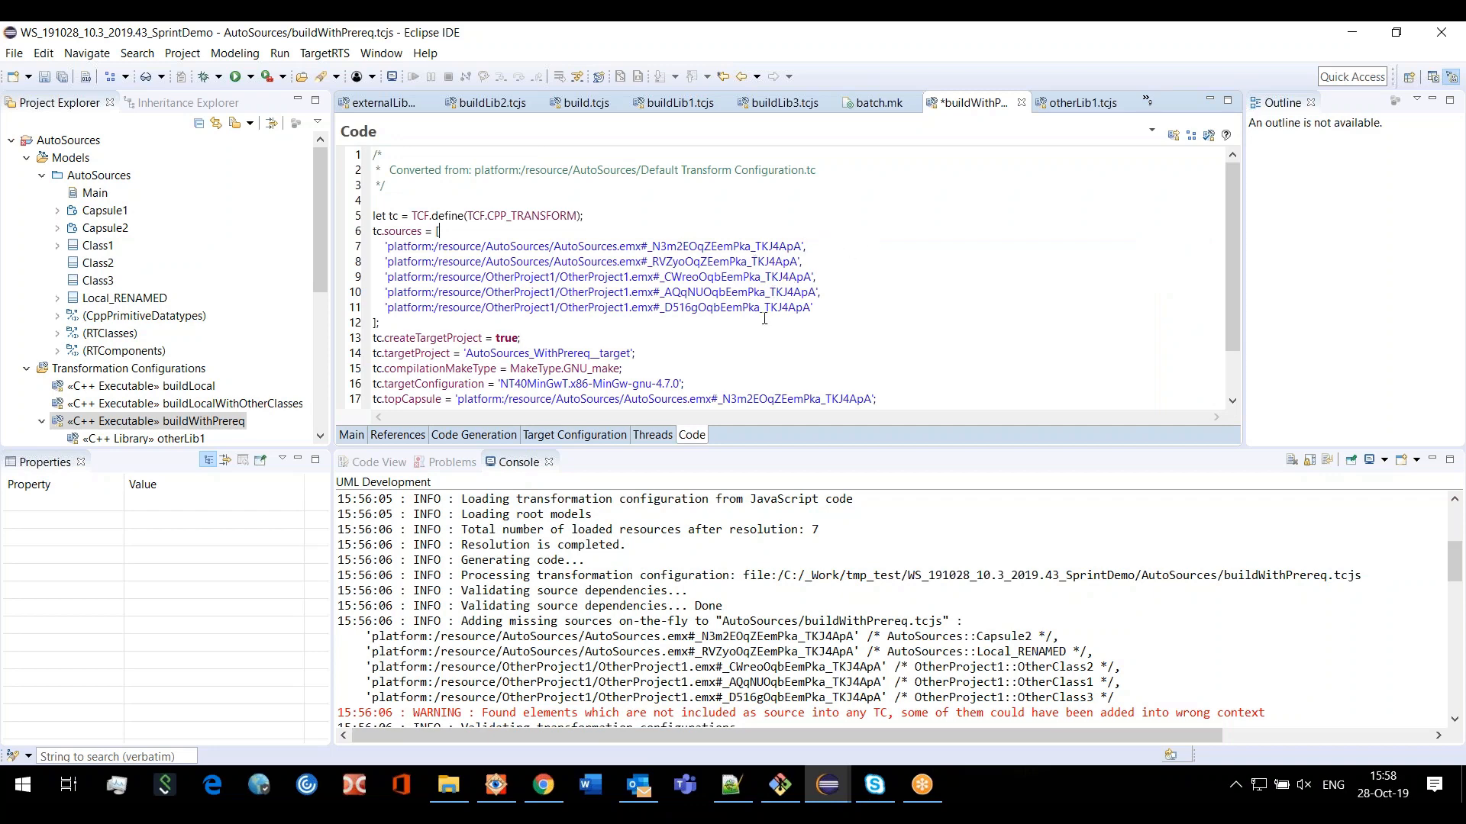
mouse_move(617, 291)
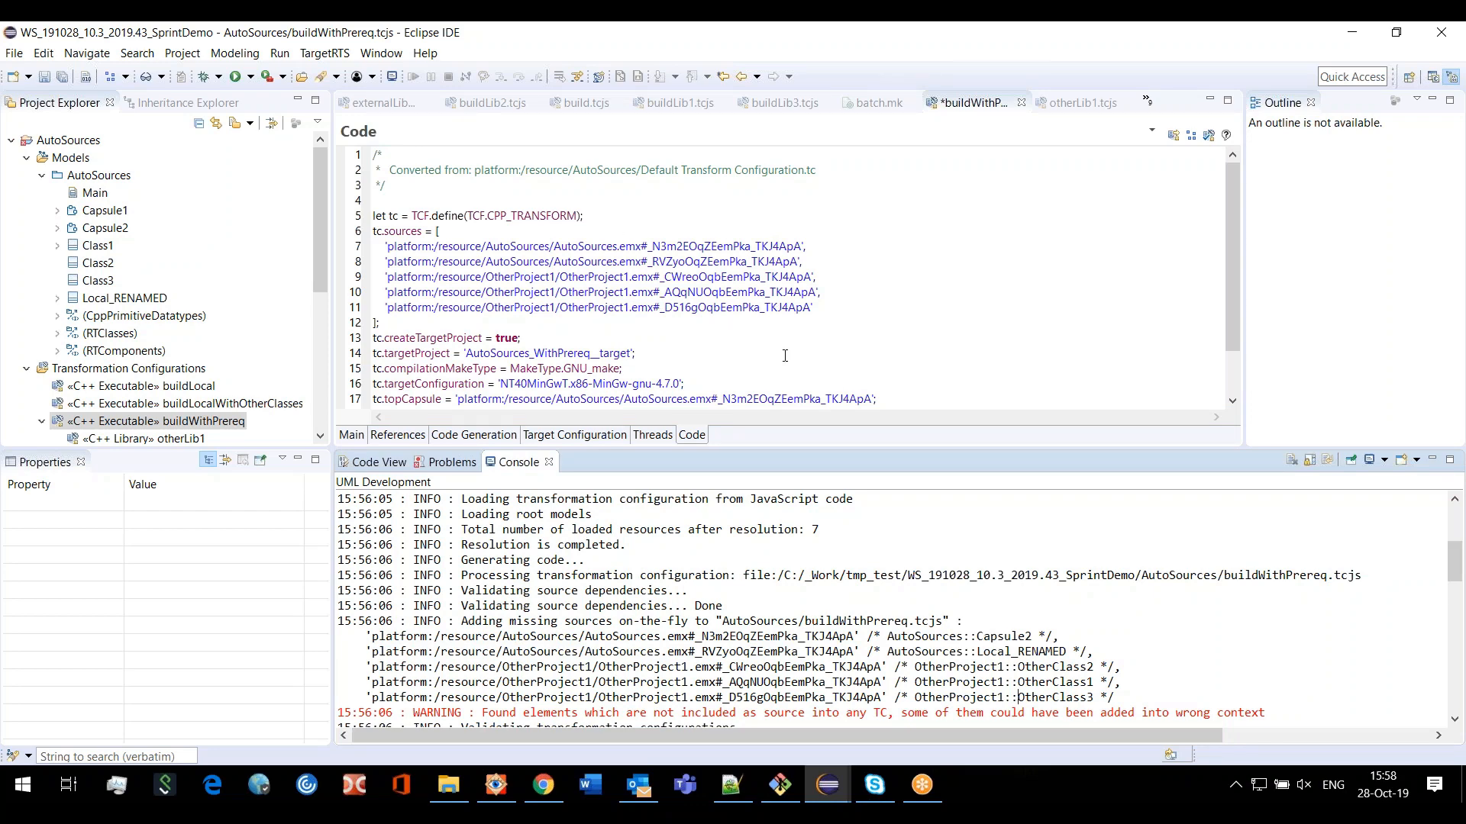
mouse_move(704, 417)
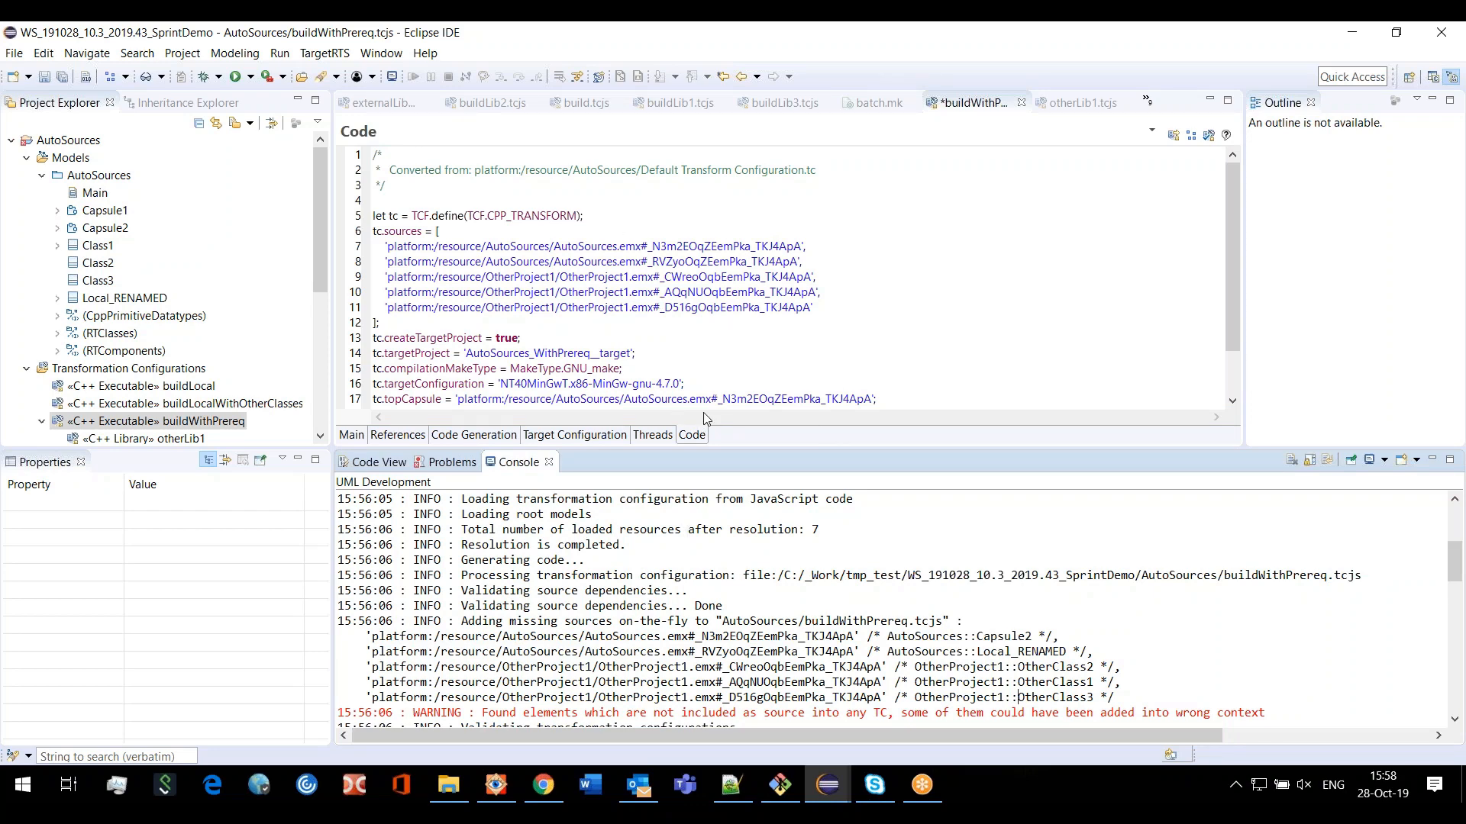
Return to the Main page and scroll the console through the build's validation messages
left_click(349, 434)
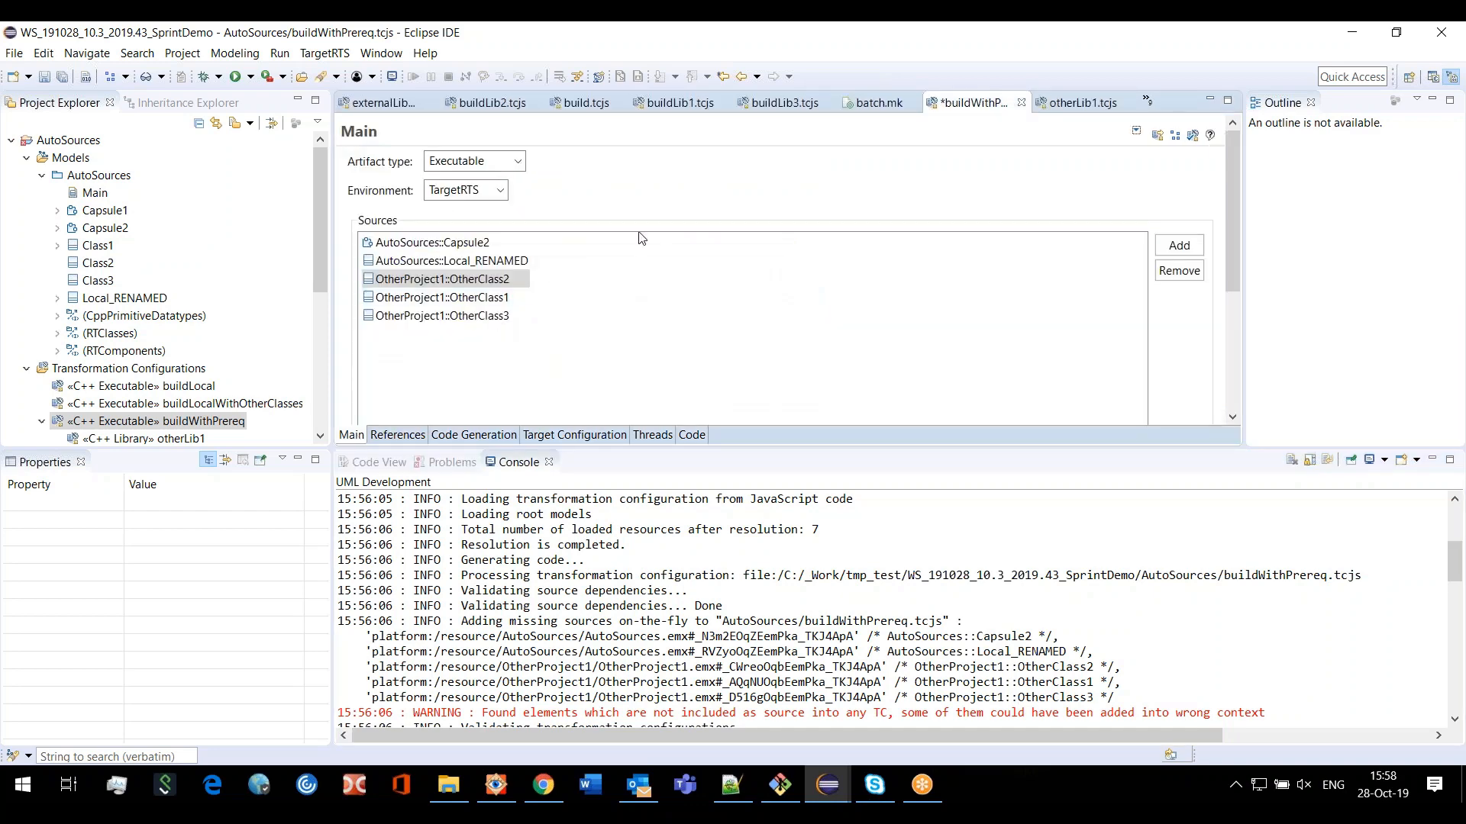
scroll("down", 3)
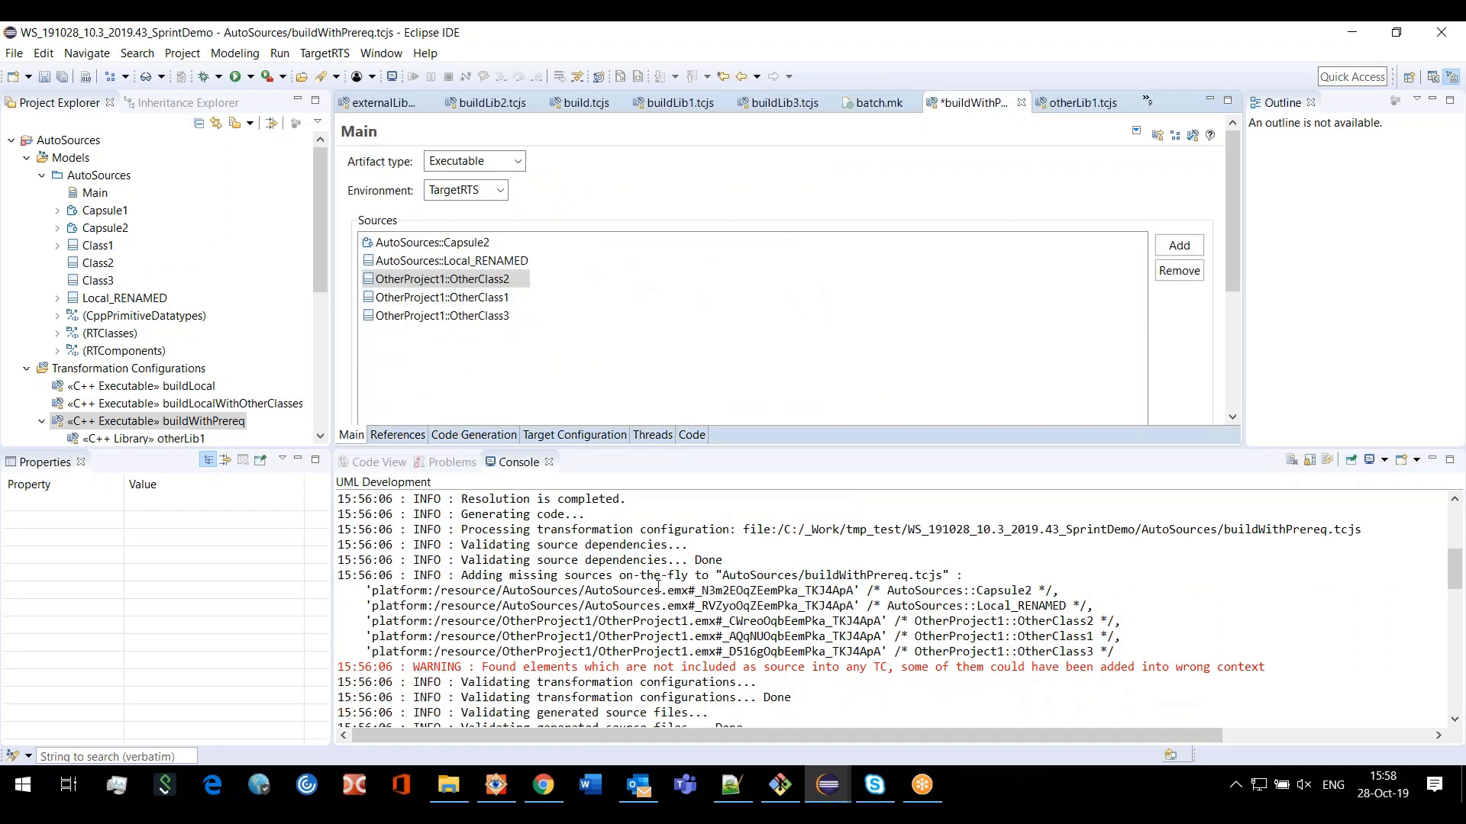
mouse_move(650, 357)
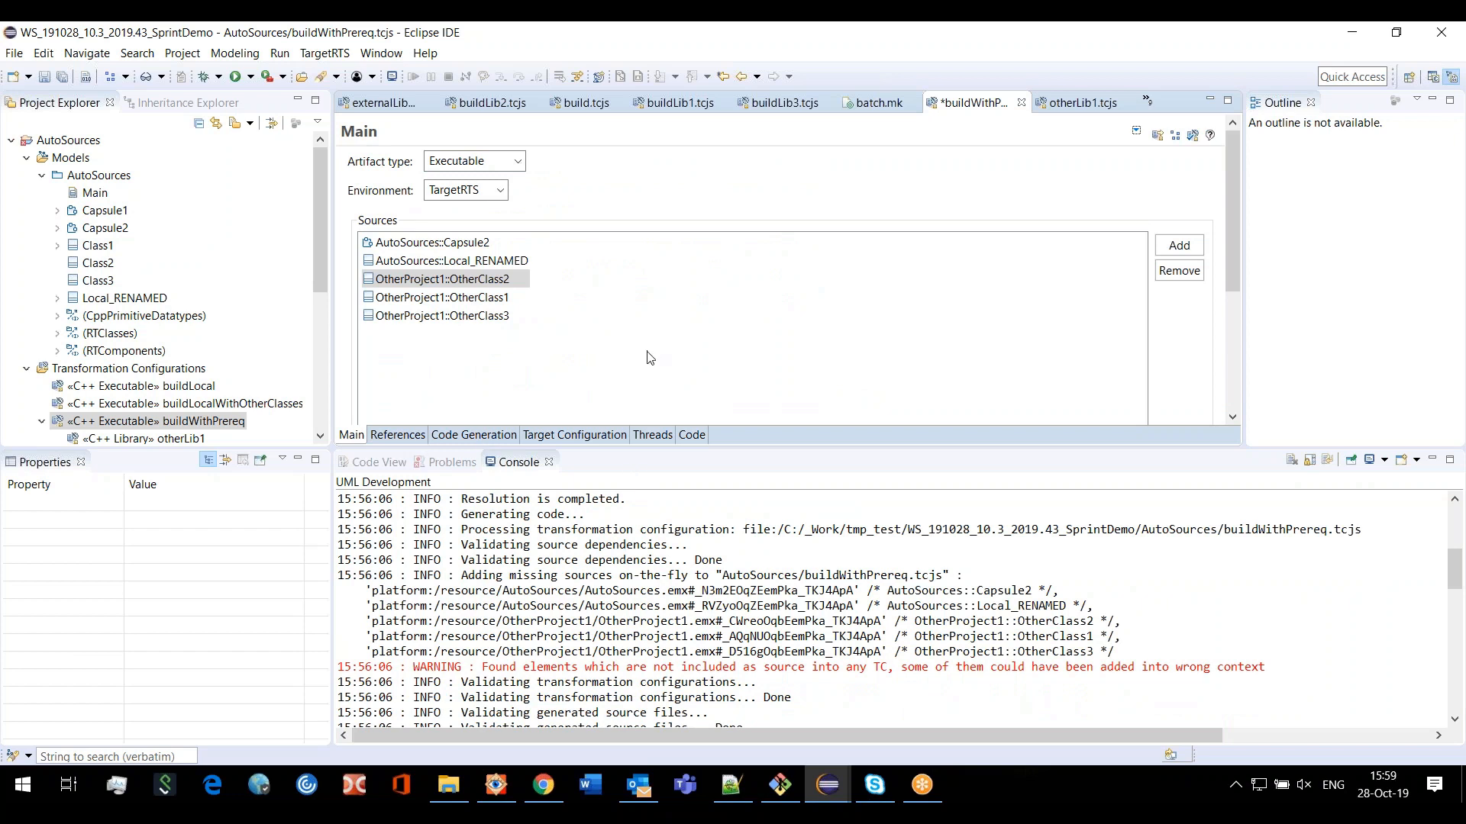
mouse_move(490, 366)
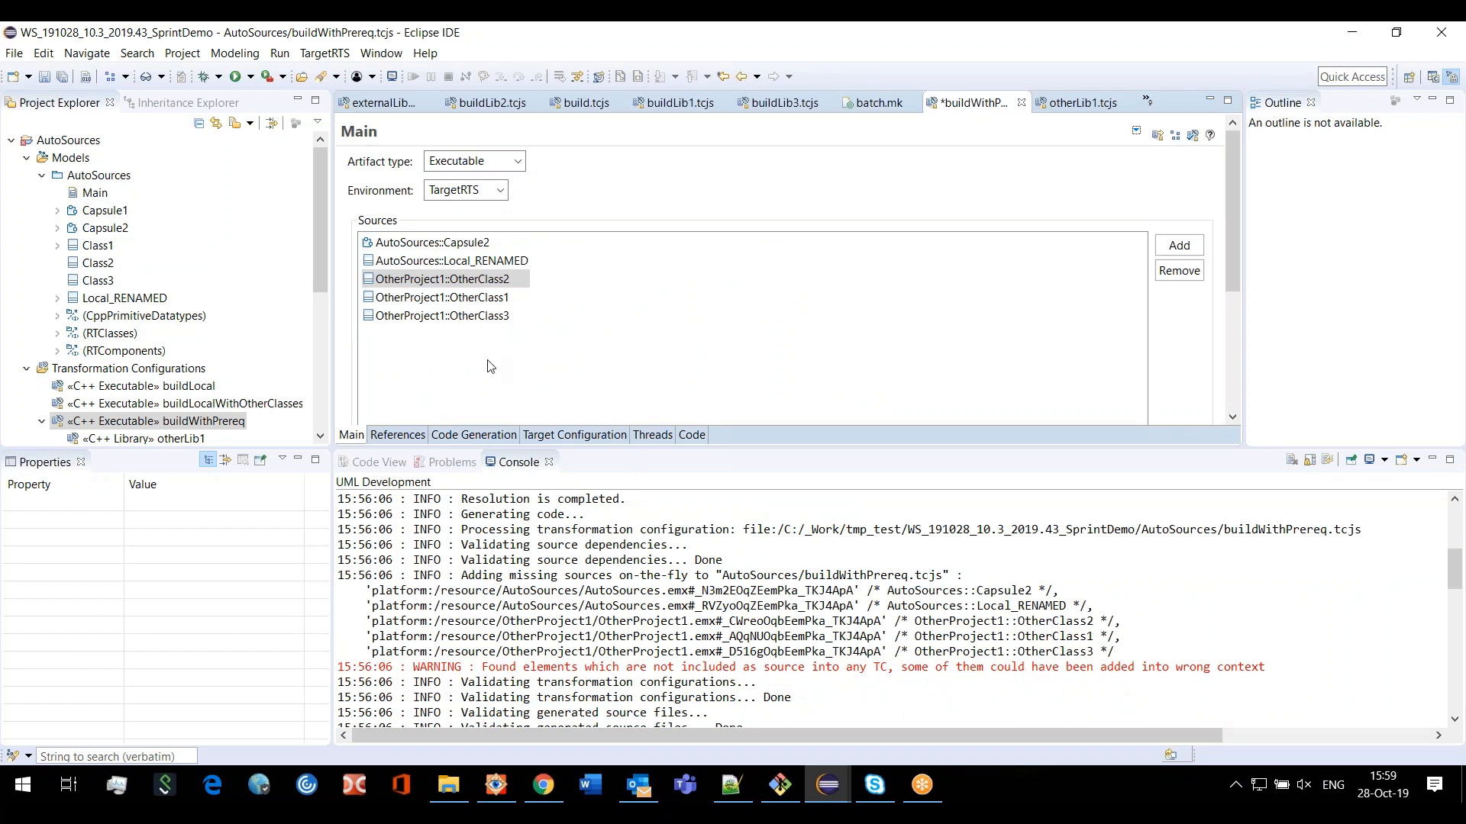
mouse_move(501, 400)
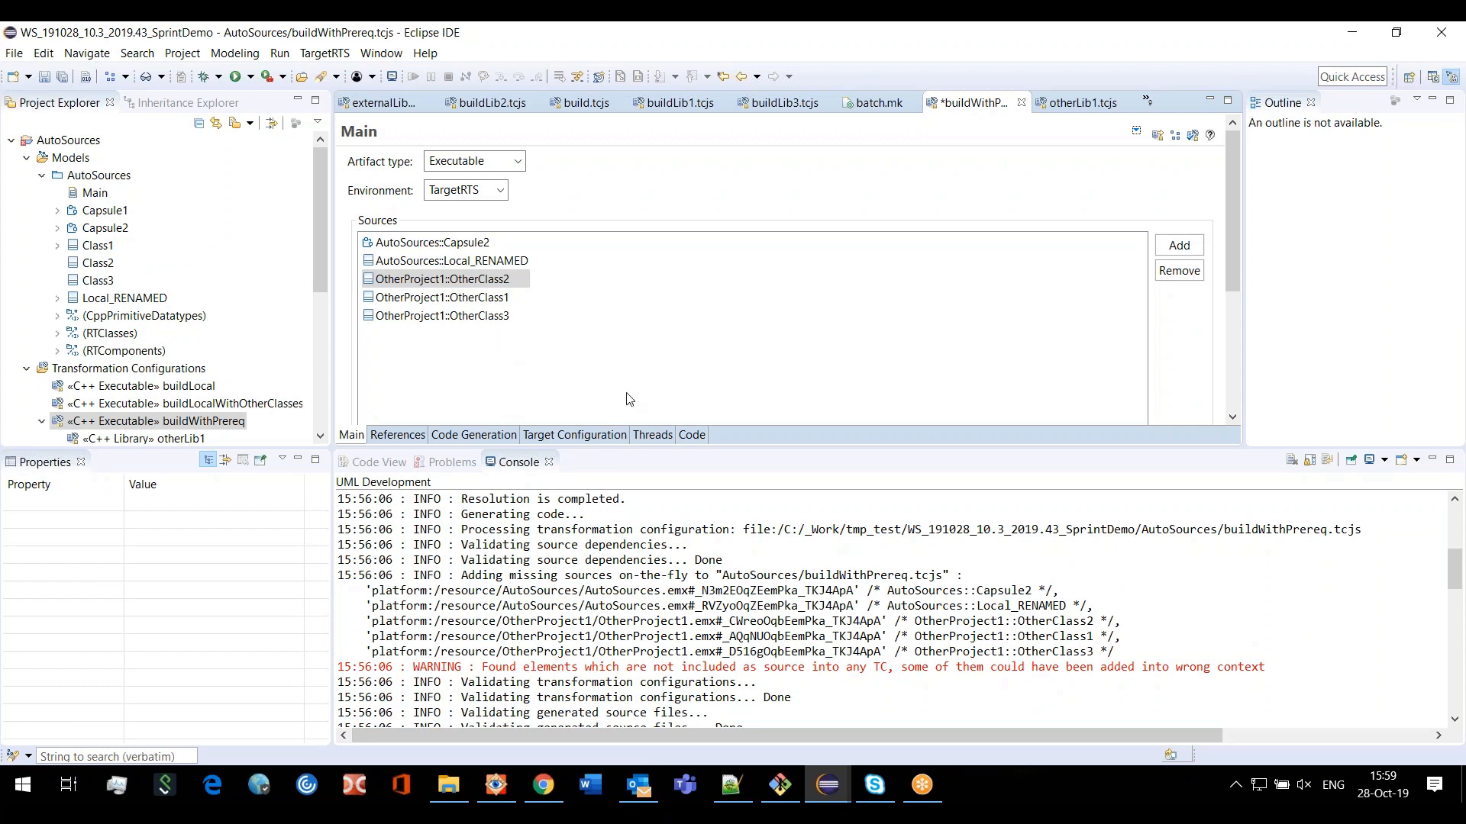
mouse_move(609, 342)
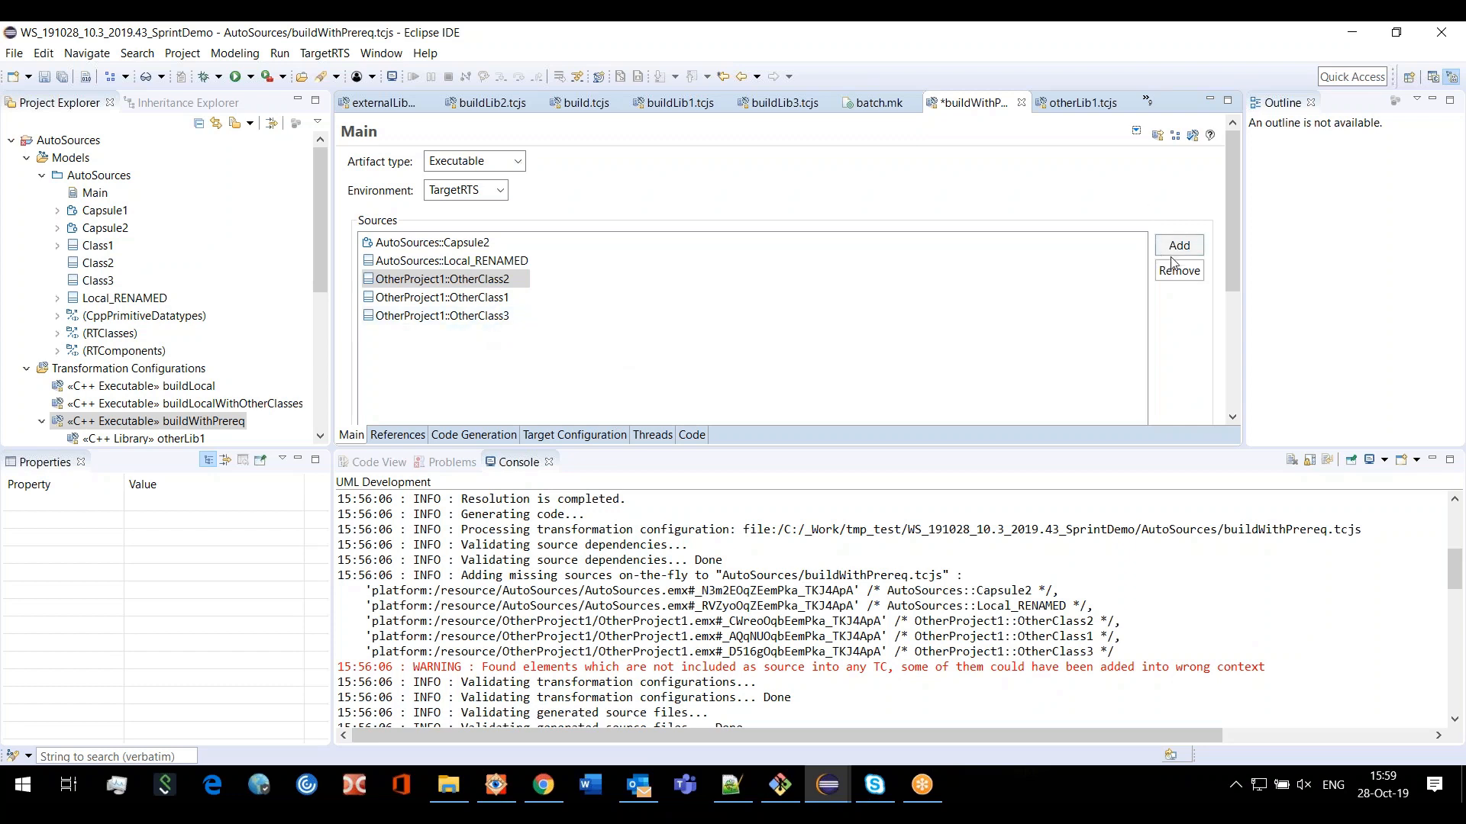
mouse_move(1189, 308)
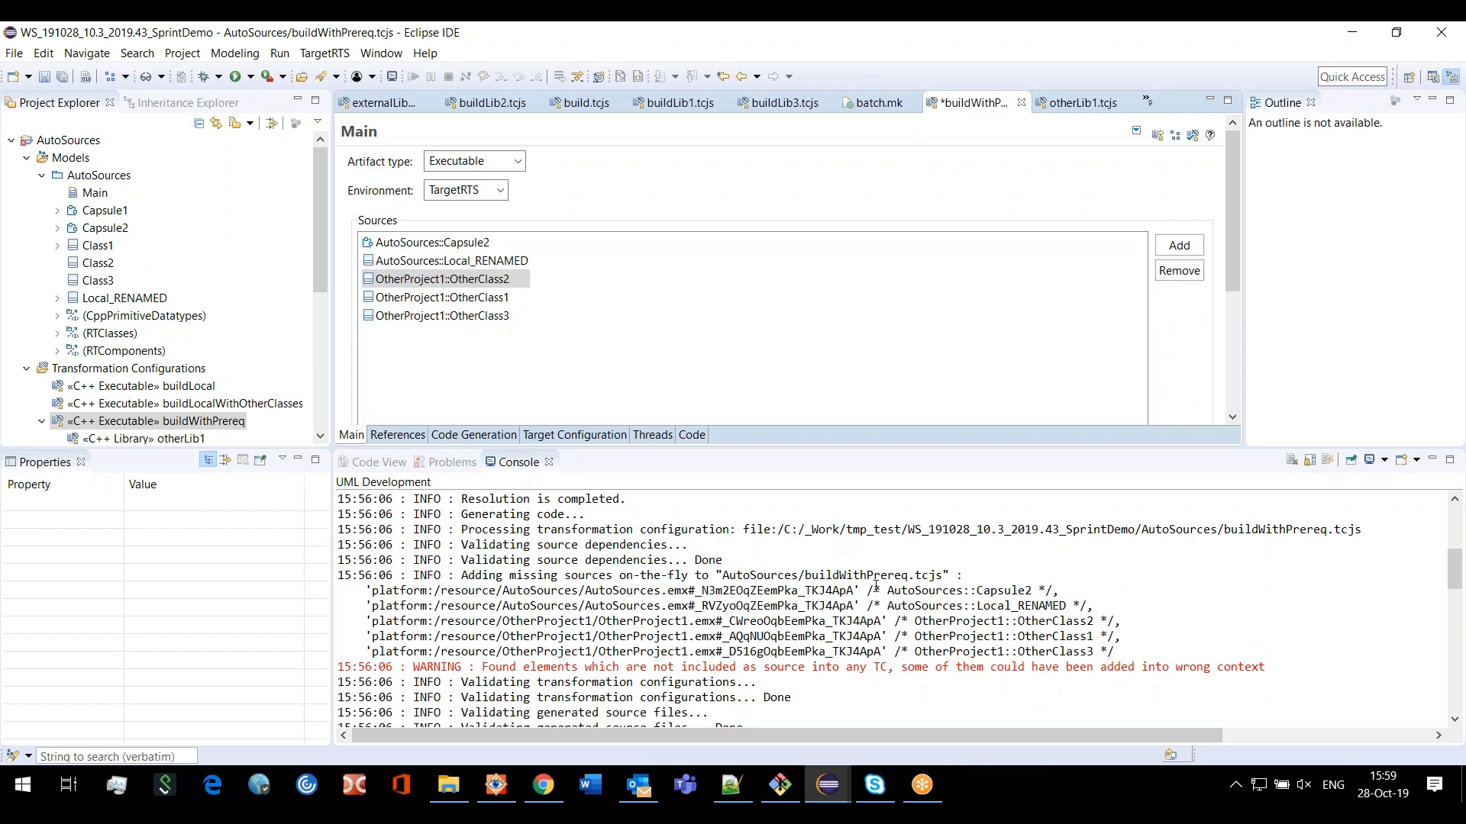
mouse_move(1200, 315)
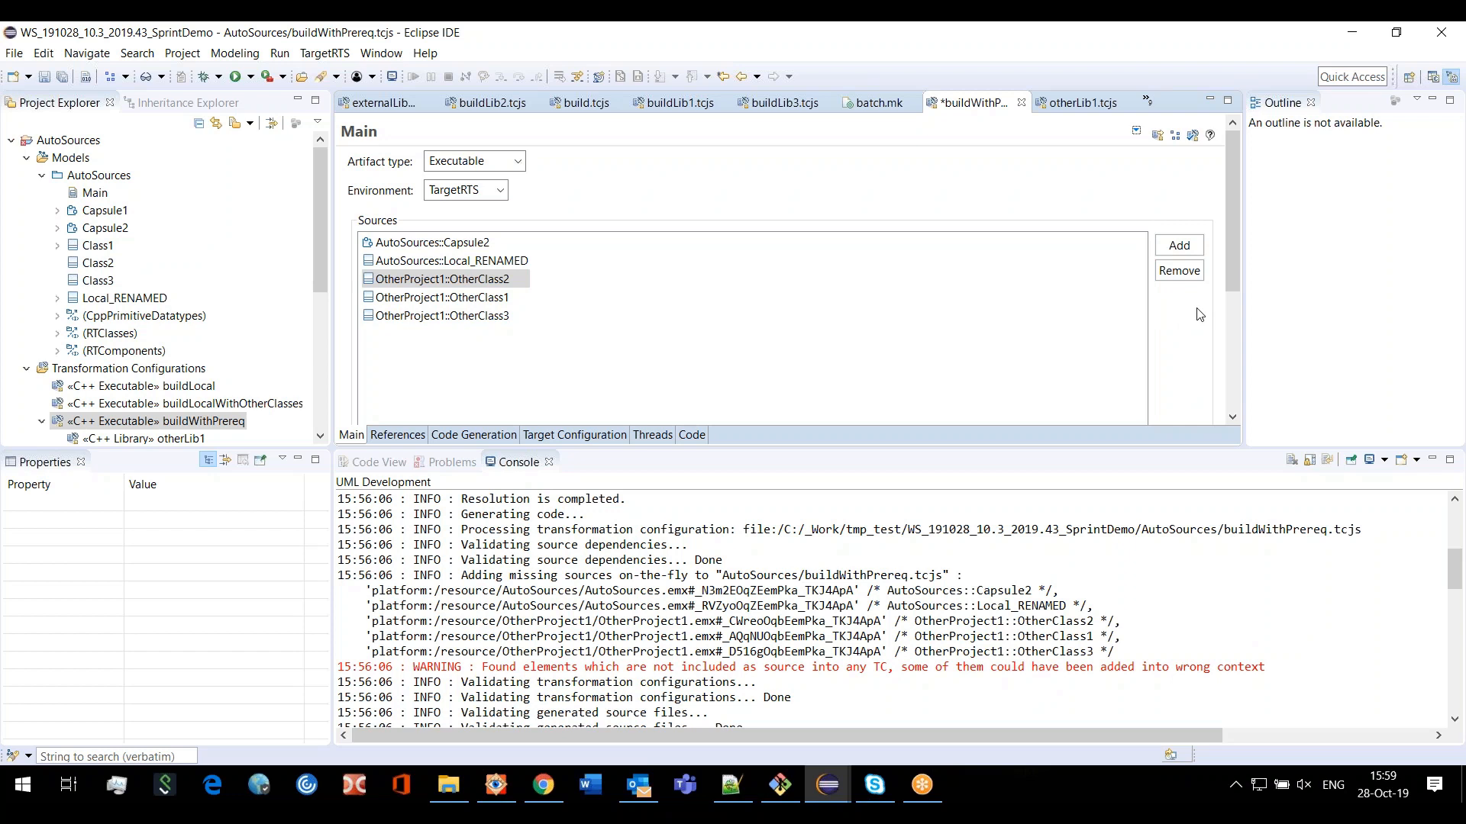
mouse_move(1032, 371)
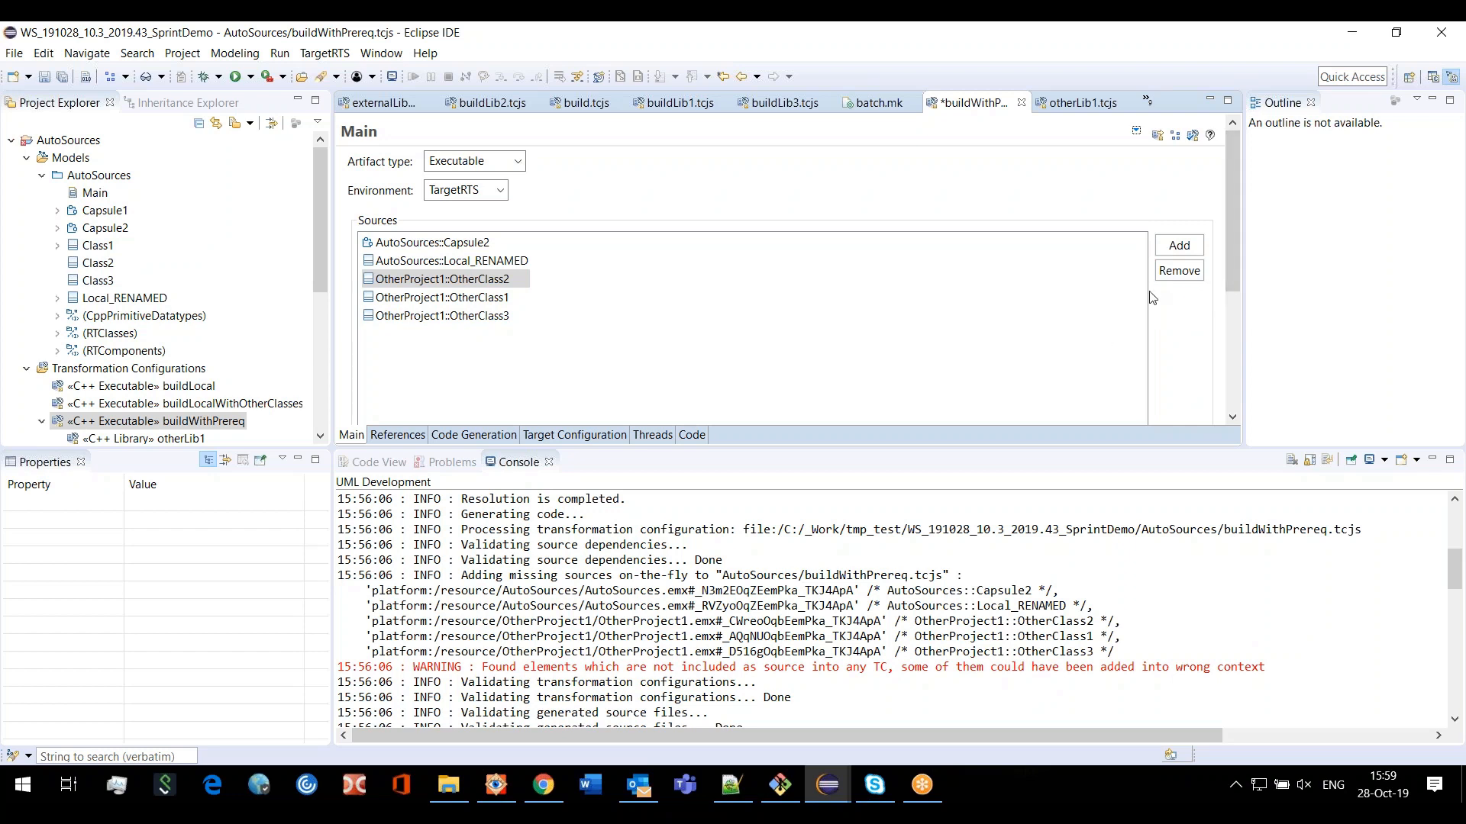
mouse_move(1185, 309)
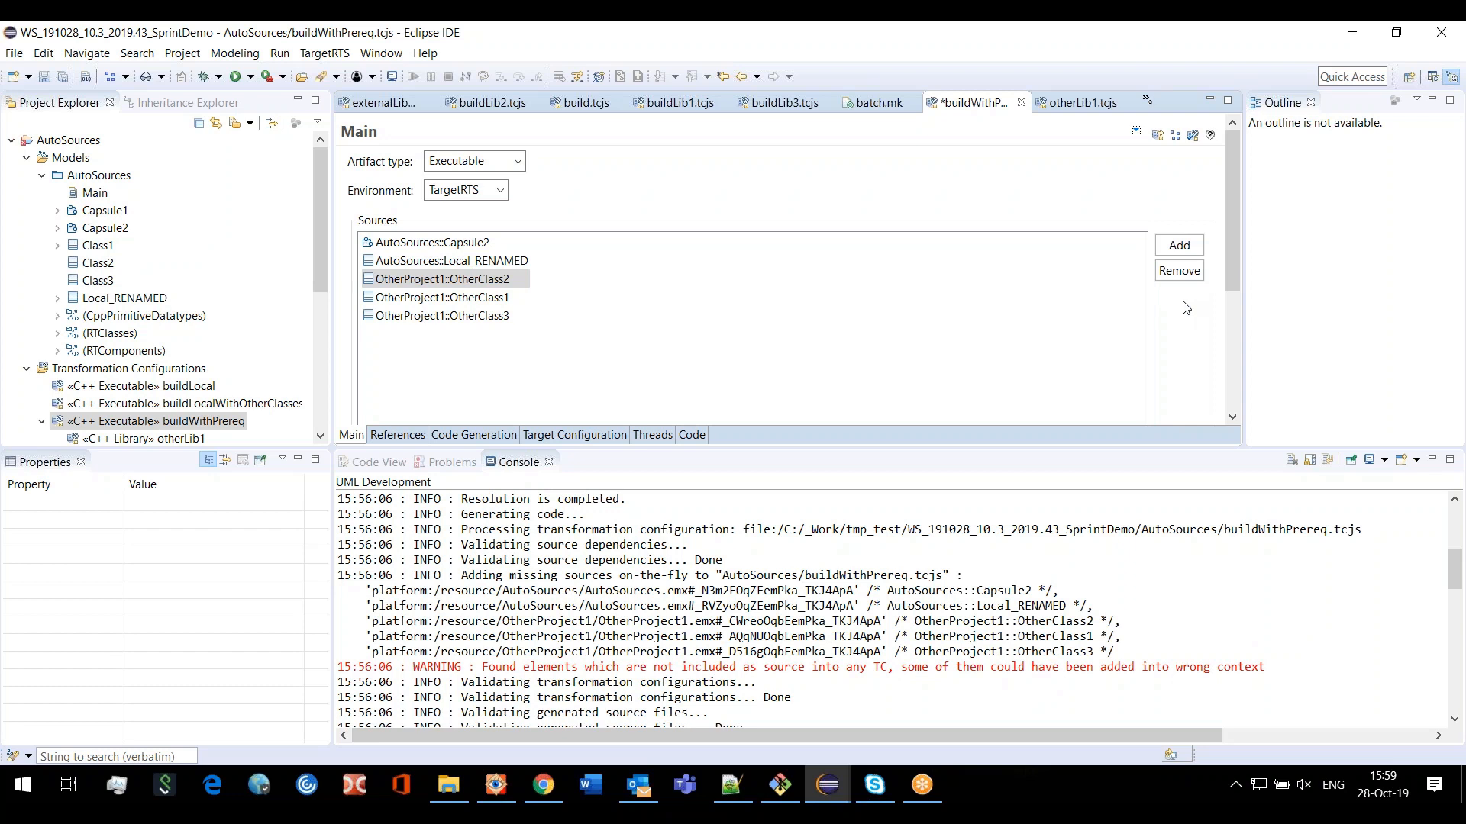
mouse_move(873, 440)
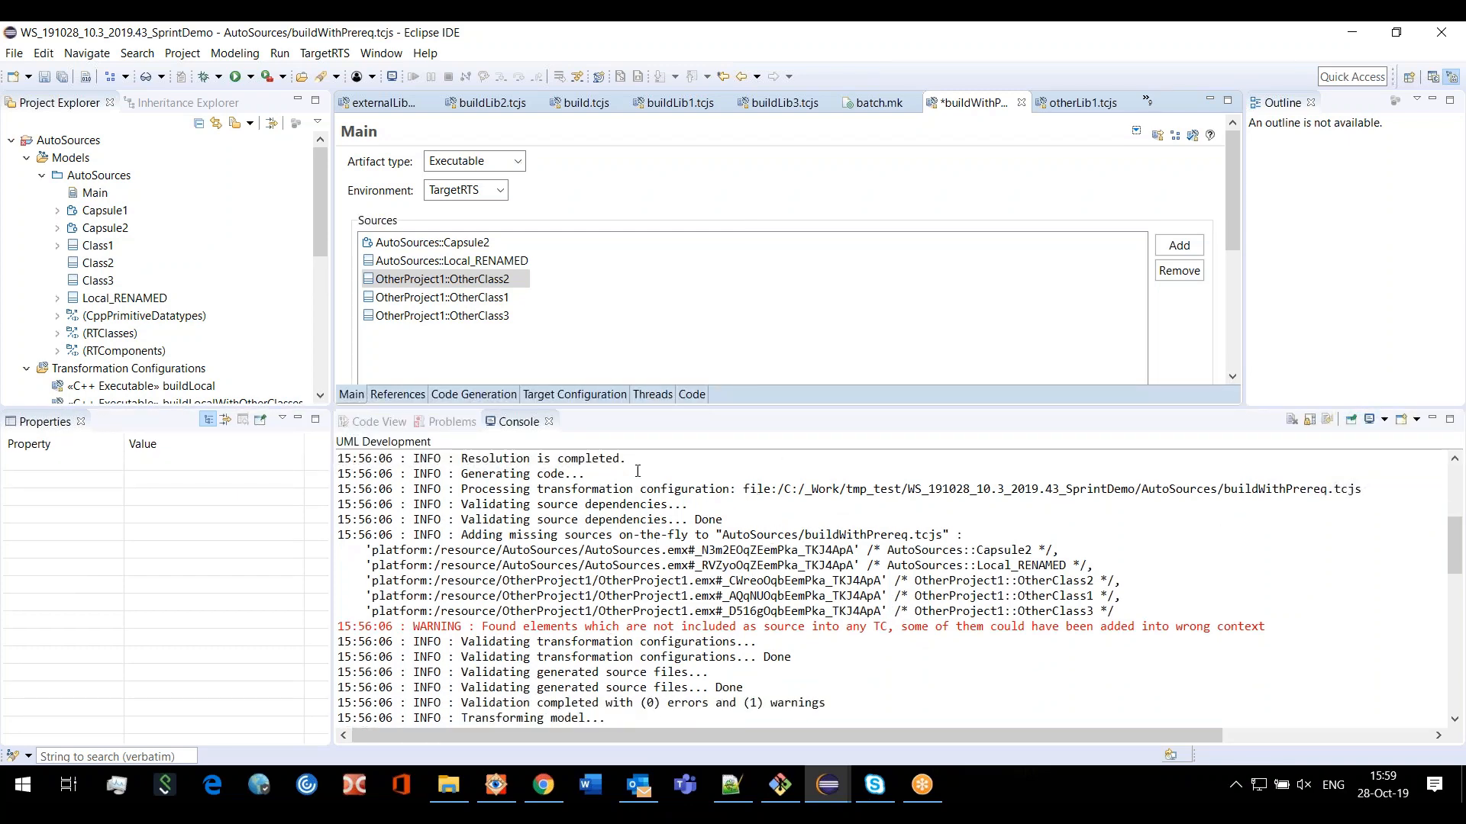
Show buildWithPrereq's script code with its five source URIs and otherLib1 prerequisite
left_click(692, 394)
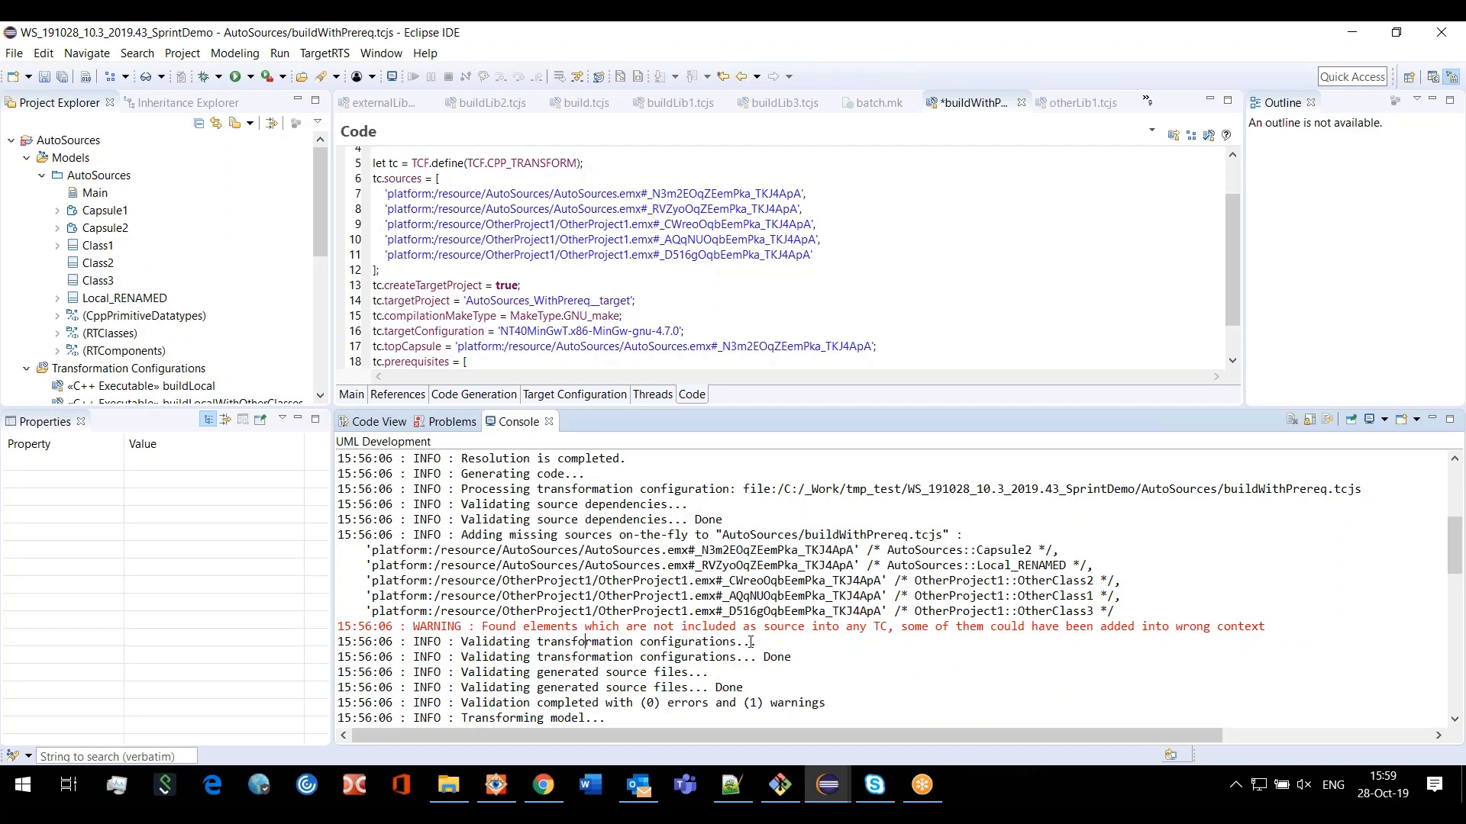
mouse_move(998, 654)
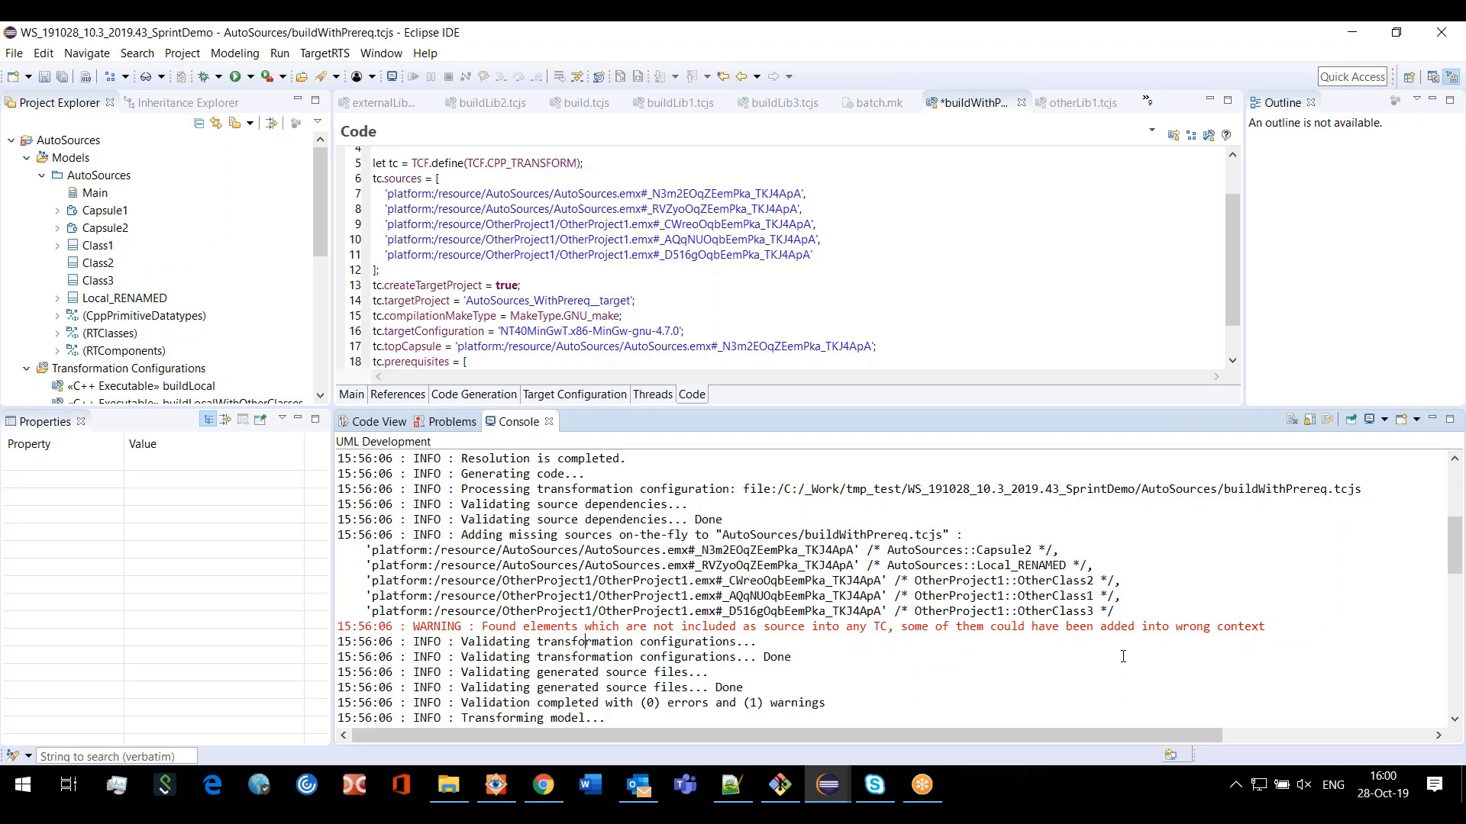
mouse_move(1191, 639)
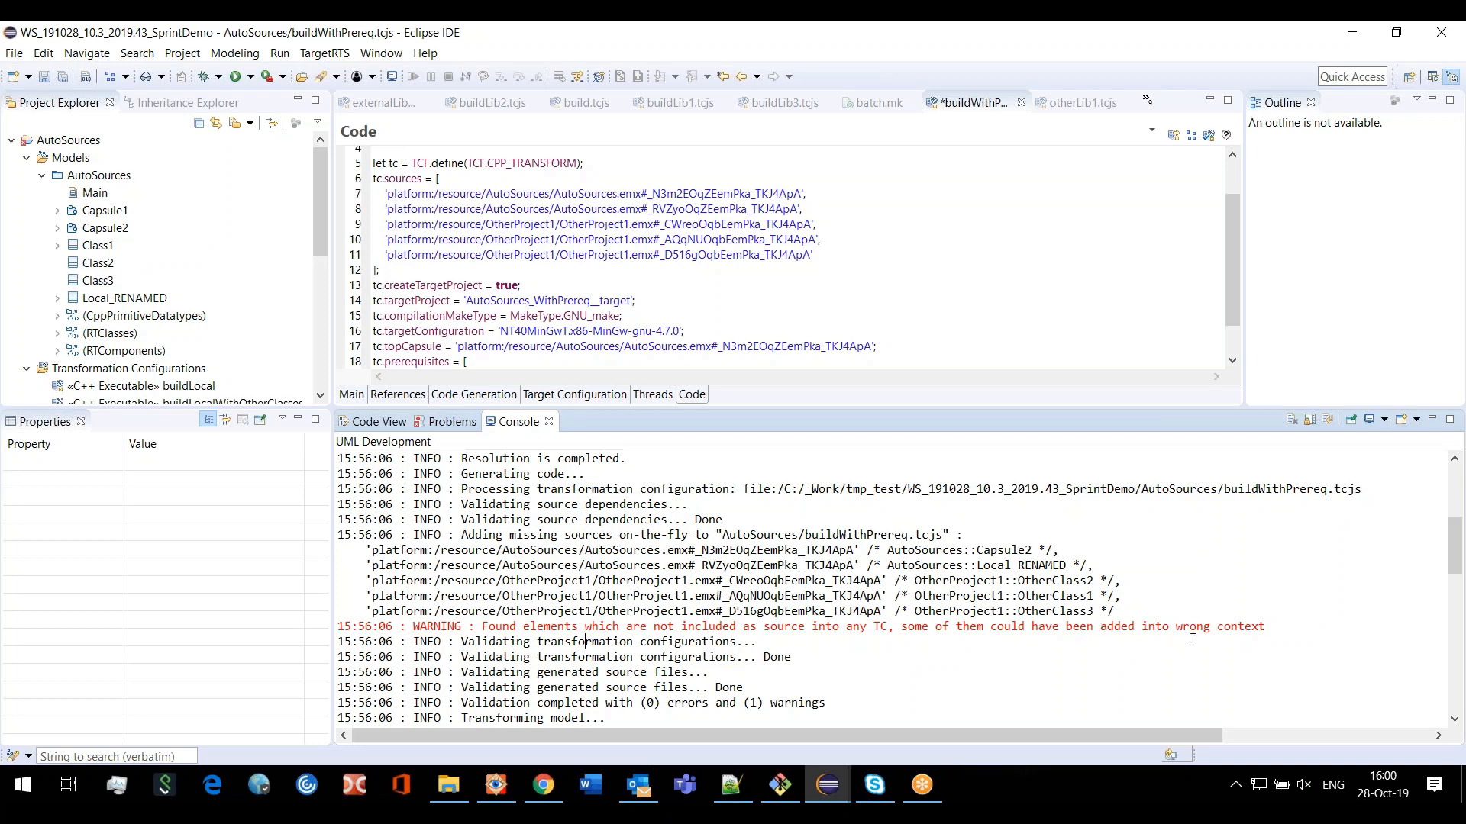
mouse_move(1165, 654)
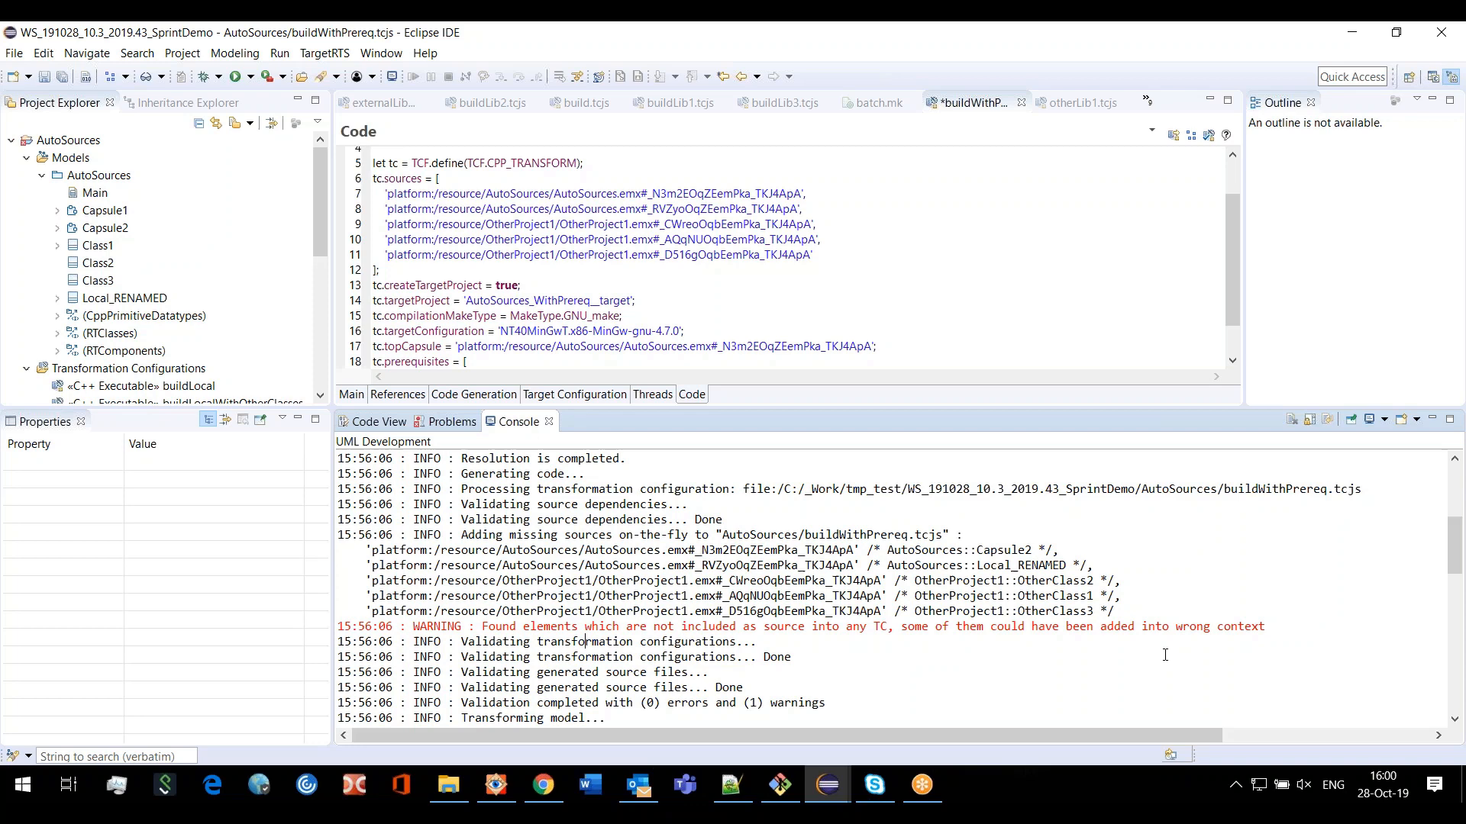
mouse_move(1063, 565)
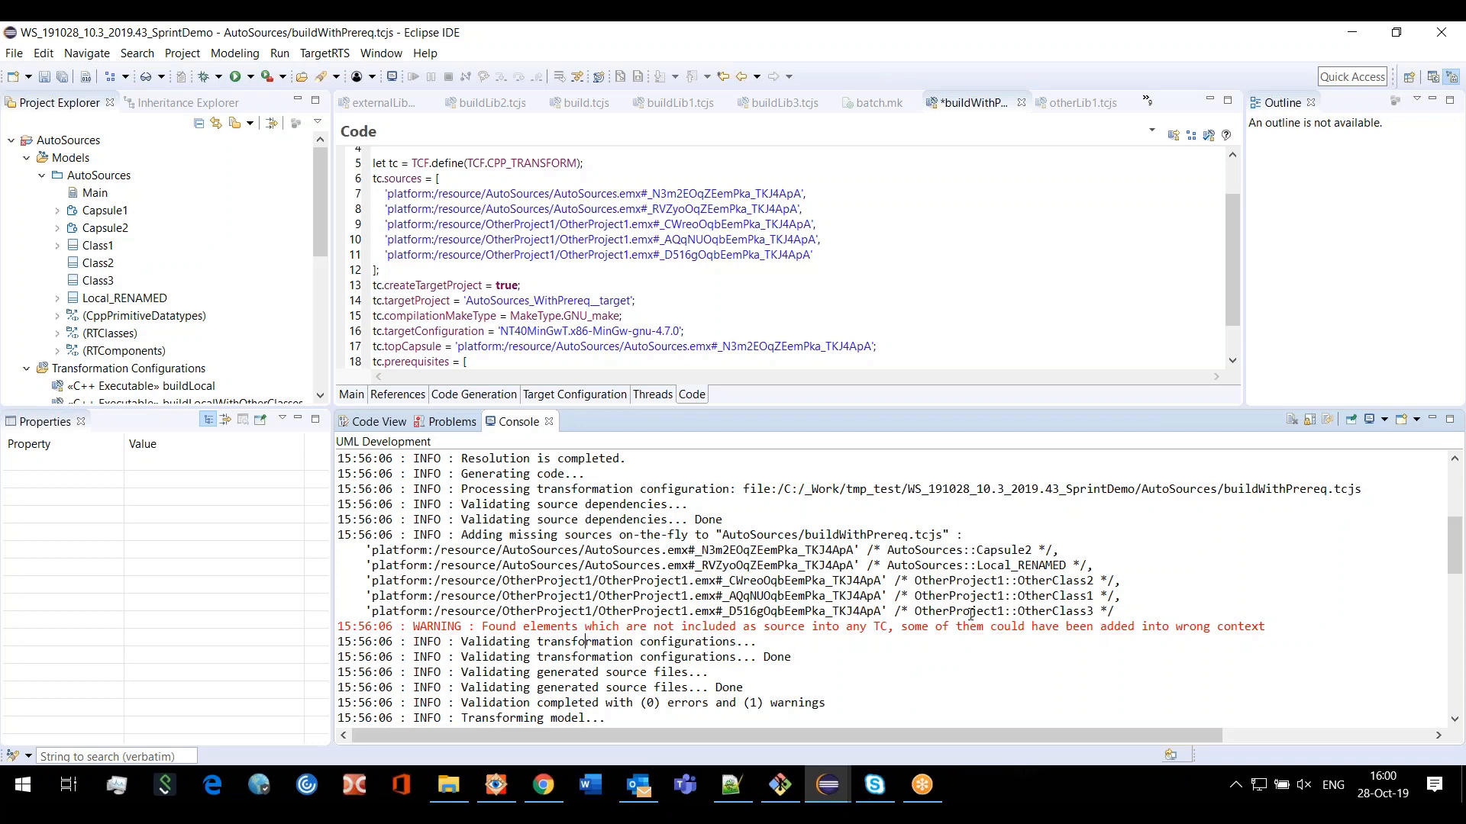
mouse_move(949, 626)
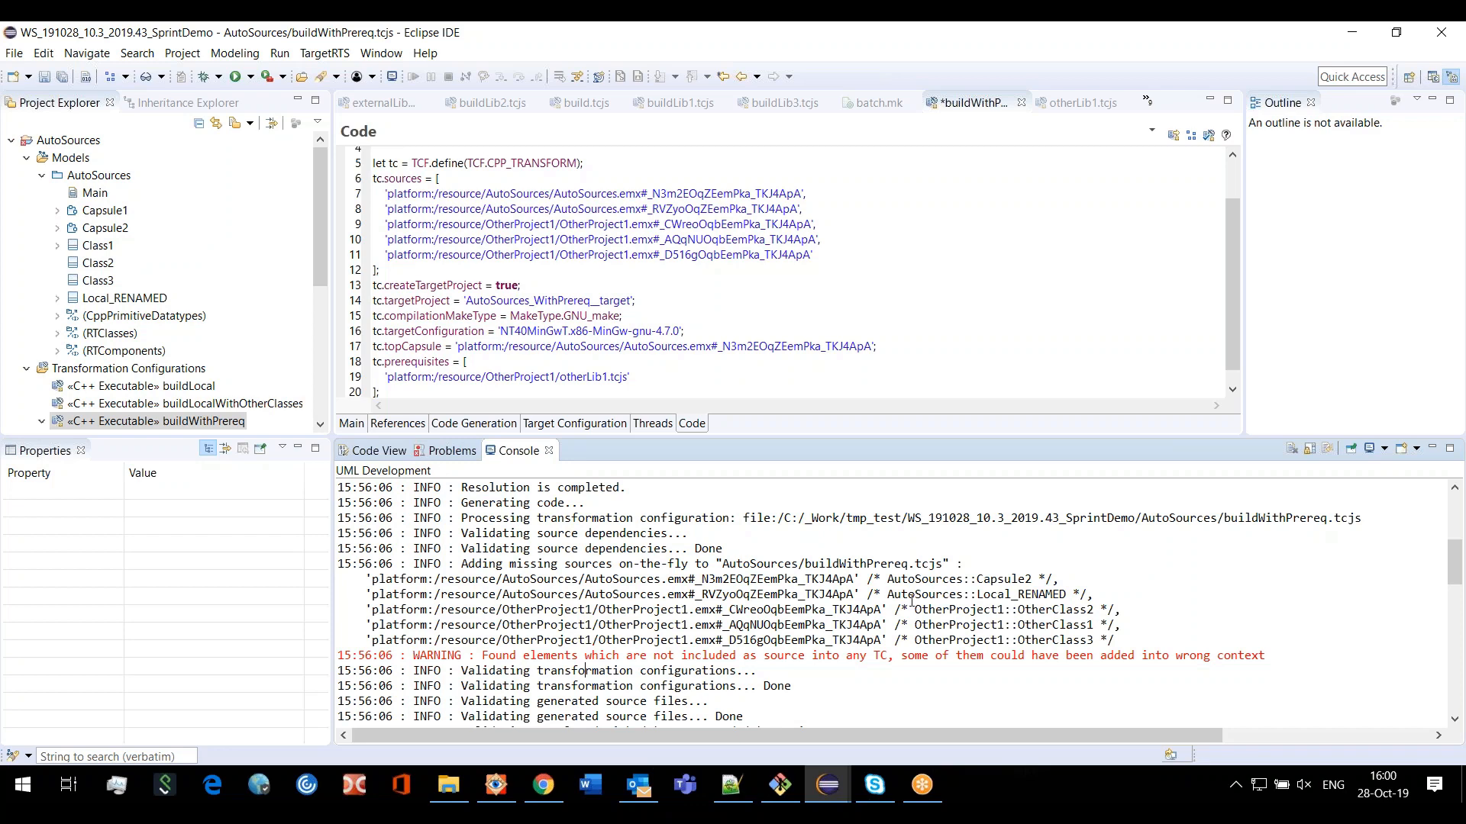
mouse_move(830, 296)
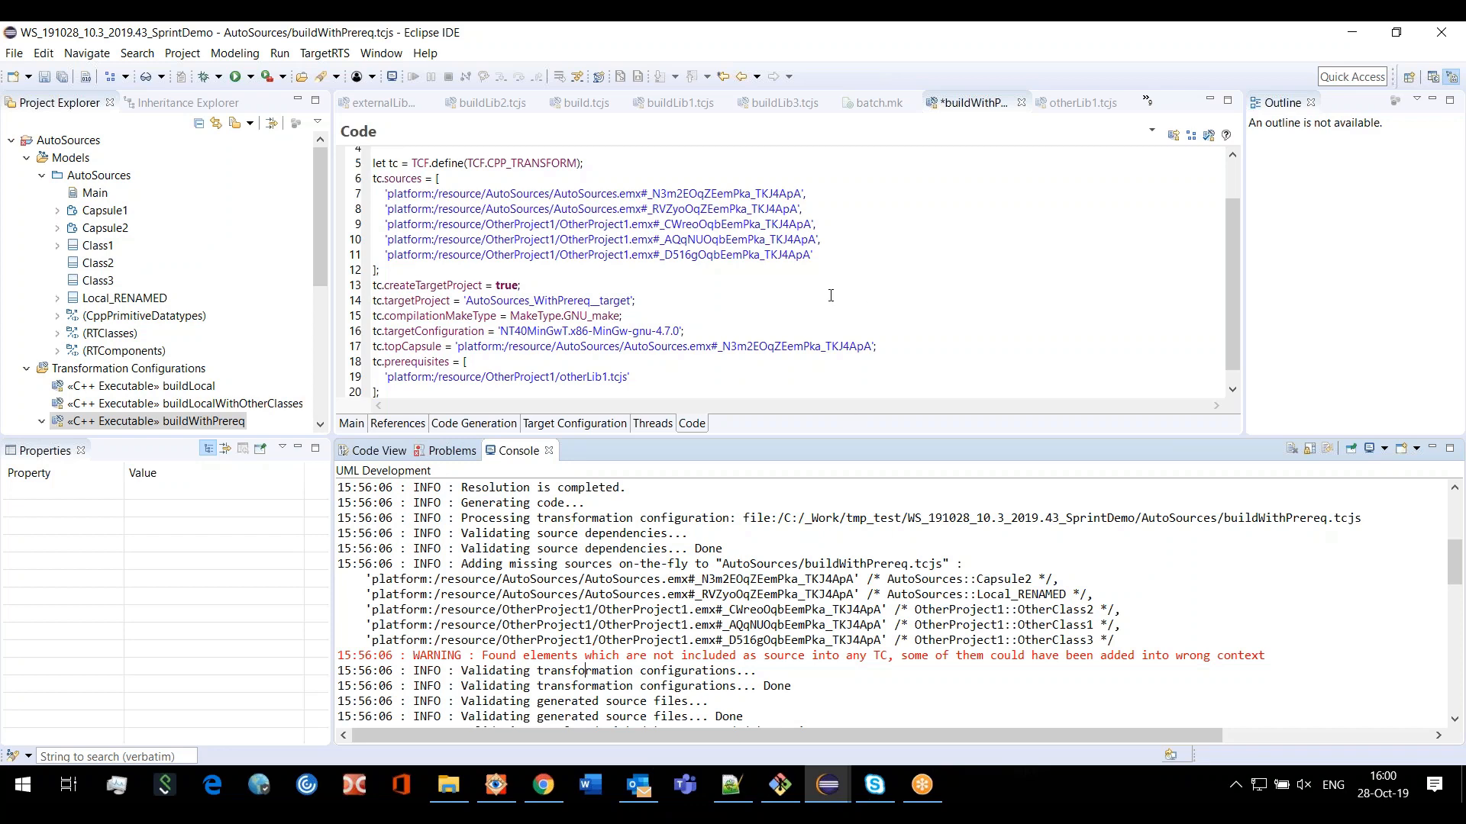
mouse_move(719, 563)
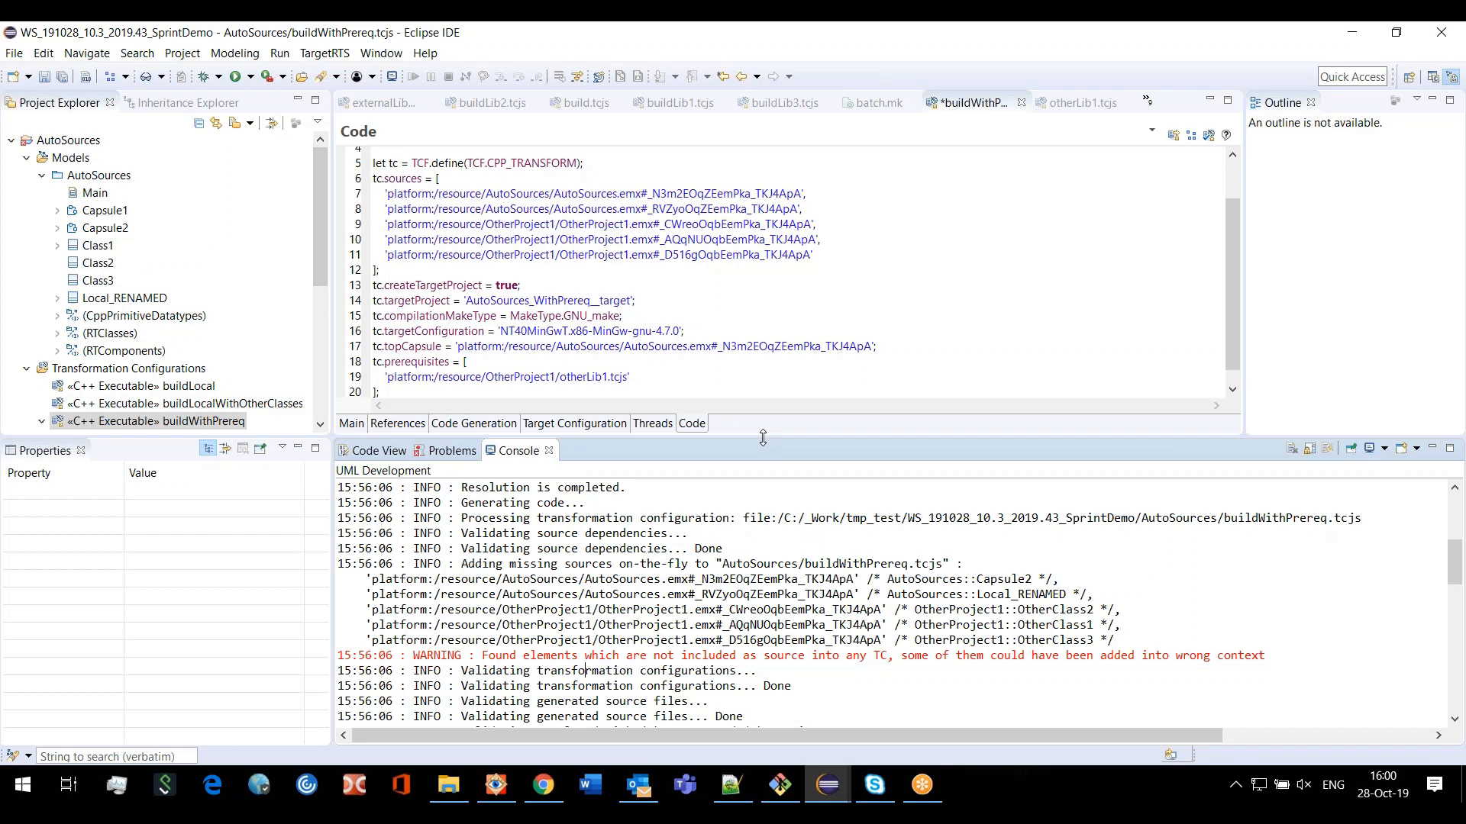
mouse_move(730, 548)
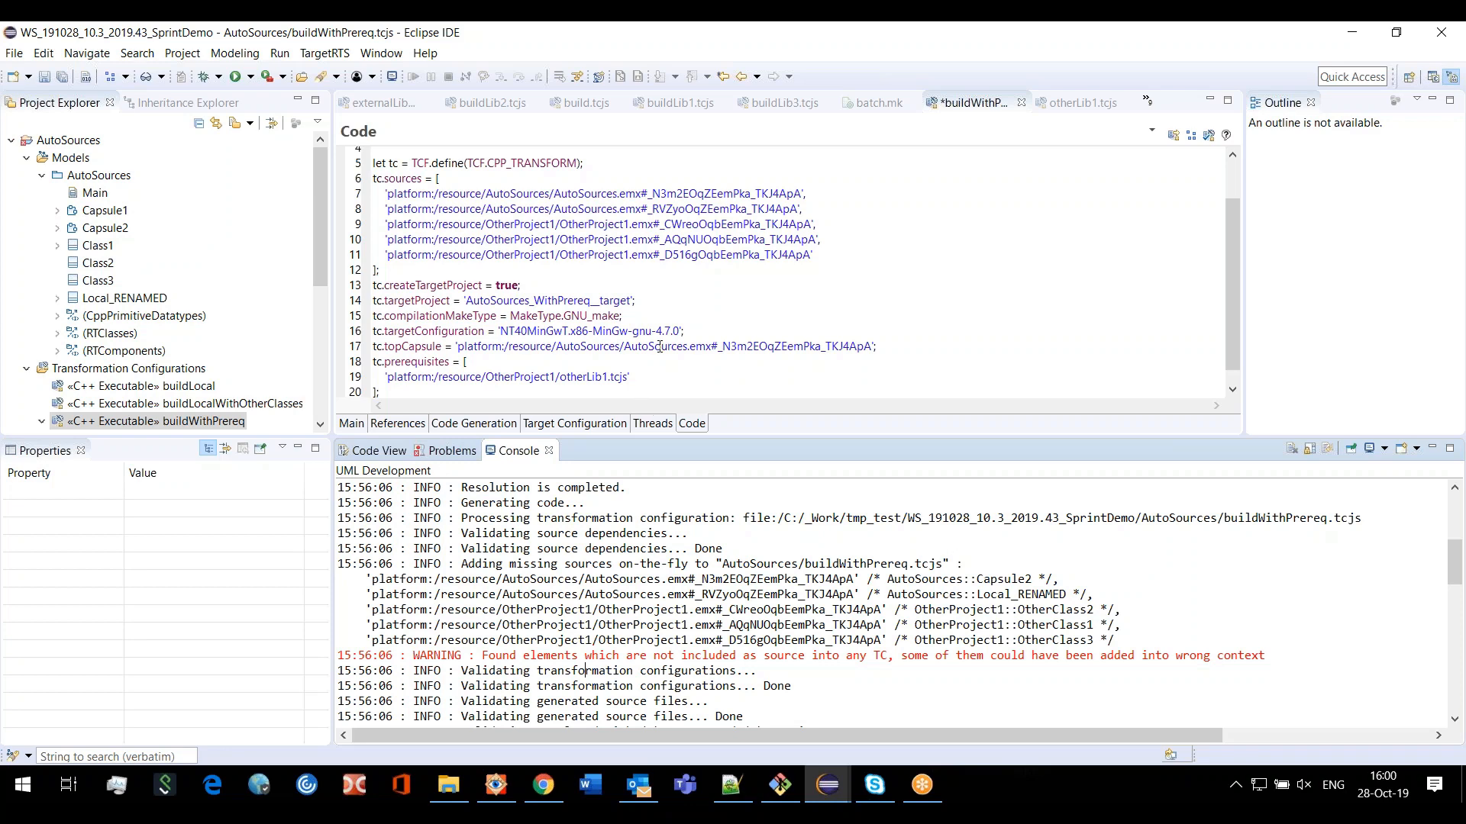
mouse_move(658, 584)
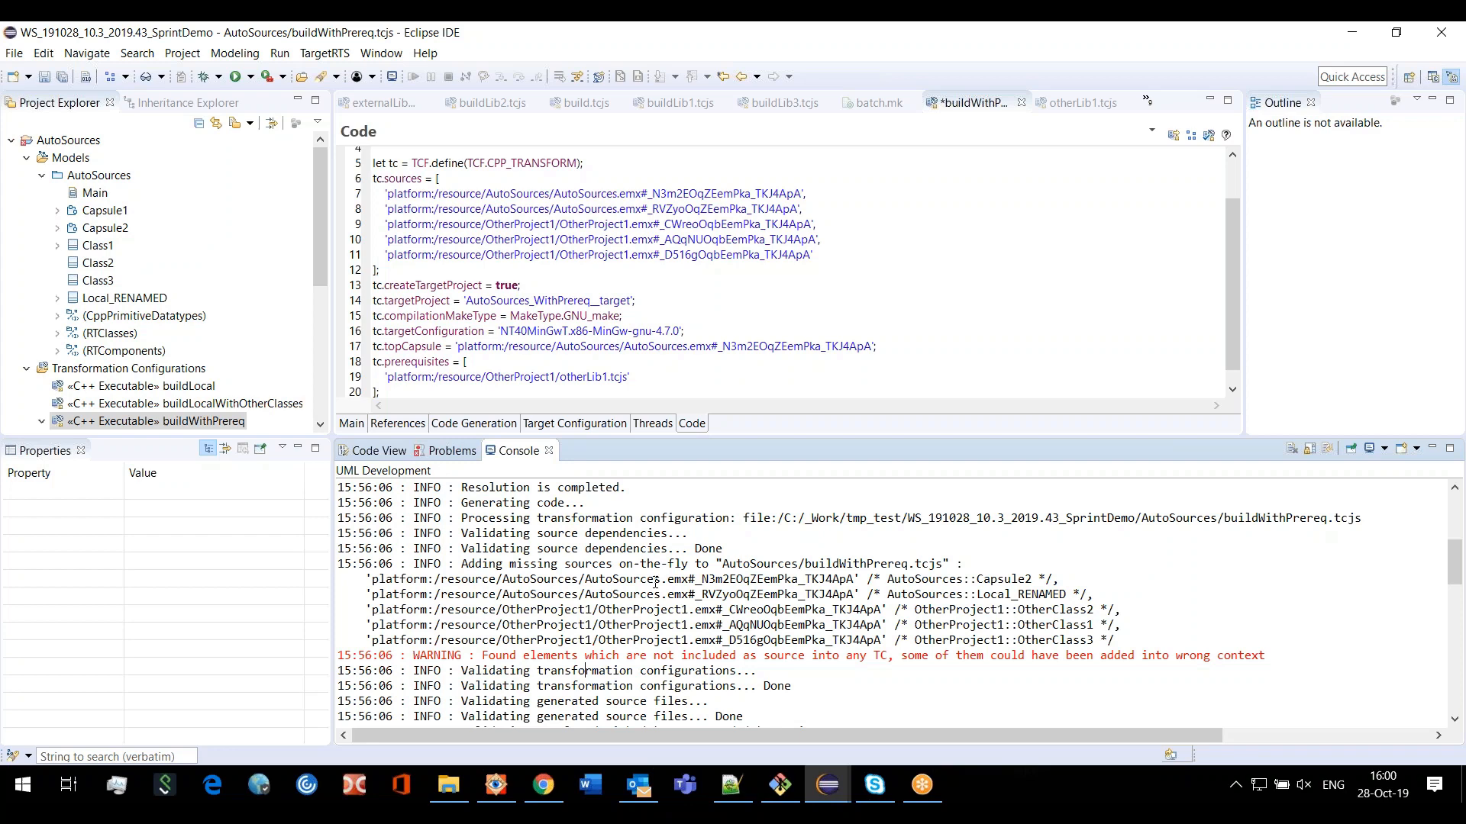
Copy Class1's element URI from the Project Explorer context menu
double_click(769, 578)
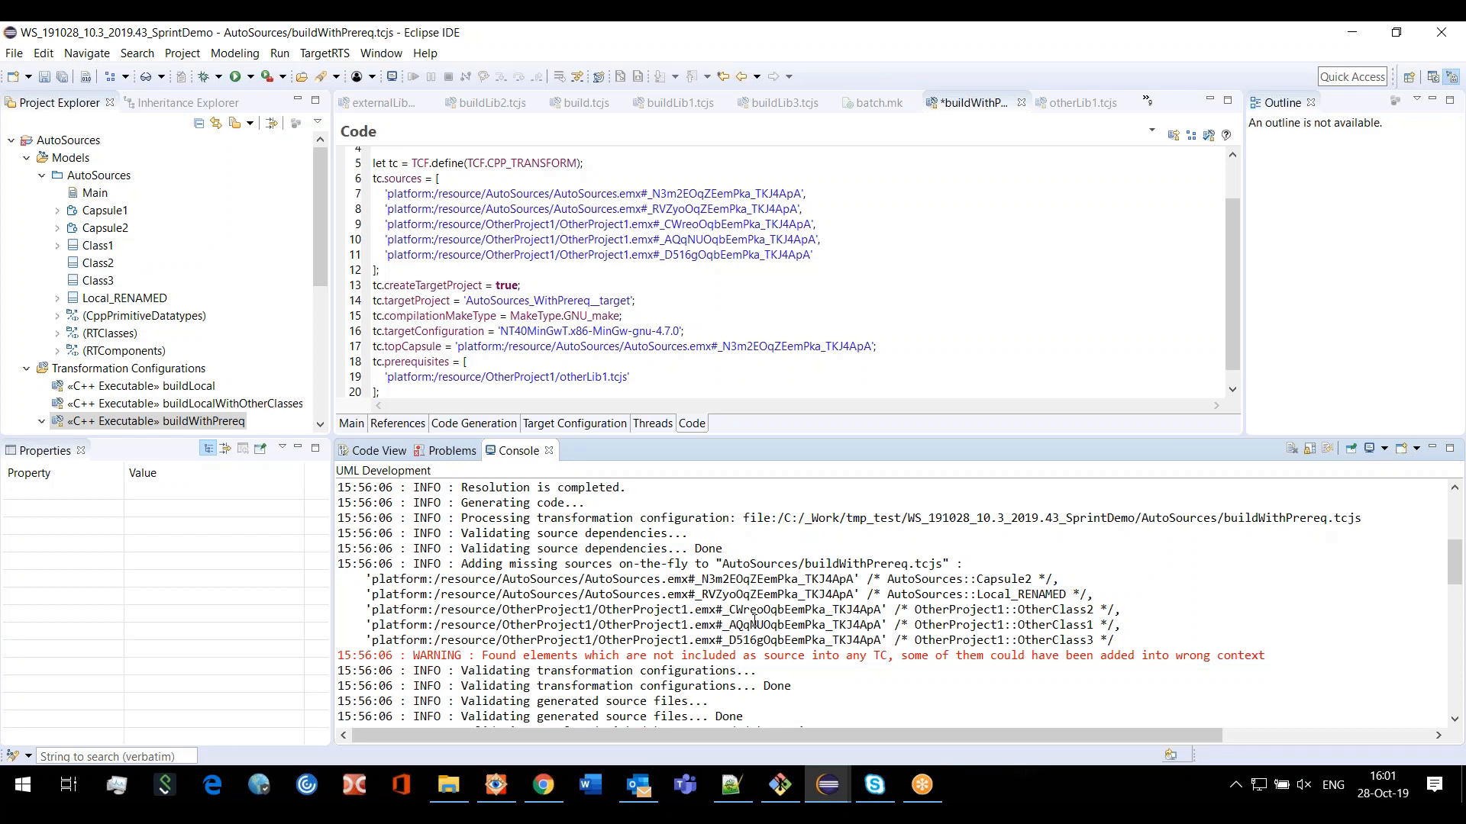
mouse_move(853, 625)
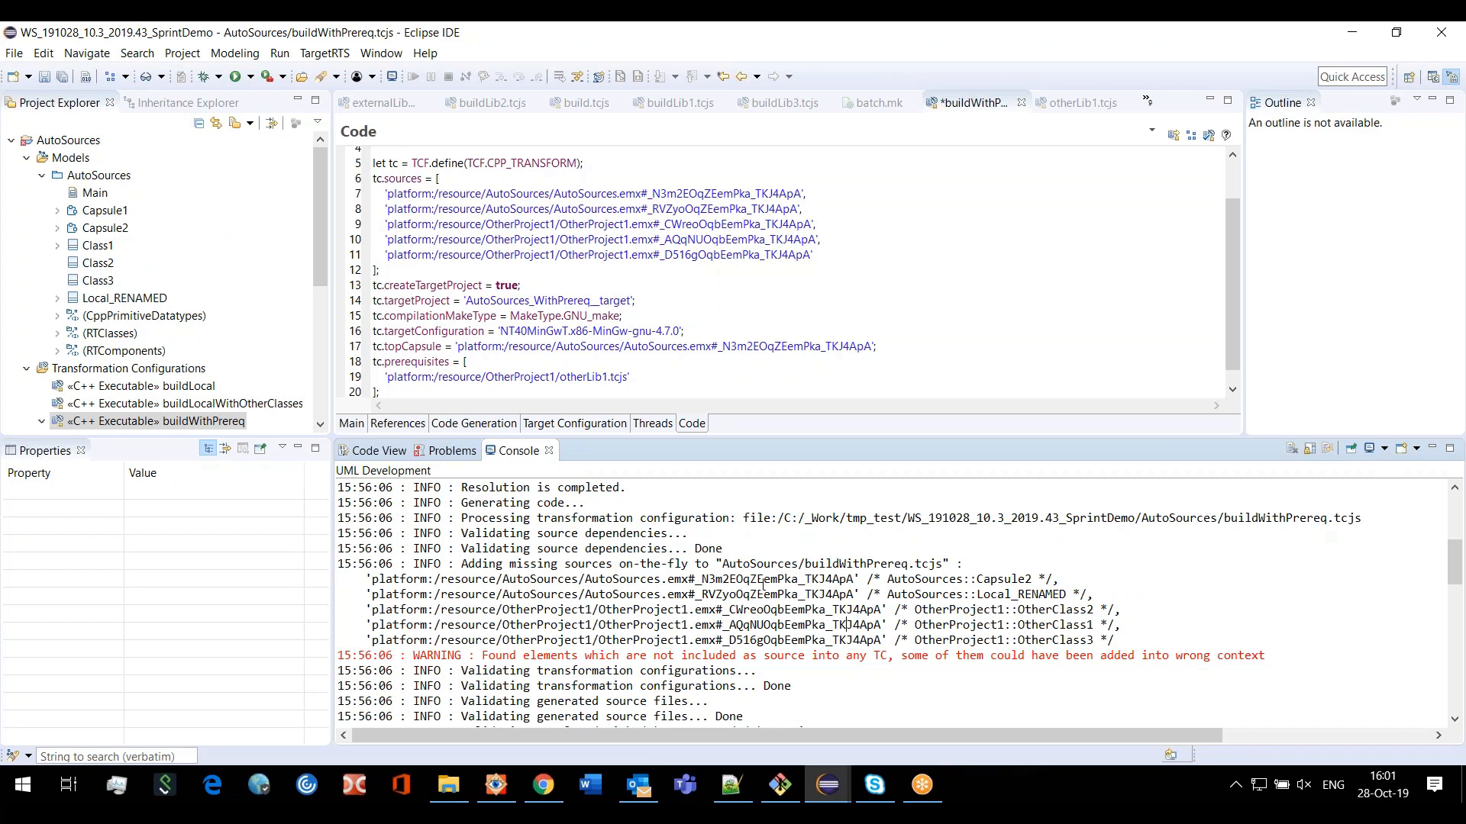
mouse_move(694, 445)
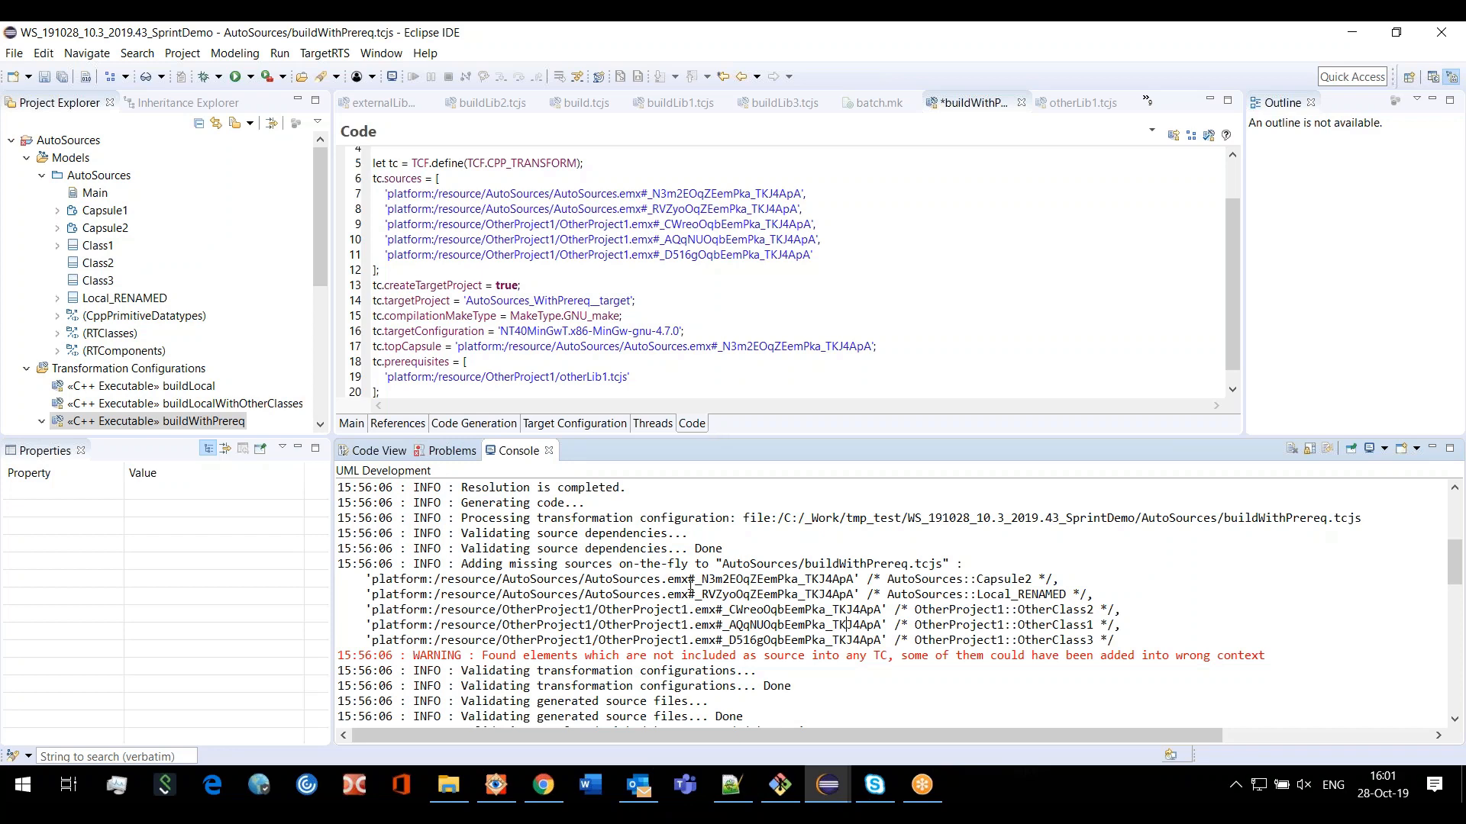
mouse_move(740, 447)
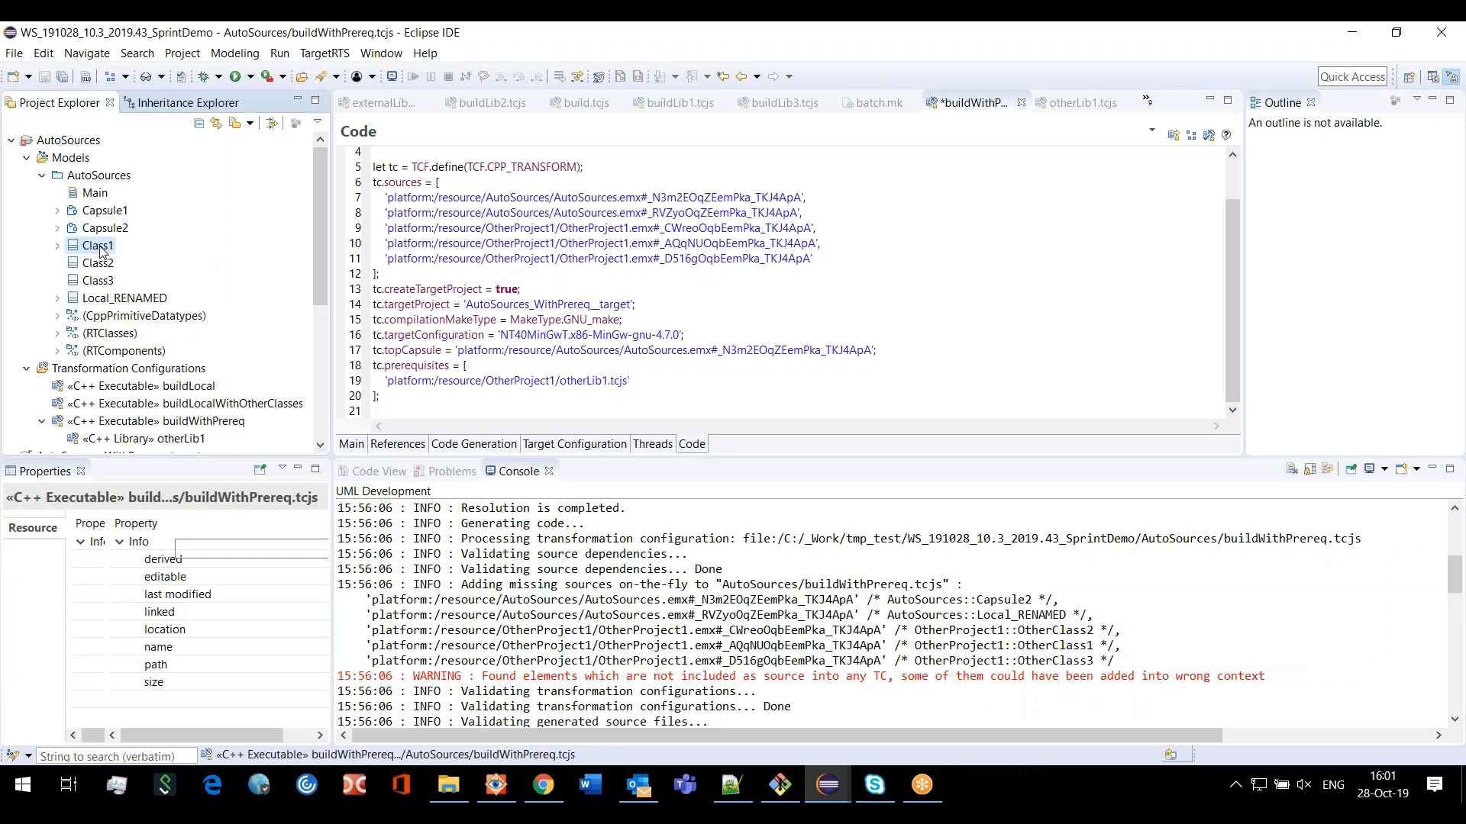
right_click(88, 245)
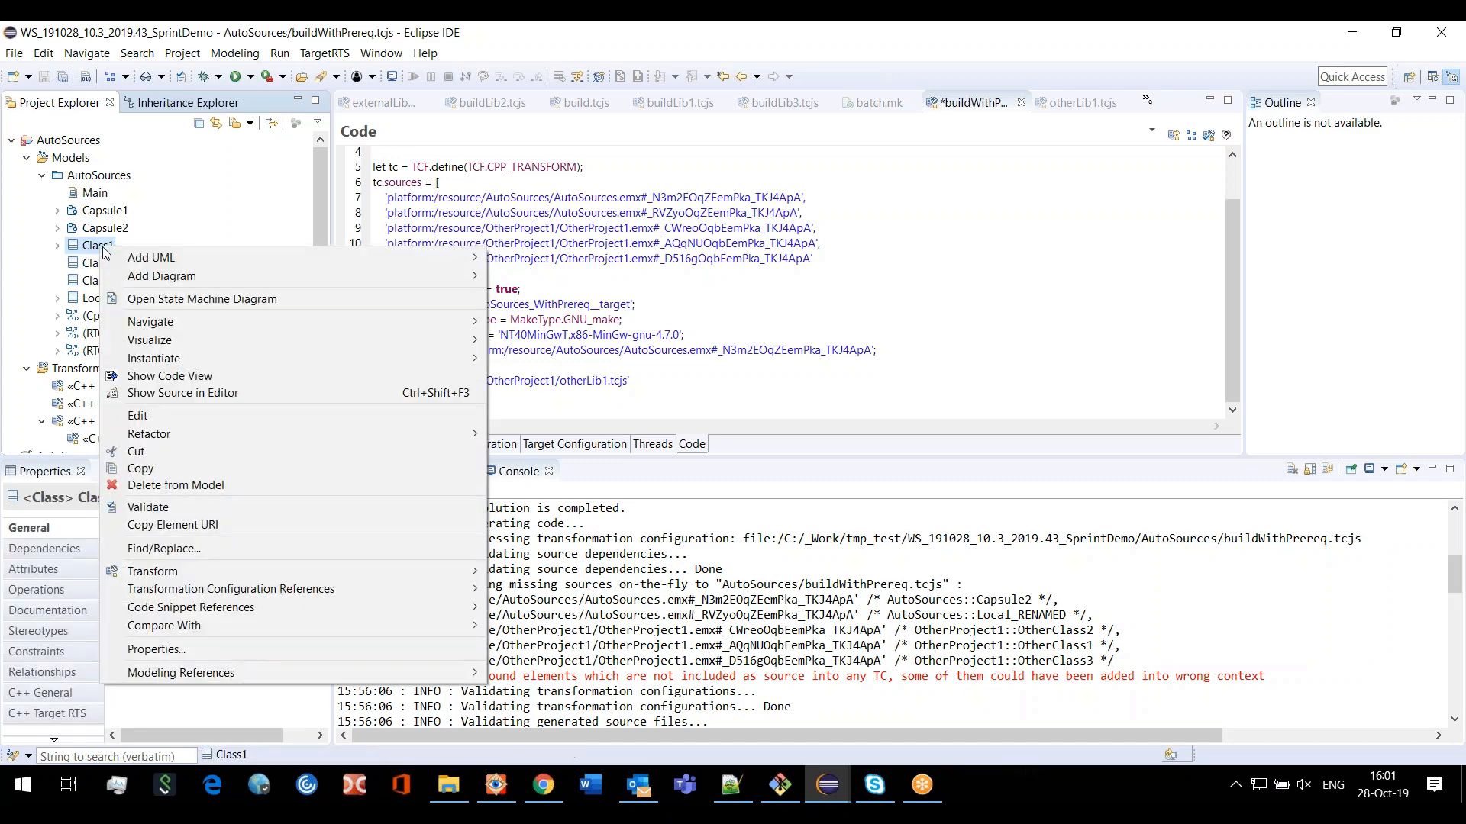
mouse_move(195, 531)
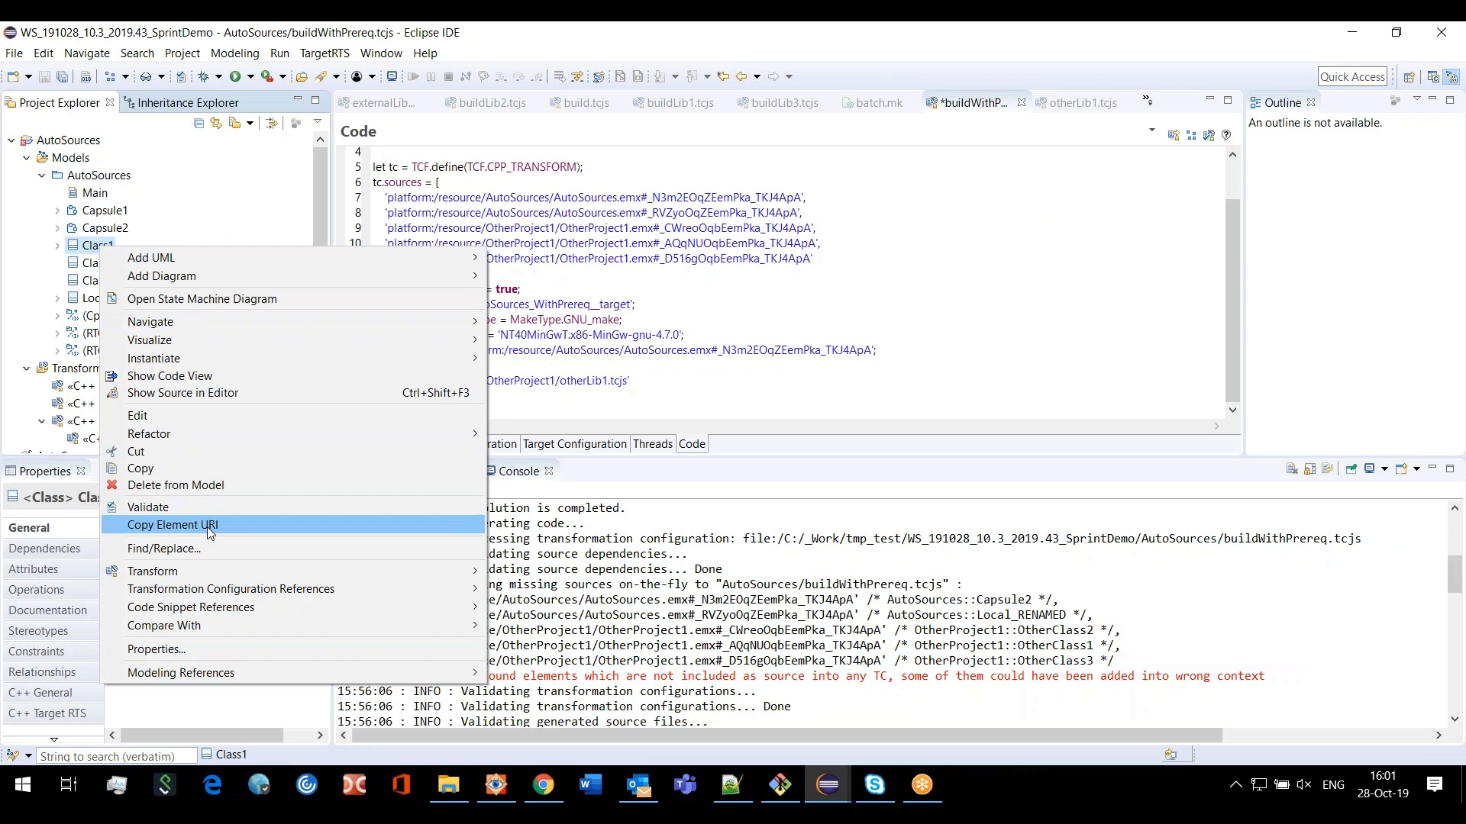
left_click(173, 525)
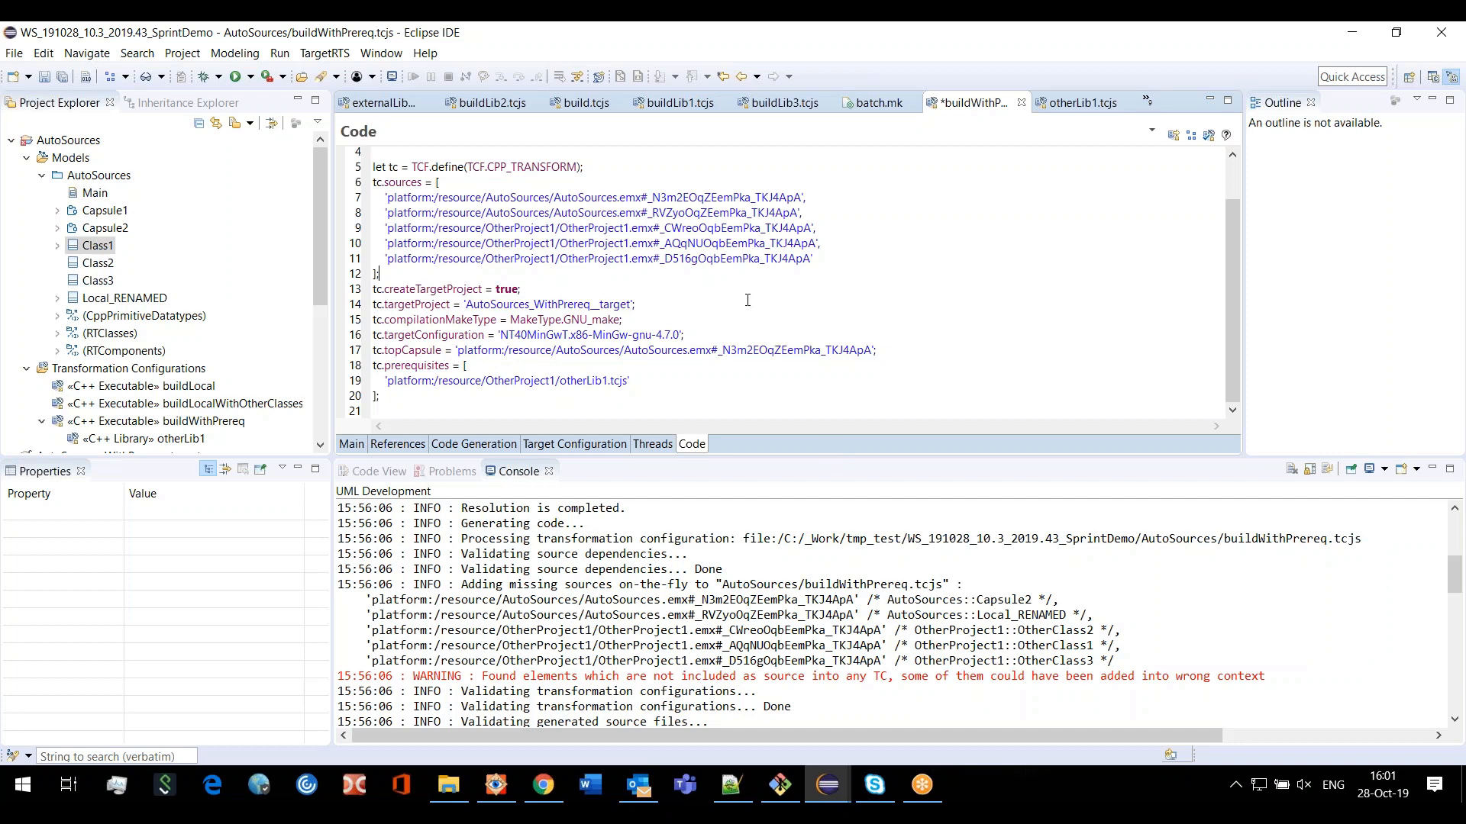
mouse_move(695, 269)
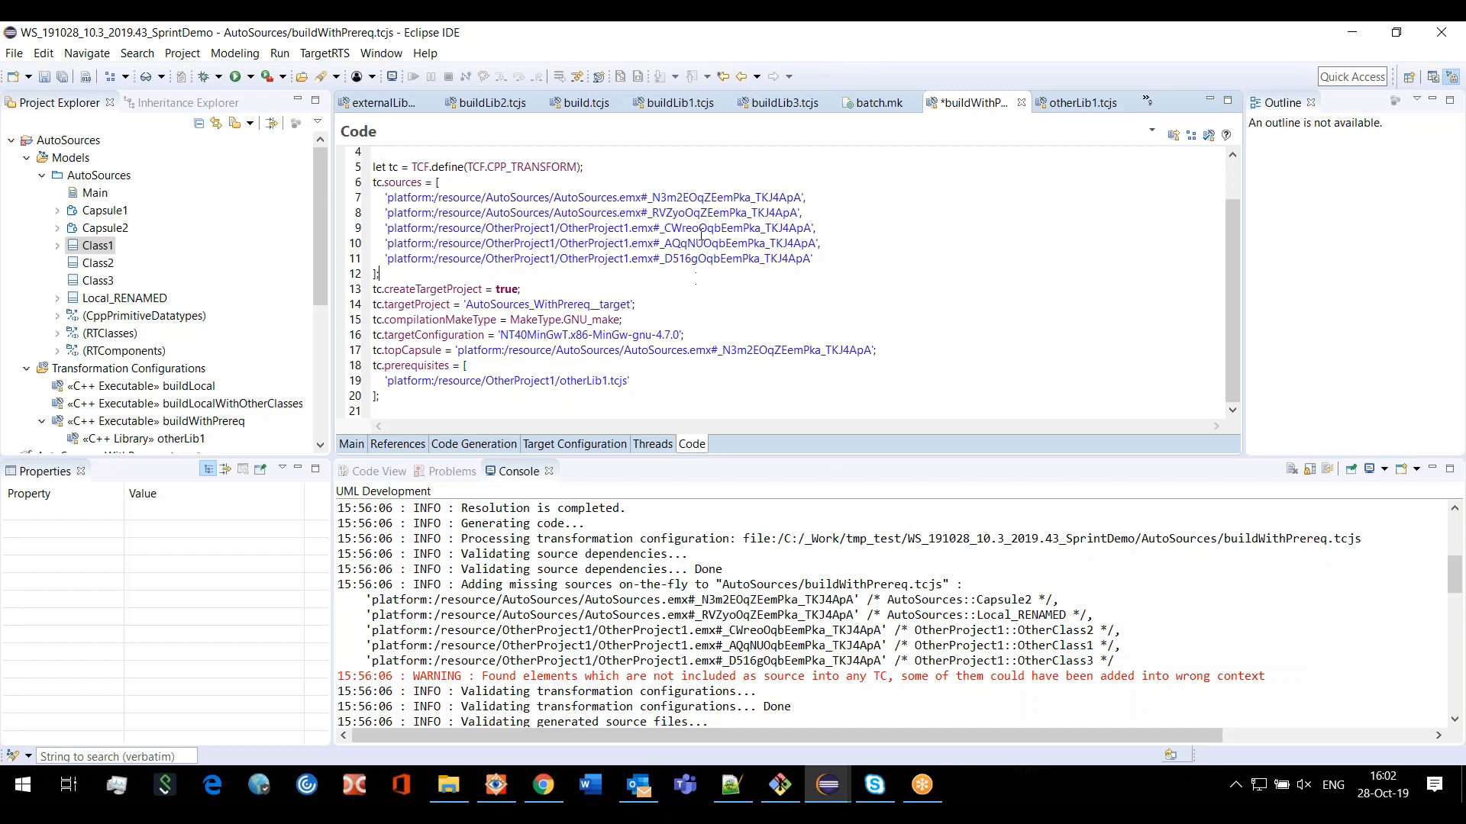
mouse_move(760, 275)
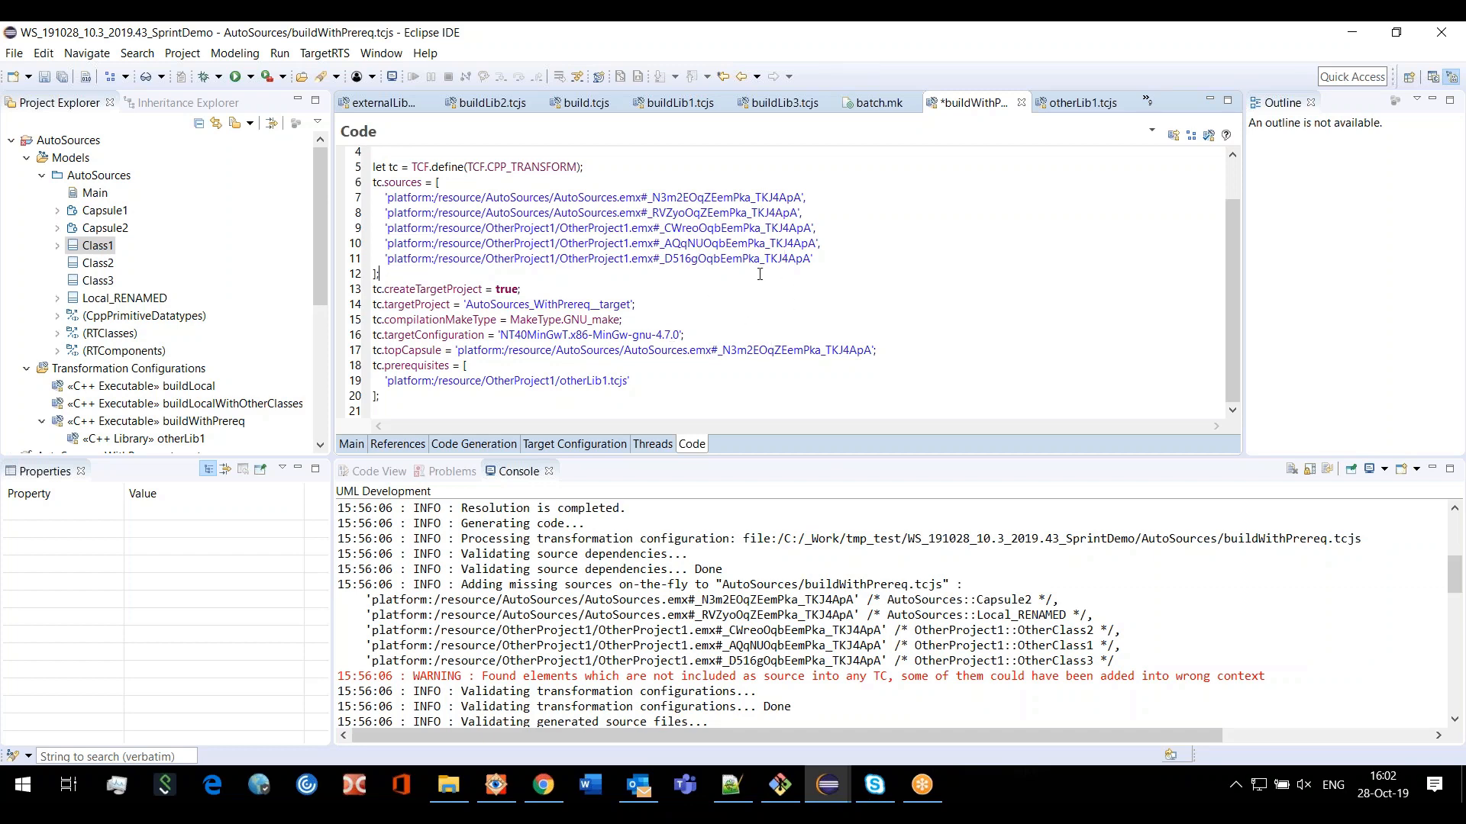
mouse_move(702, 263)
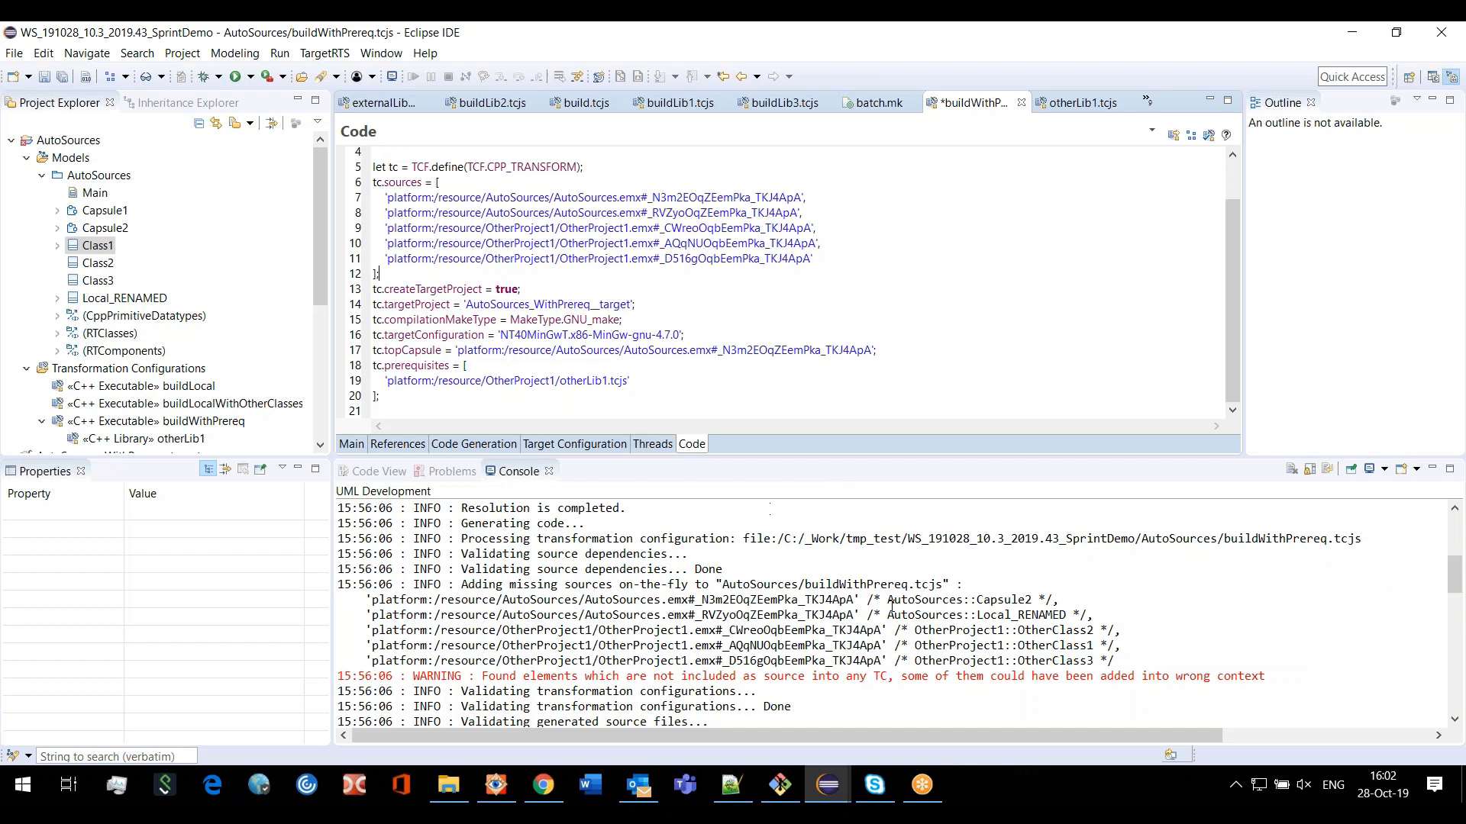
mouse_move(817, 499)
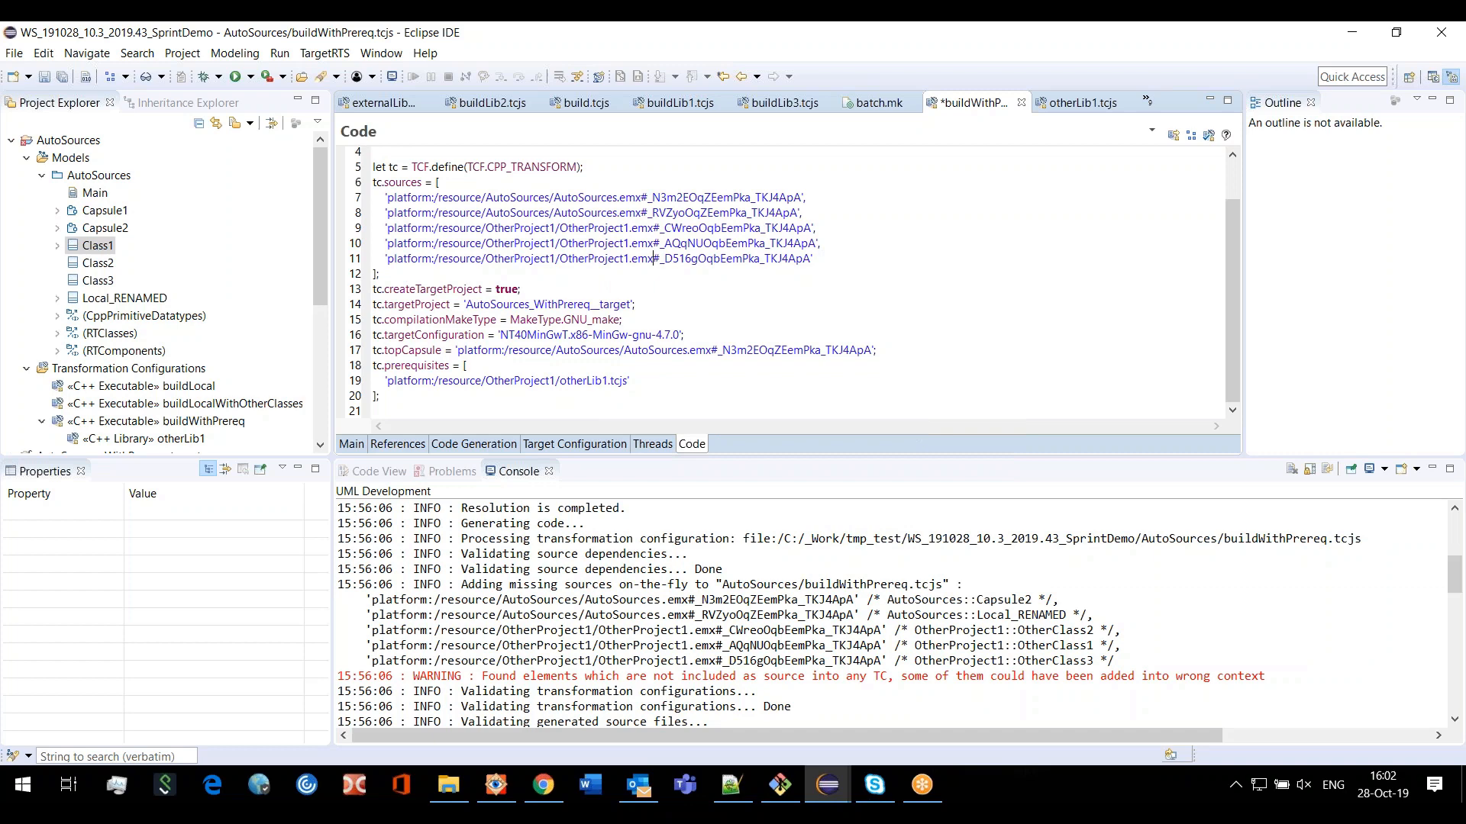
left_click(94, 244)
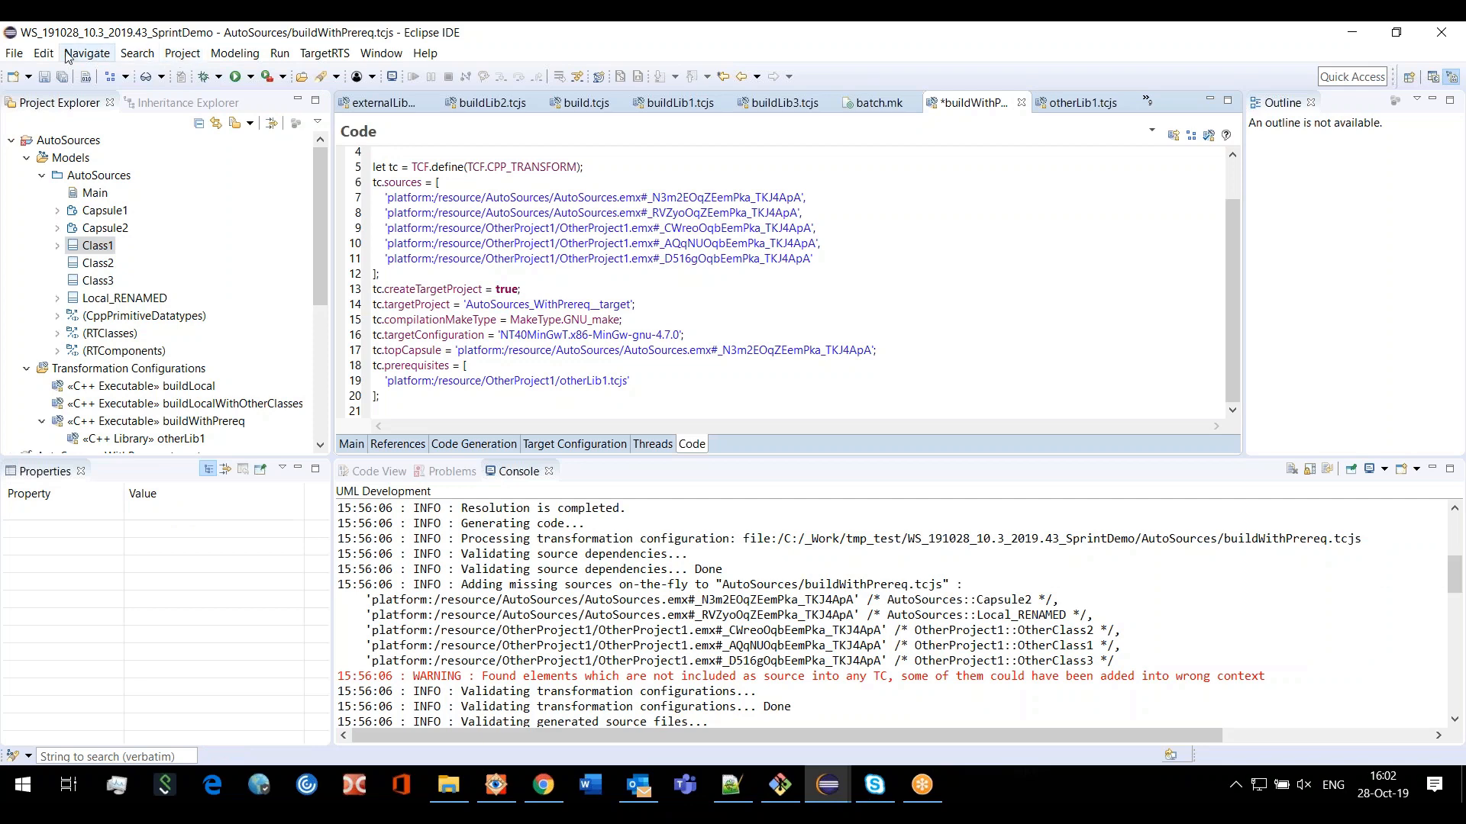
Navigate by URI to platform:/resource/AutoSources/AutoSources.emx#_aEh3oOolEemtFuiCqPfvAA, locating Class1
left_click(13, 54)
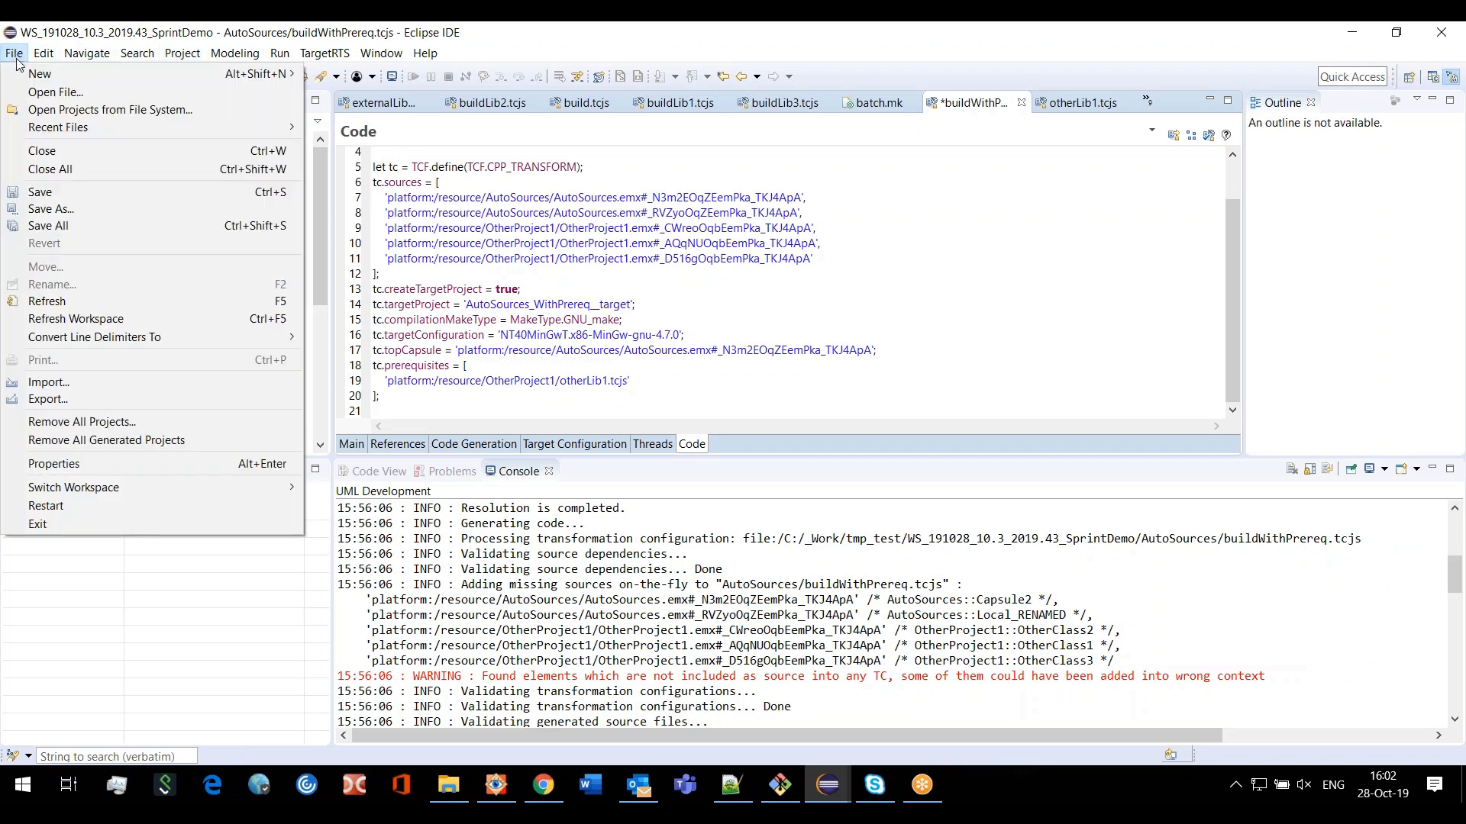
mouse_move(22, 64)
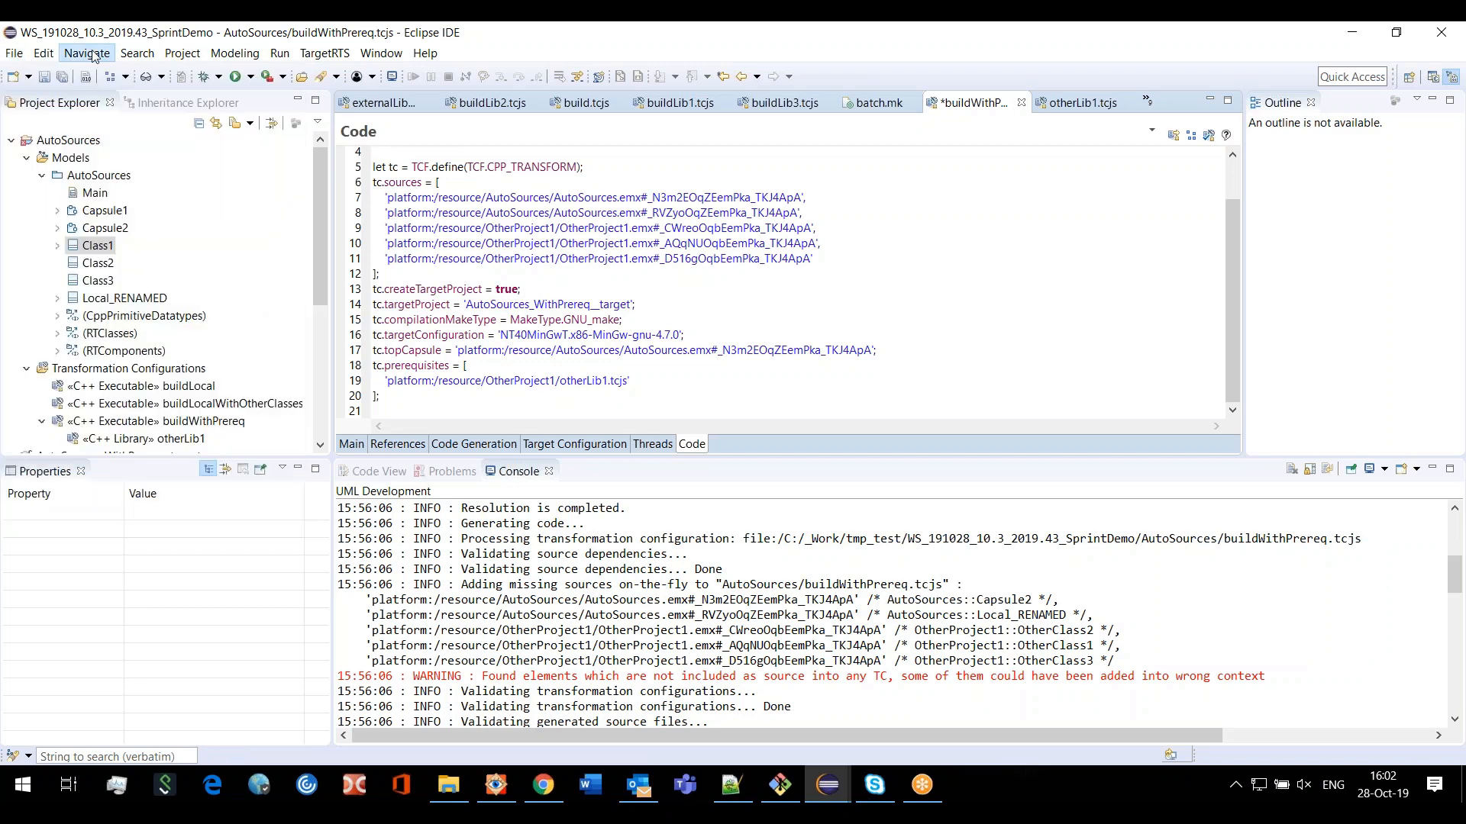
left_click(88, 52)
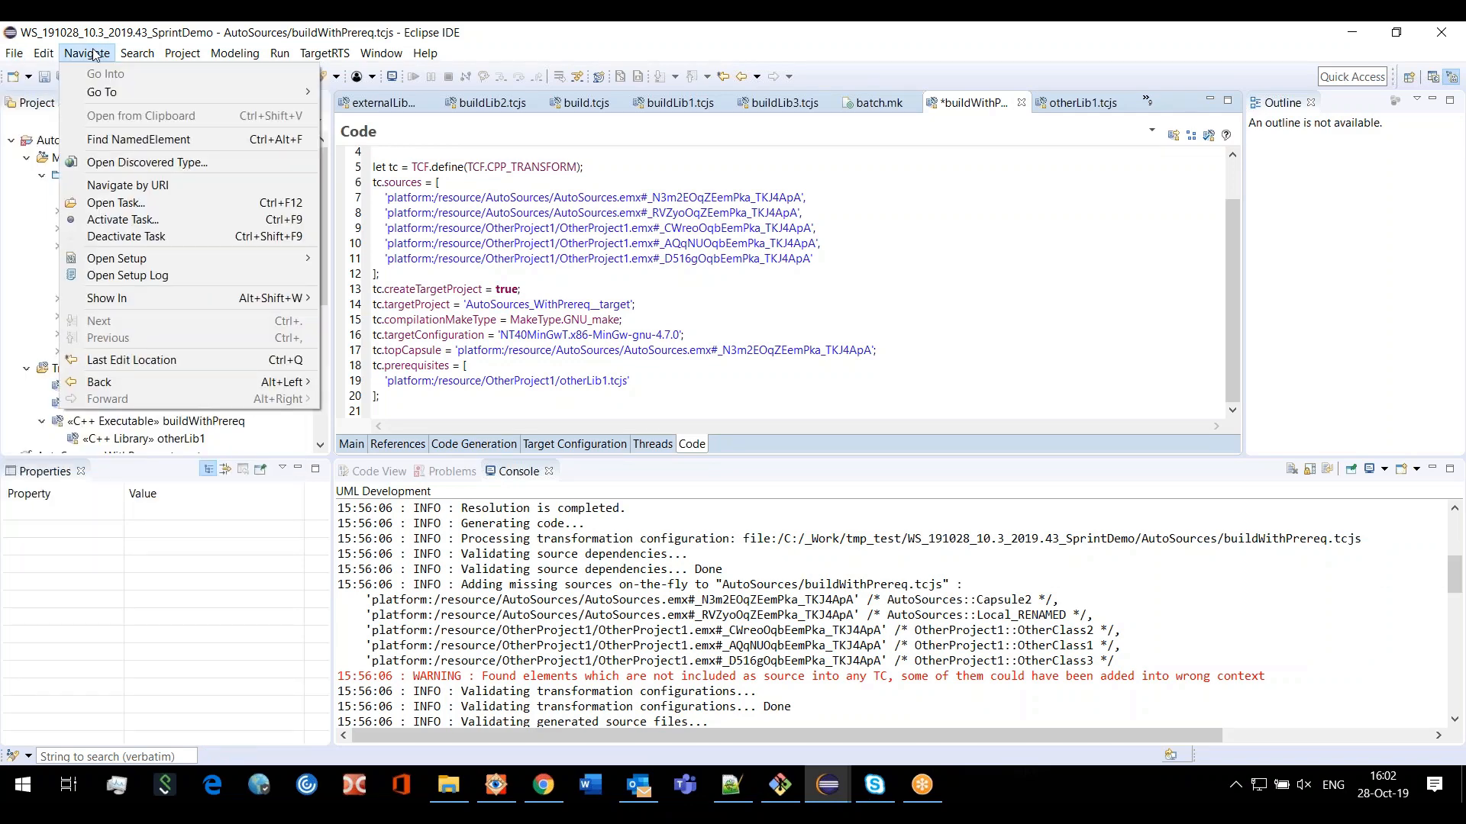
mouse_move(101, 92)
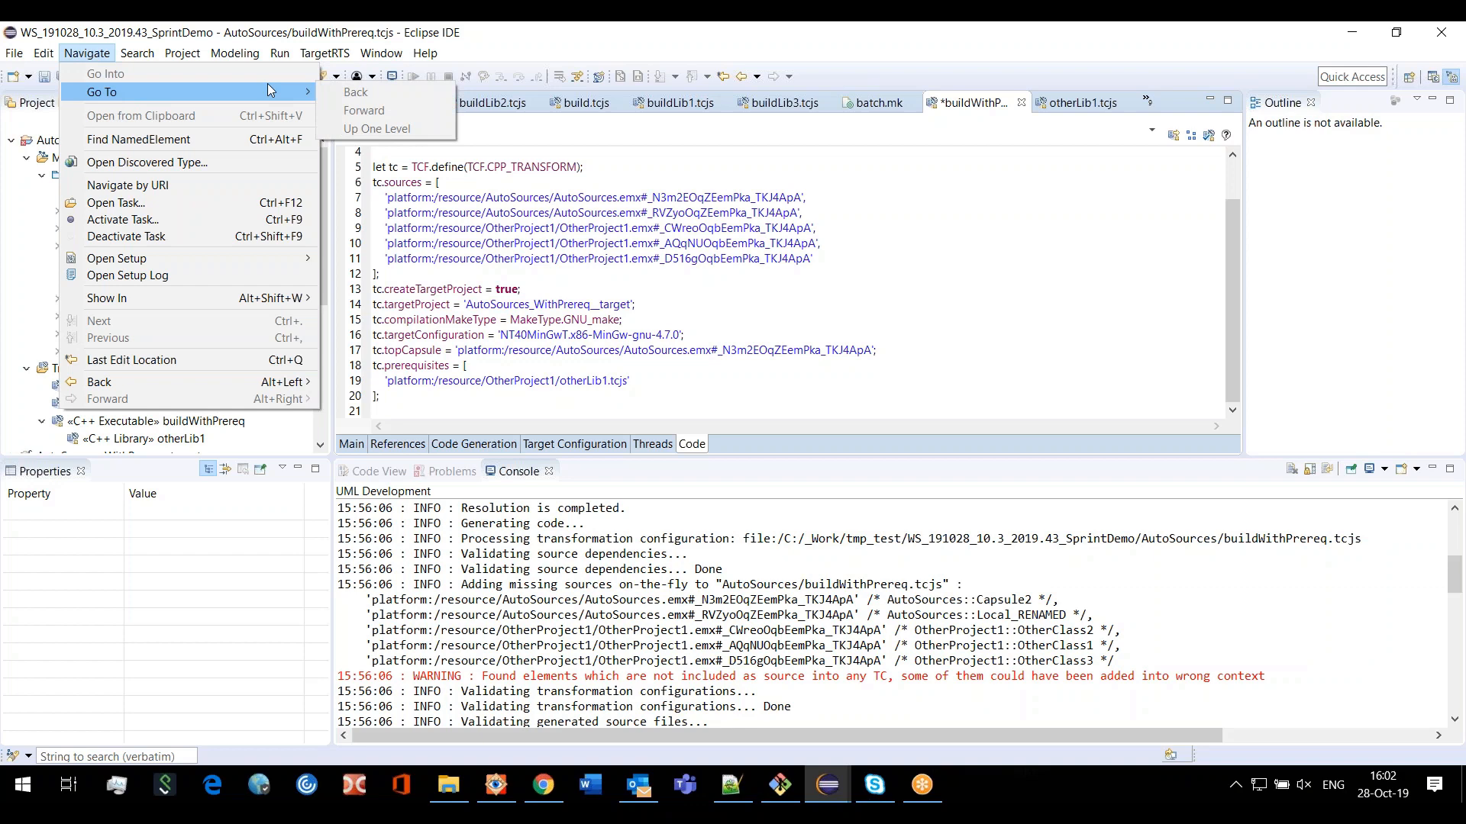
mouse_move(256, 93)
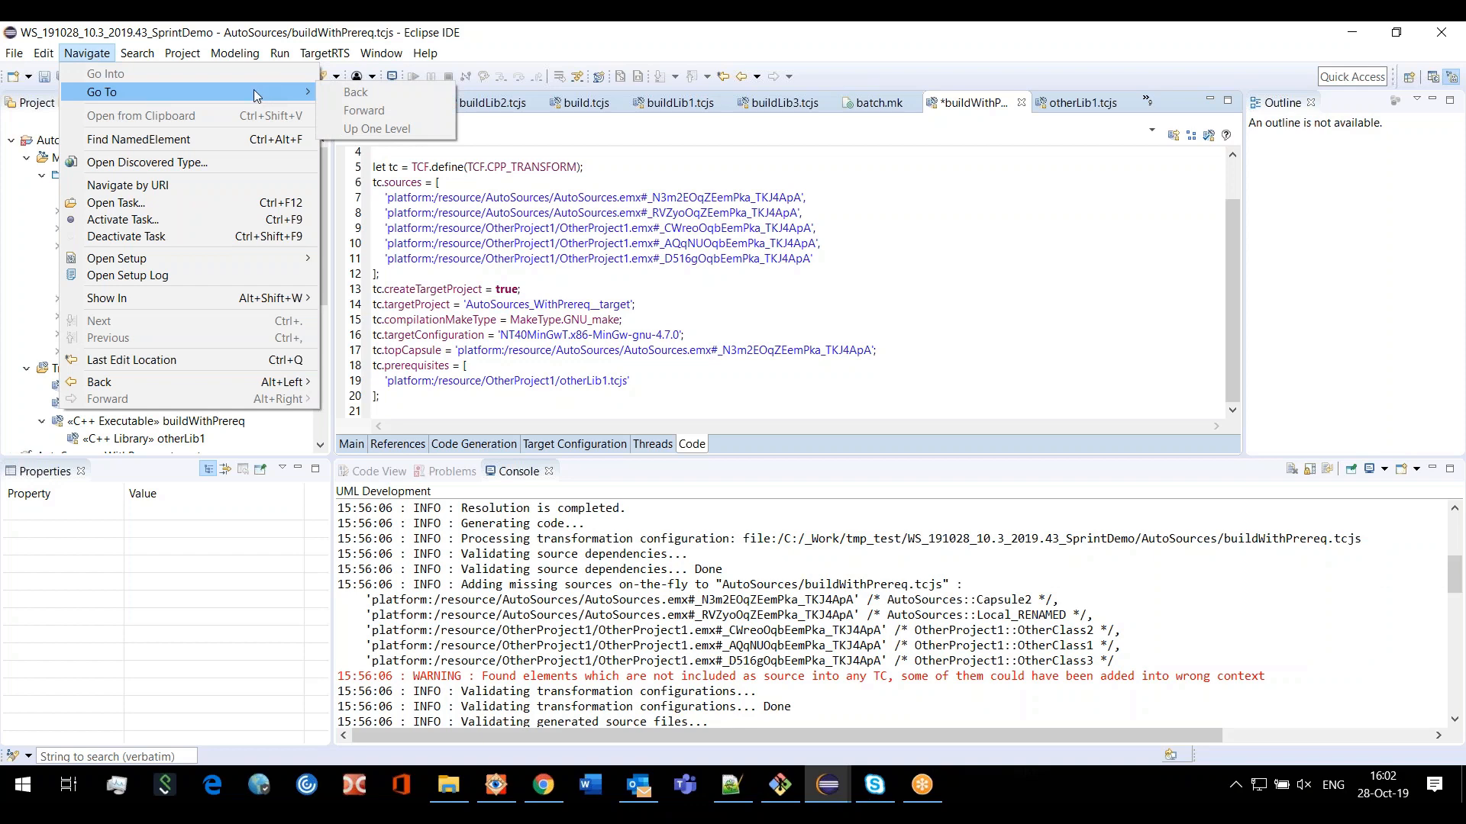
left_click(128, 185)
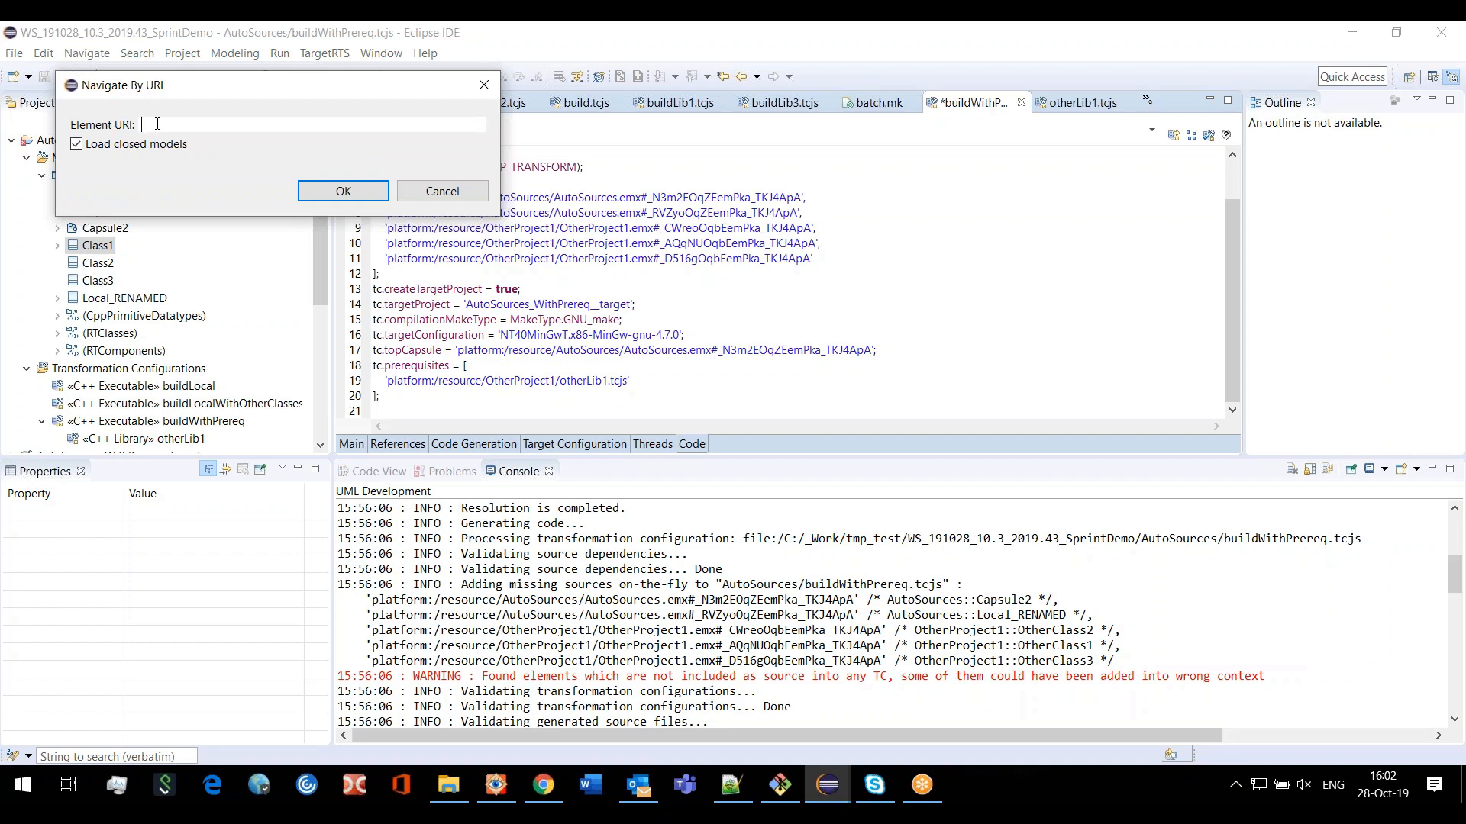
type("platform:/resource/AutoSources/AutoSources.emx#_aEh3oOolEemtFuiCqPfvAA")
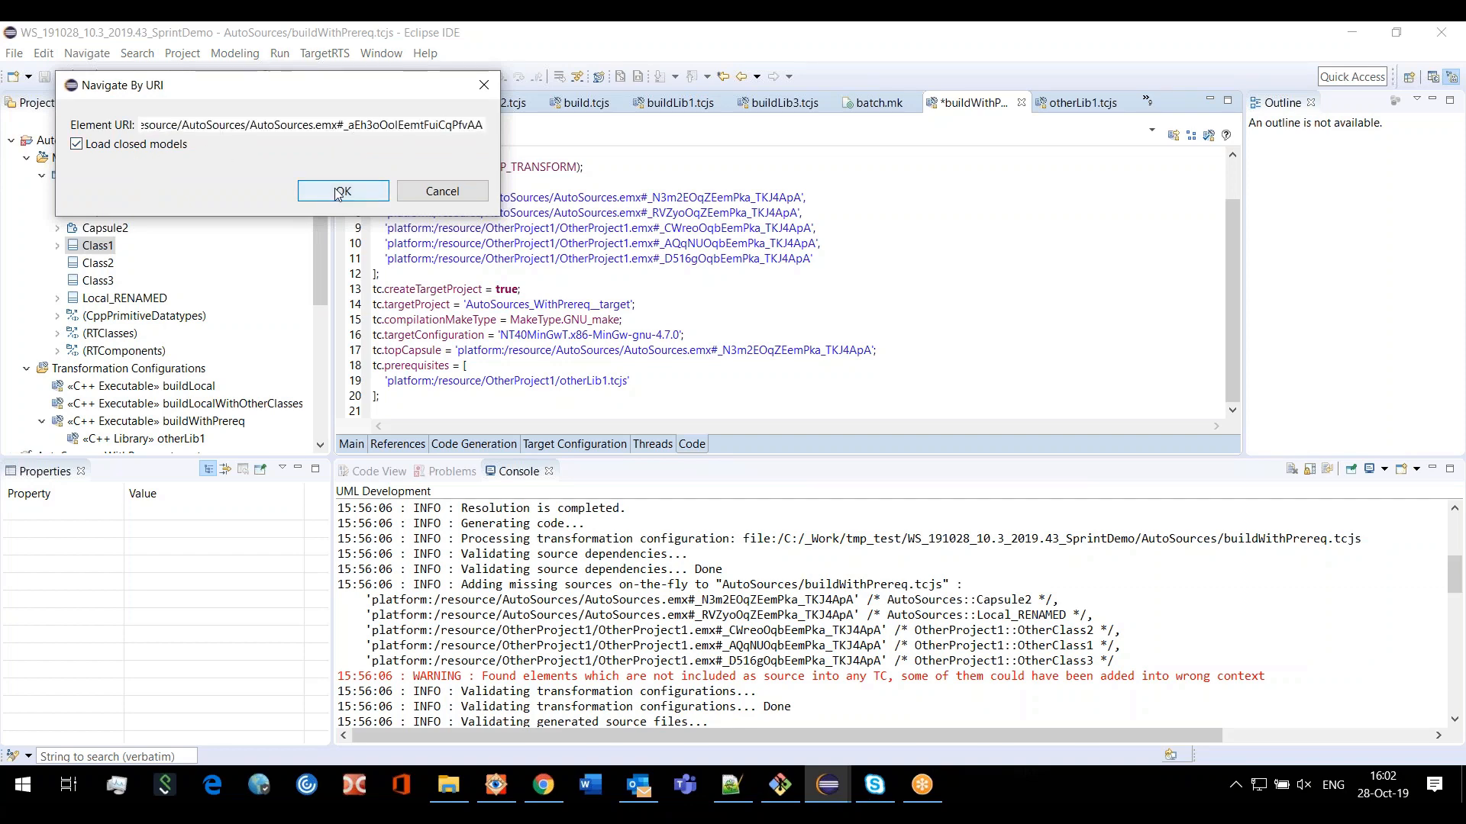
left_click(343, 191)
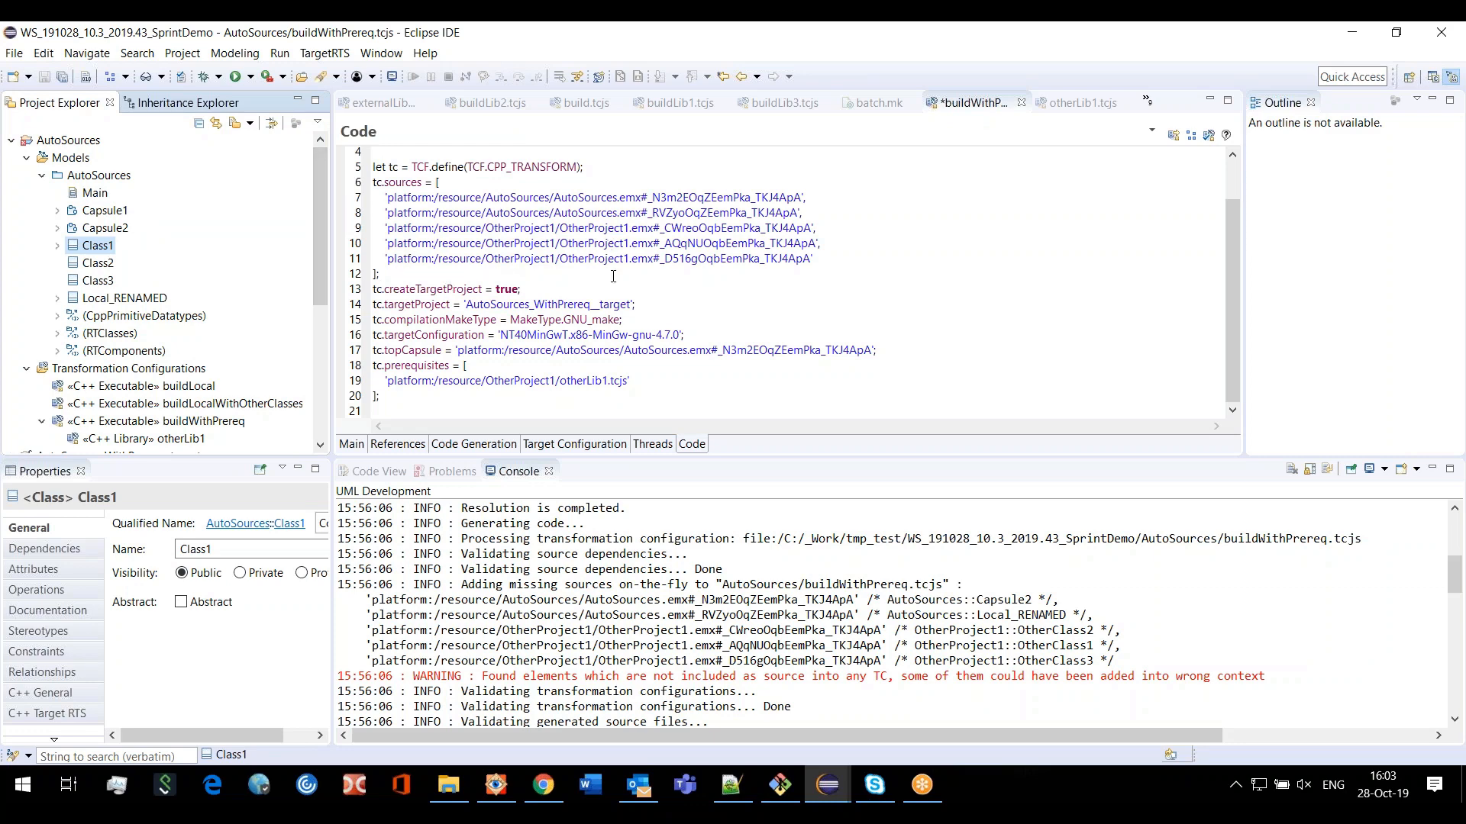
mouse_move(638, 251)
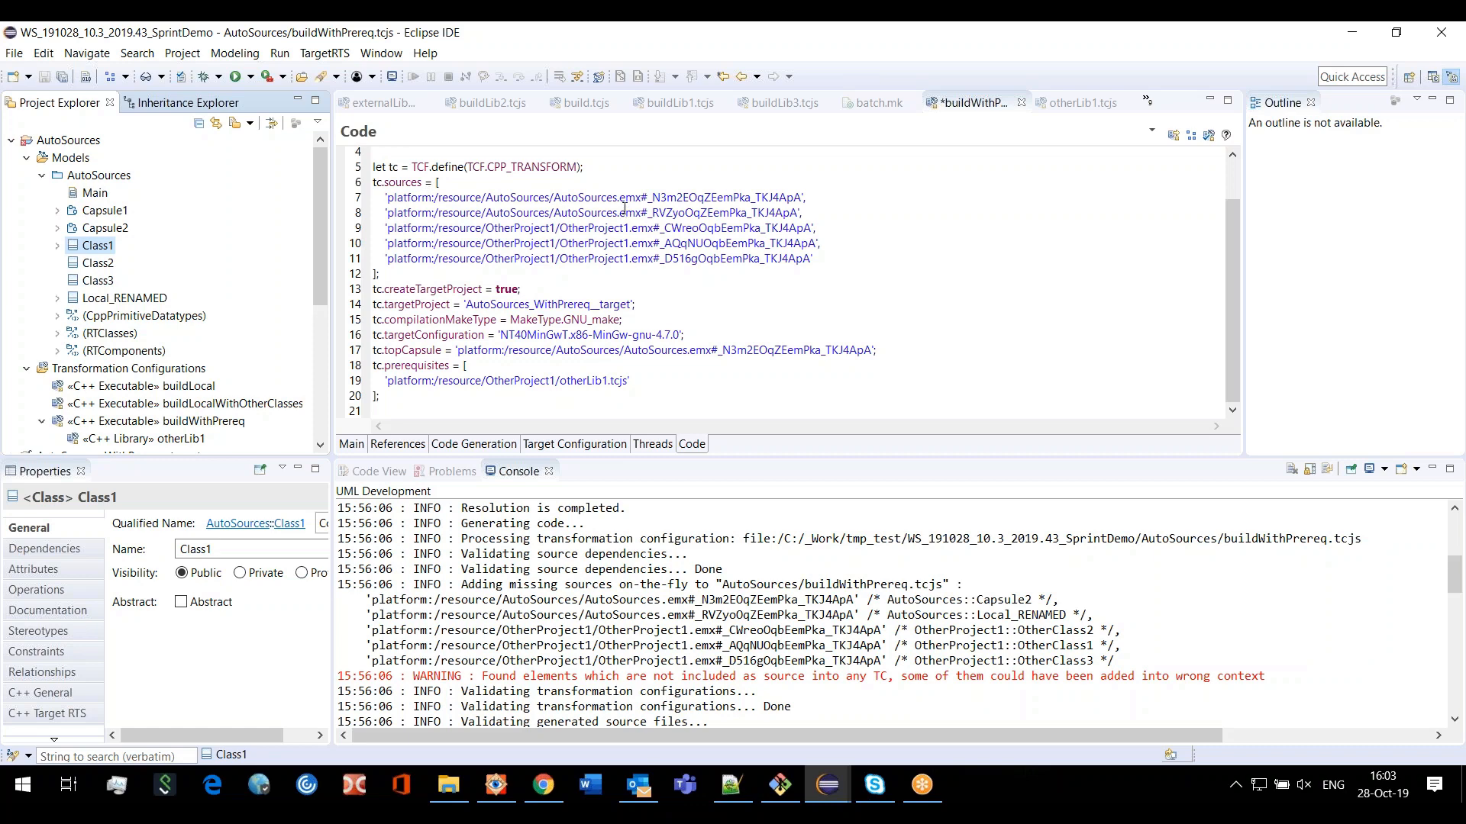
mouse_move(589, 244)
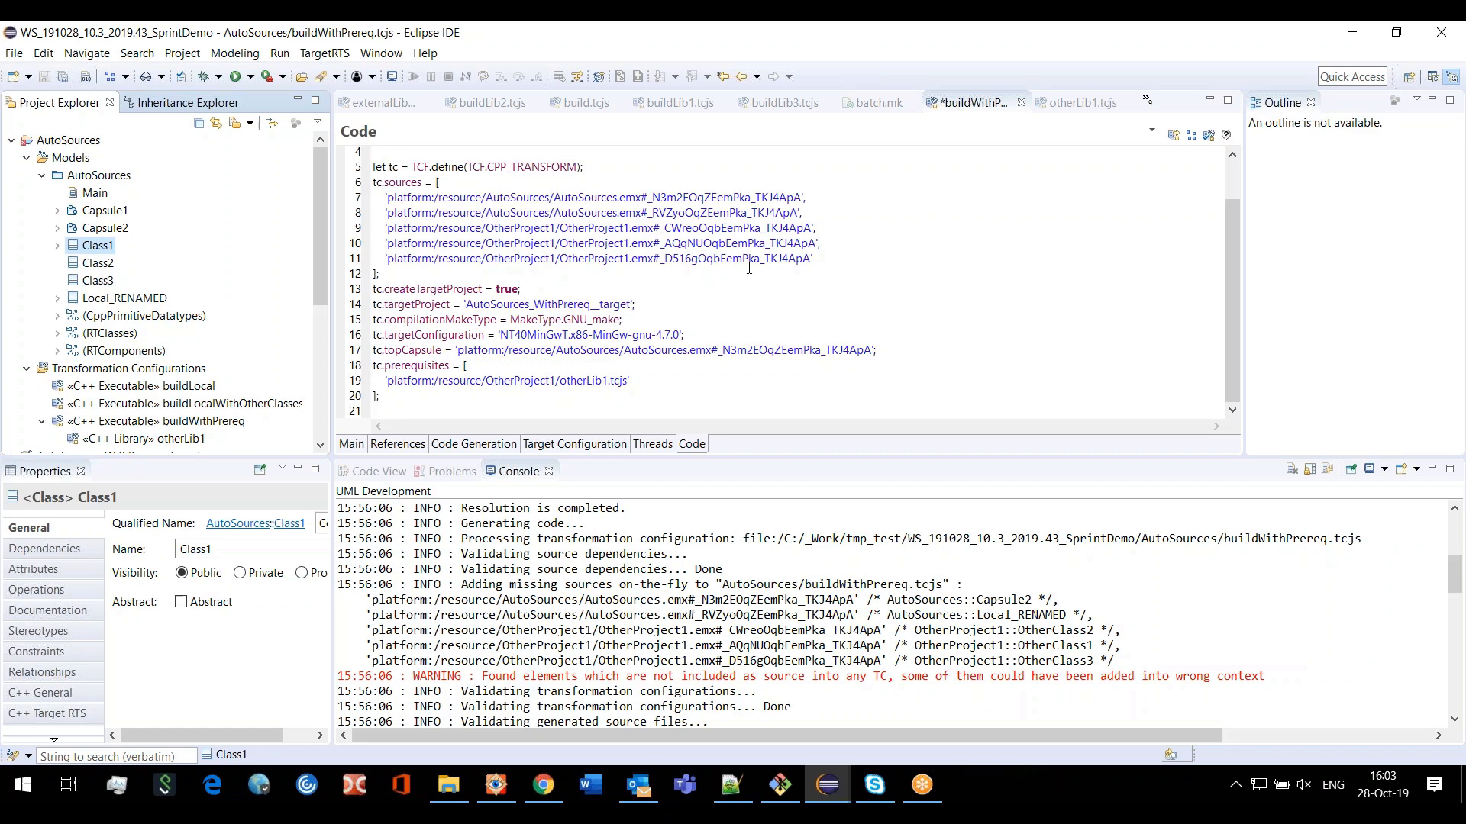
mouse_move(711, 307)
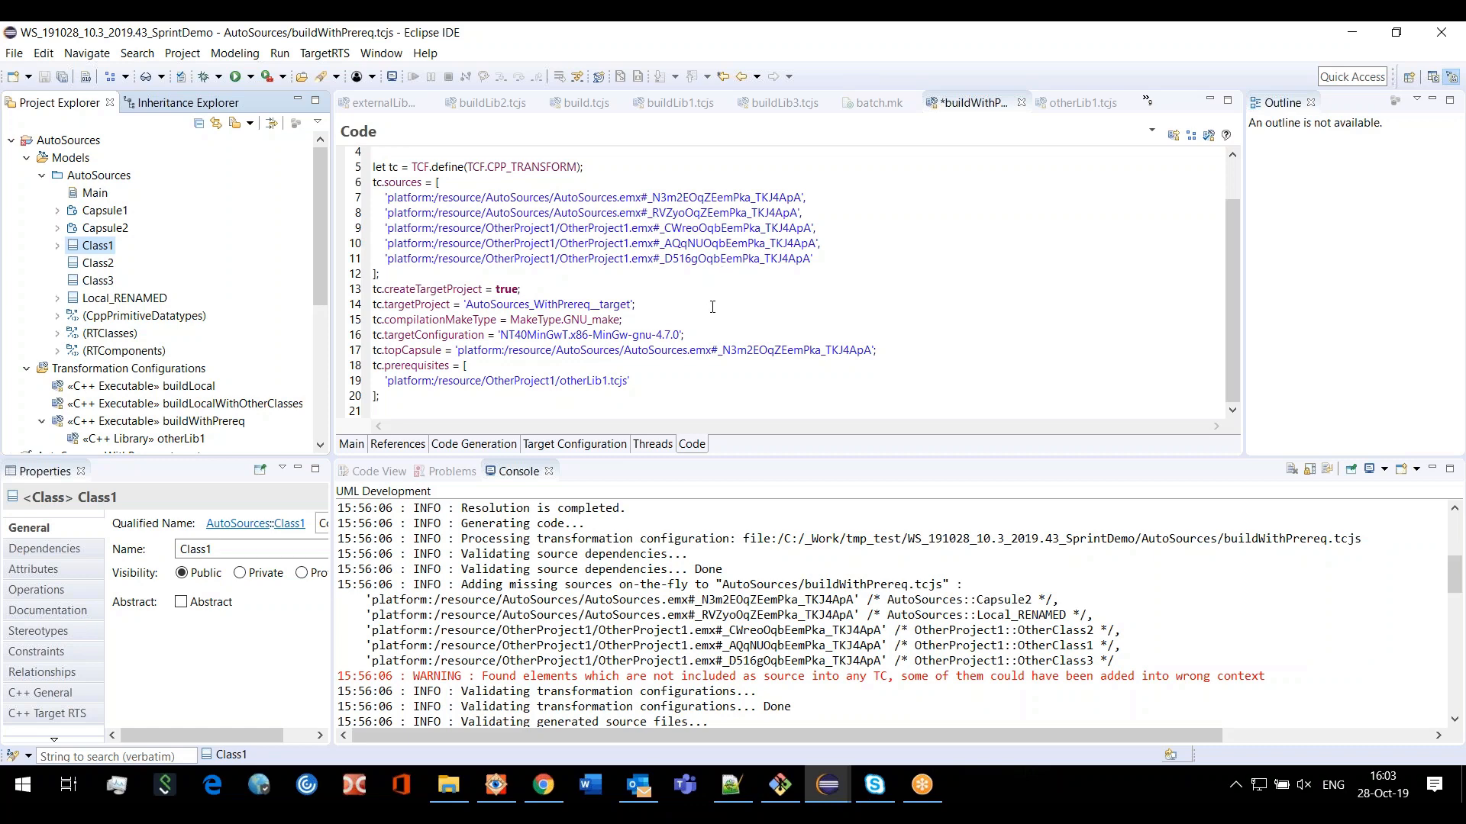
mouse_move(668, 304)
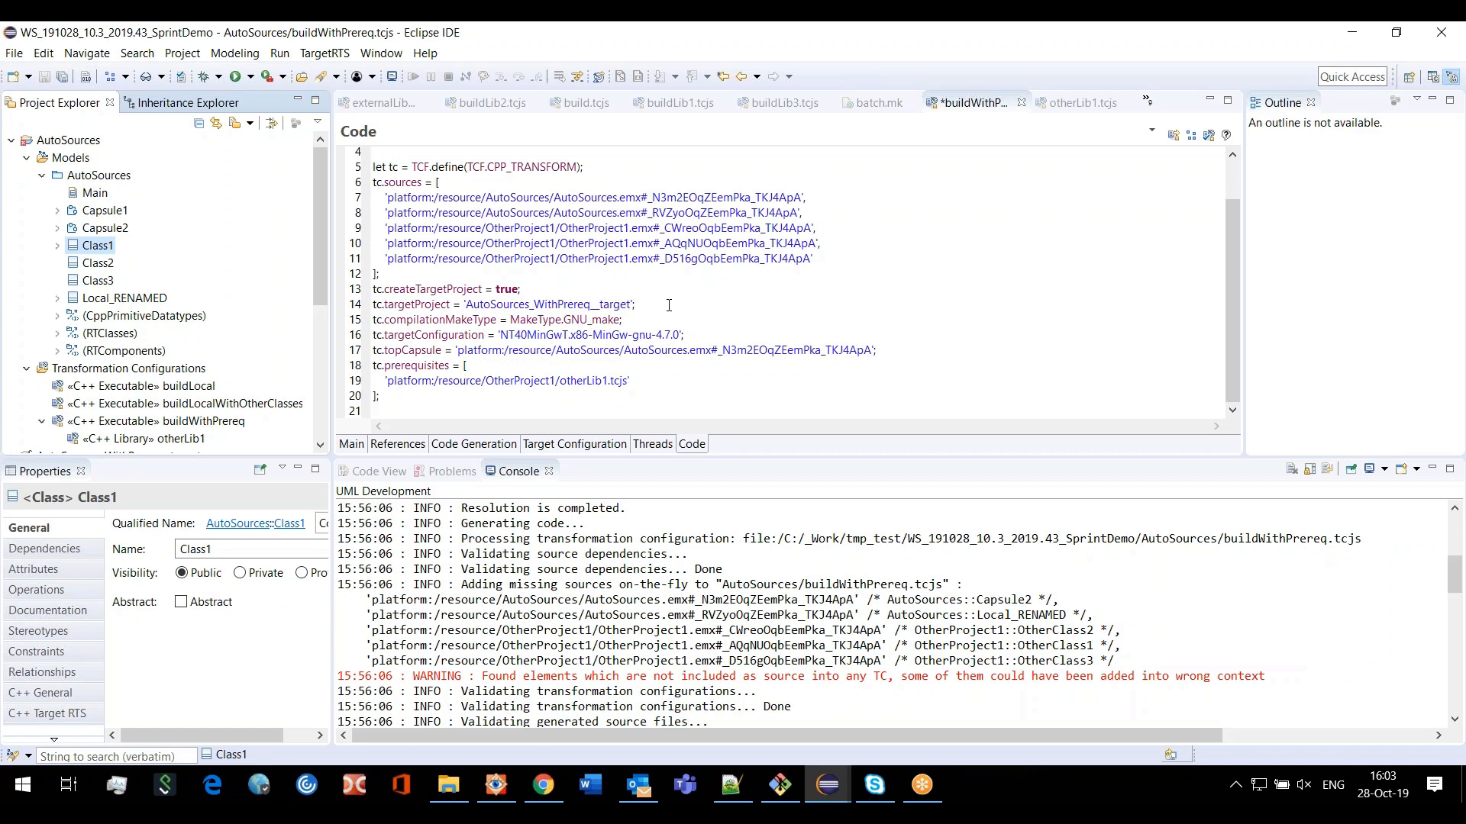
mouse_move(663, 304)
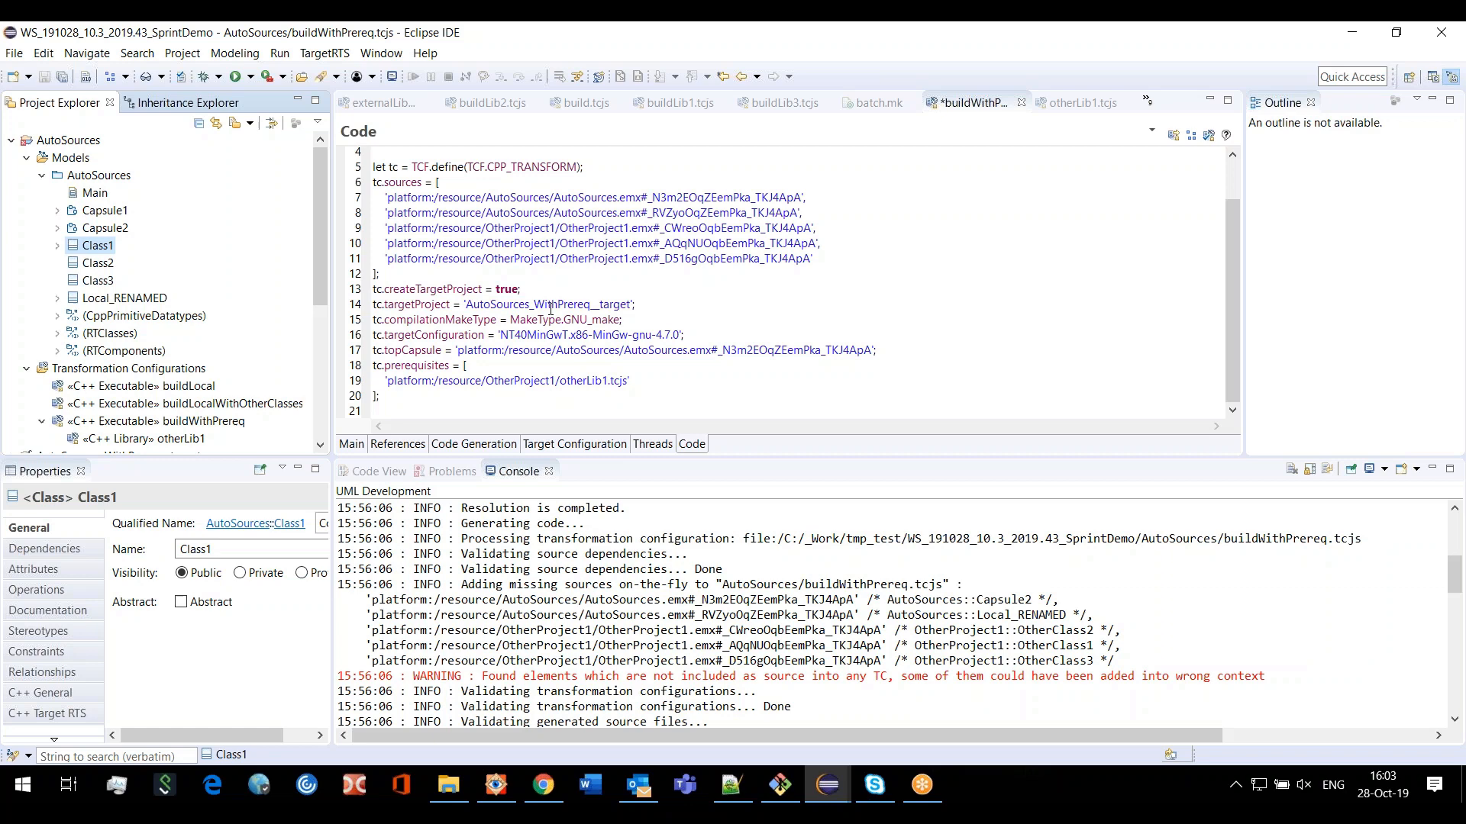
mouse_move(584, 258)
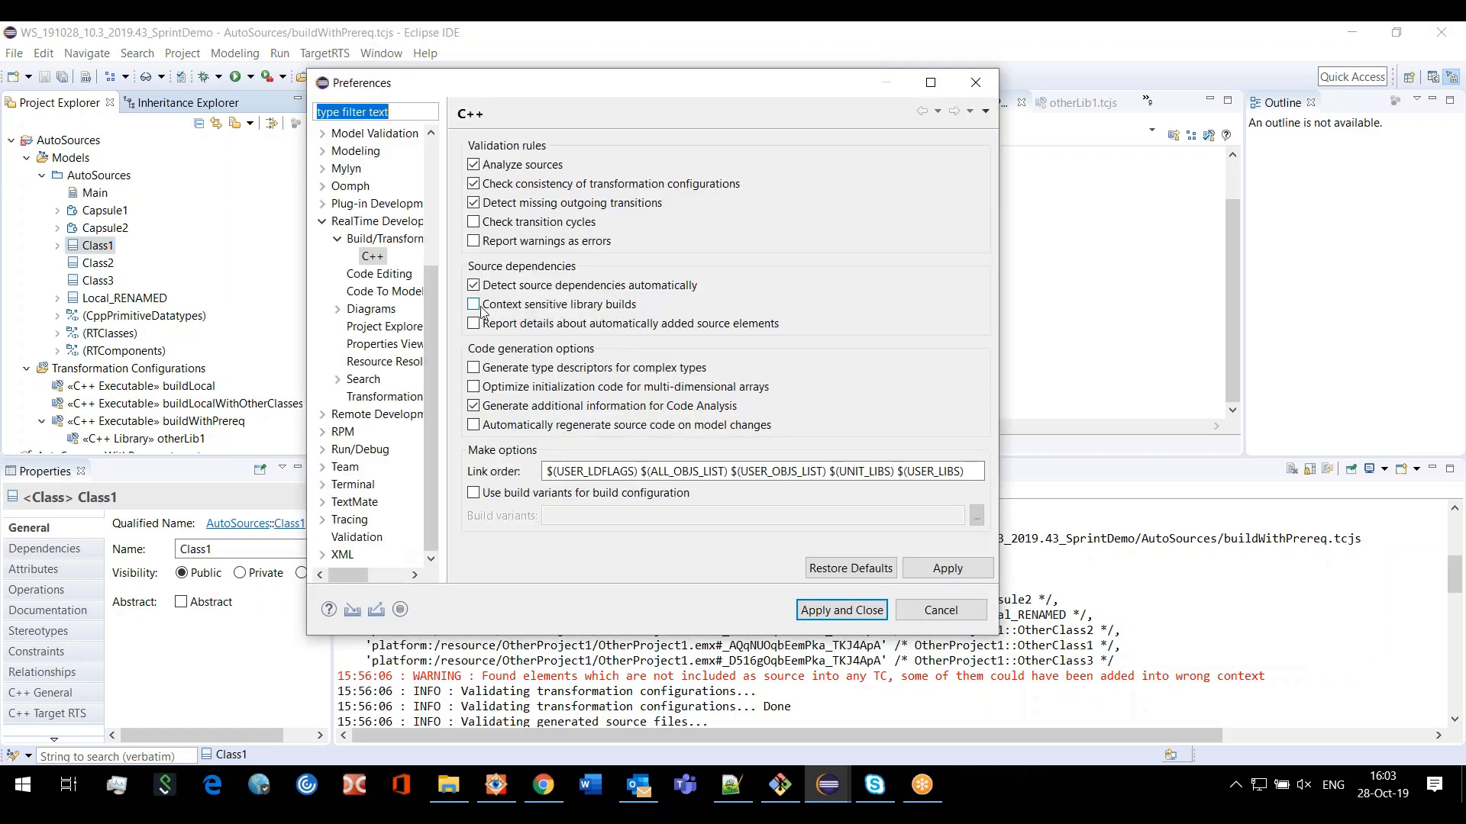
Enable 'Report details about automatically added source elements' in C++ build preferences, then Apply and Close
left_click(473, 304)
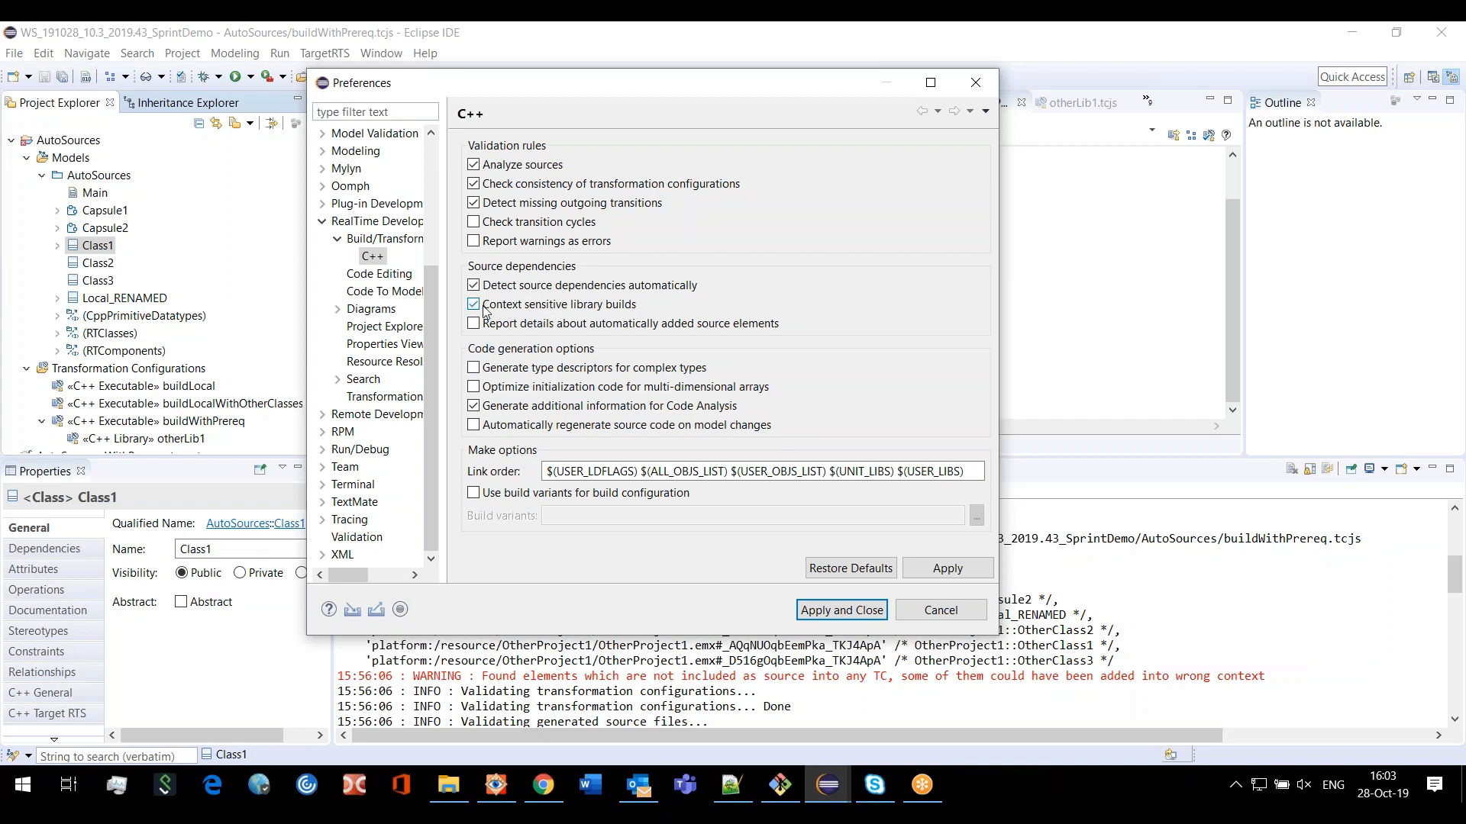
mouse_move(537, 317)
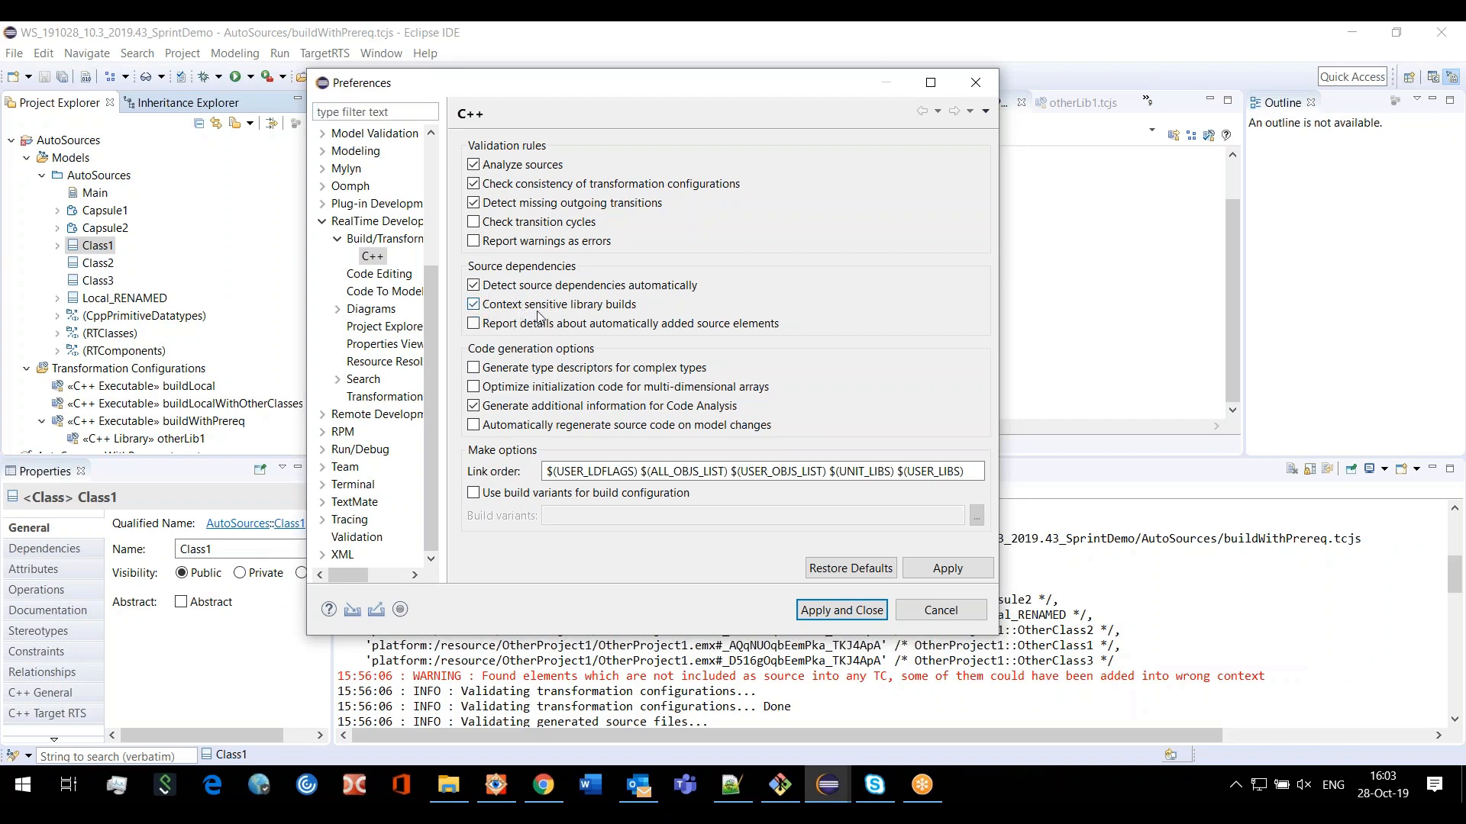
mouse_move(565, 308)
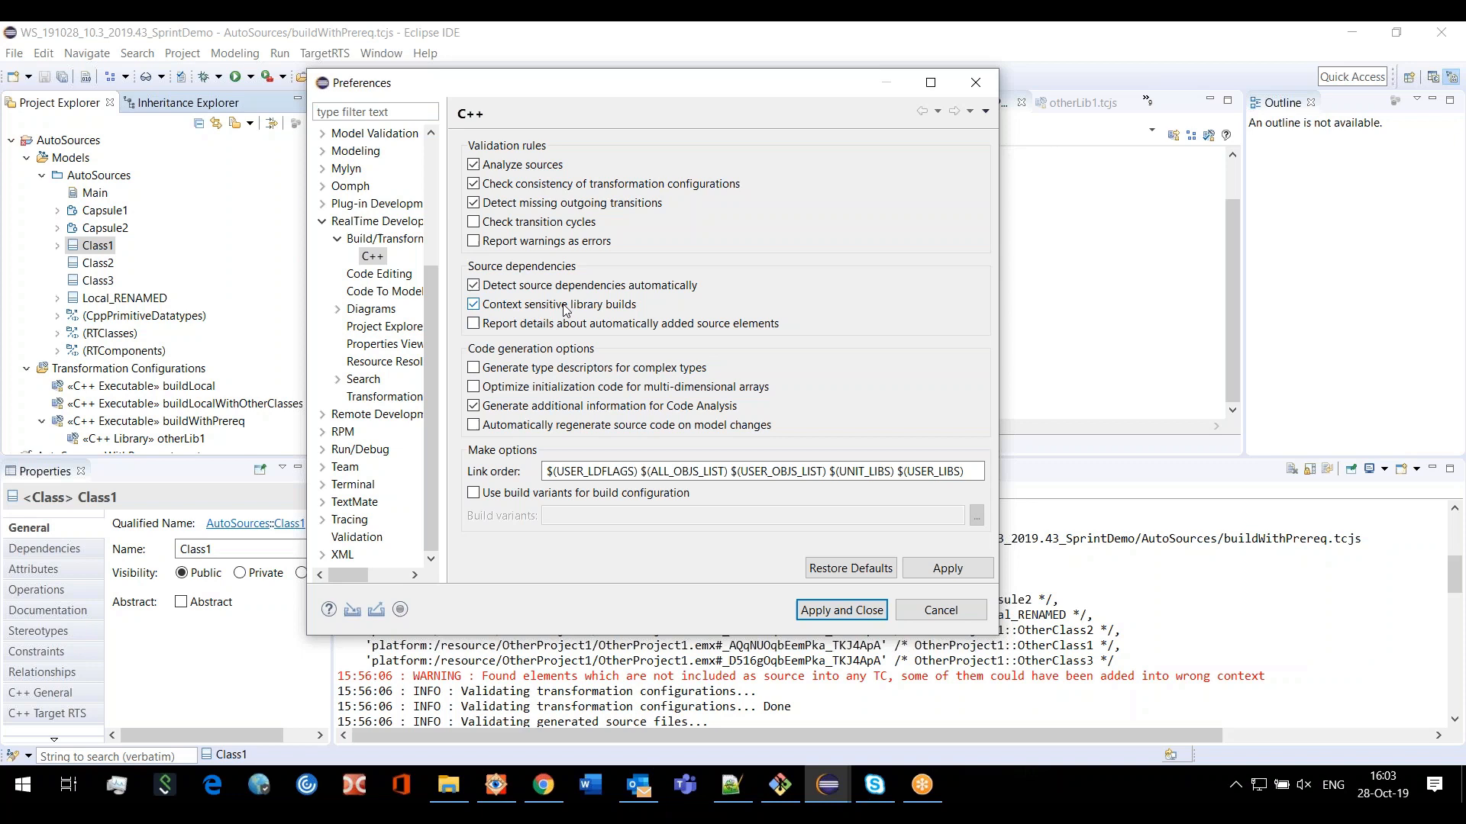
mouse_move(625, 321)
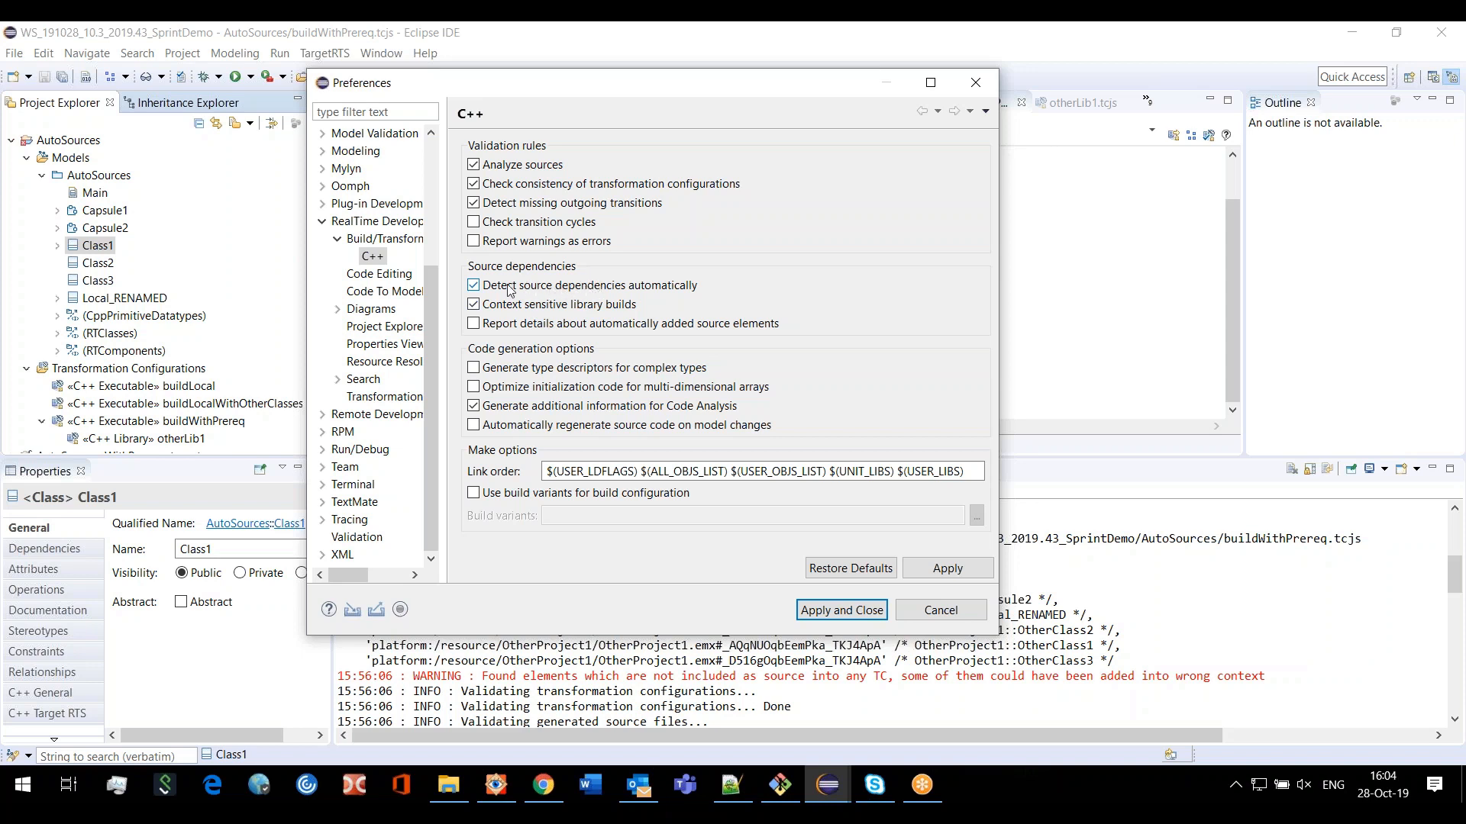
mouse_move(580, 299)
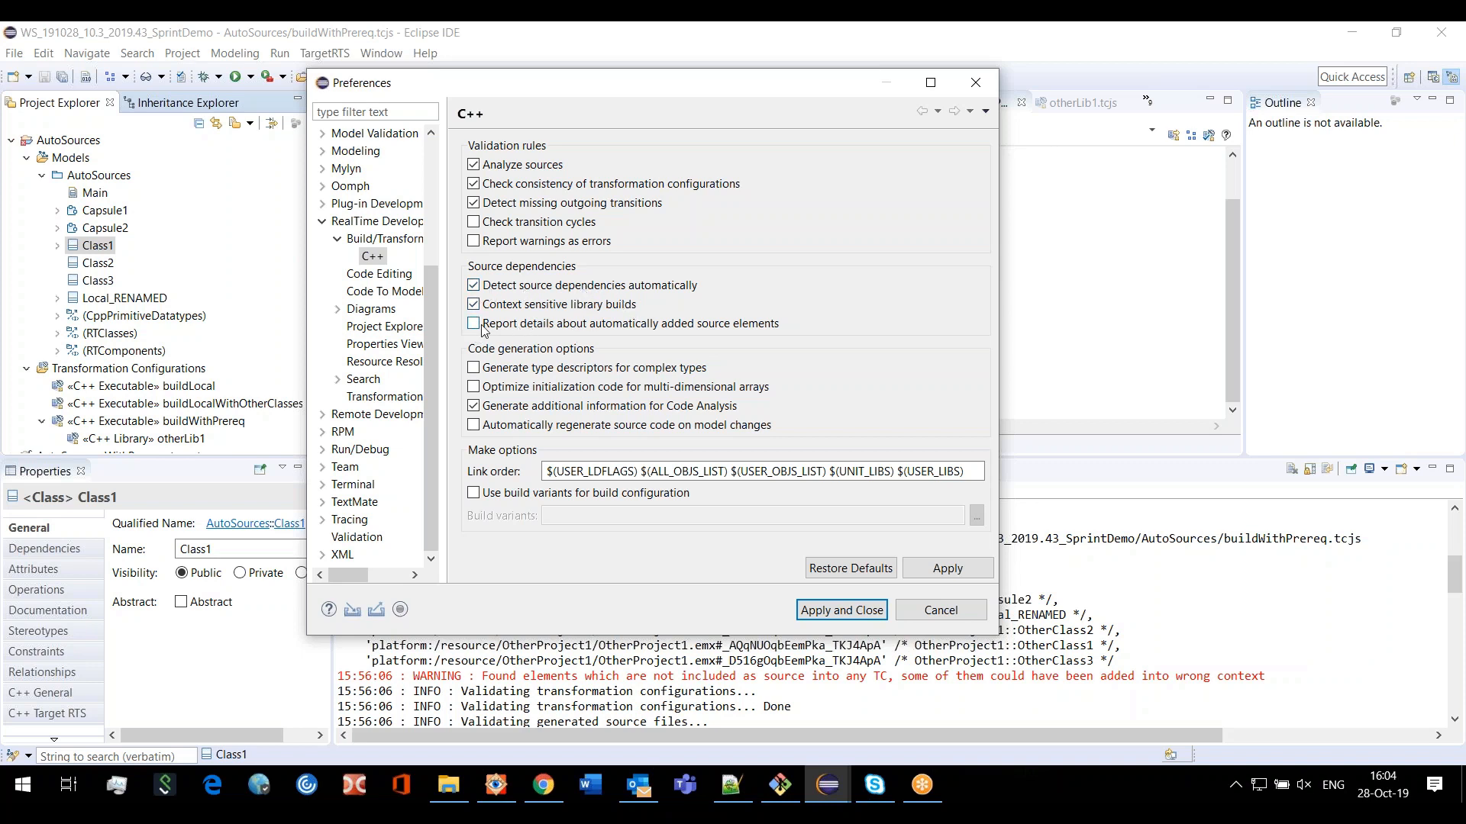
left_click(474, 324)
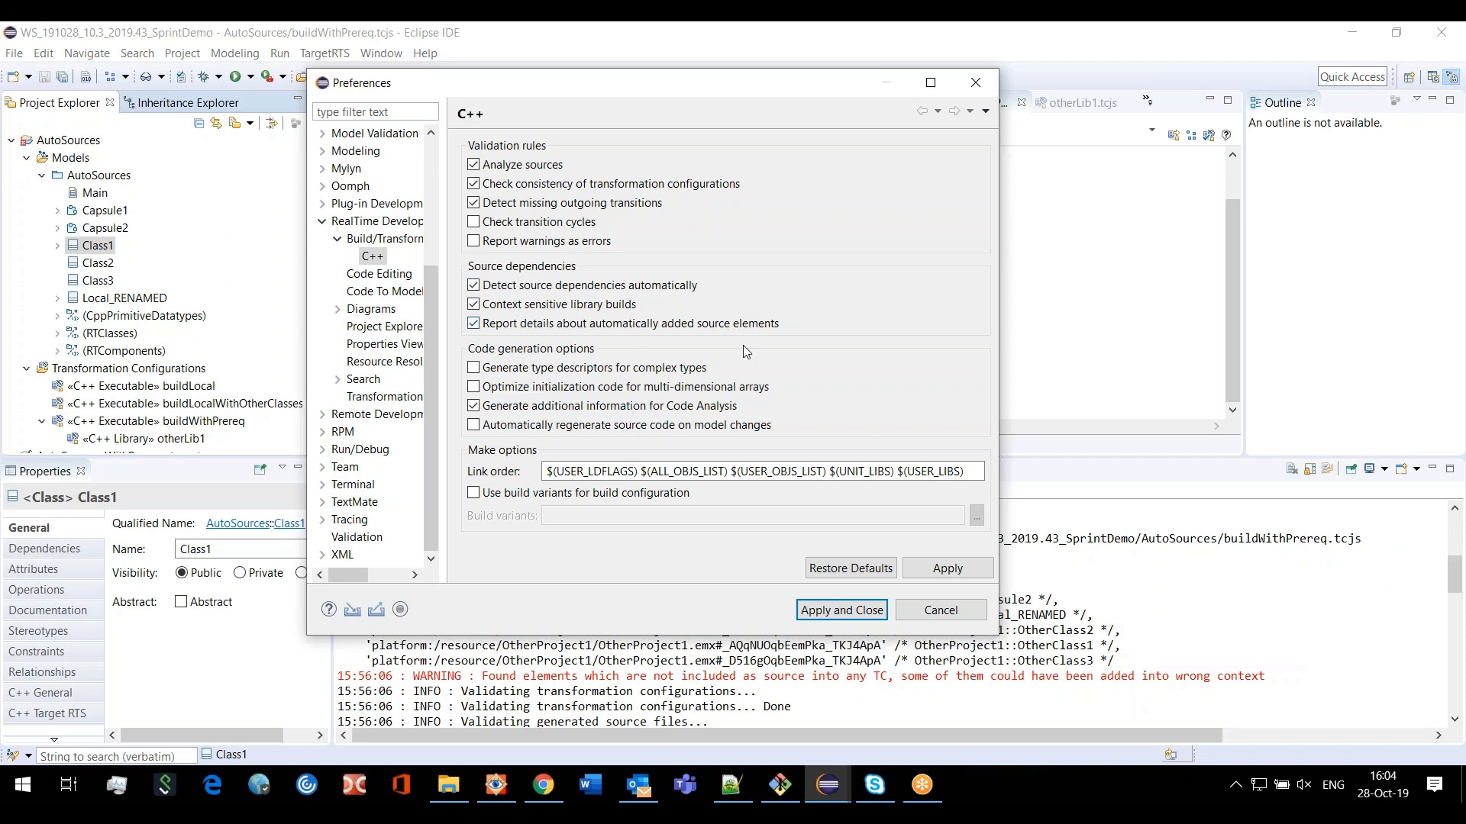
mouse_move(632, 308)
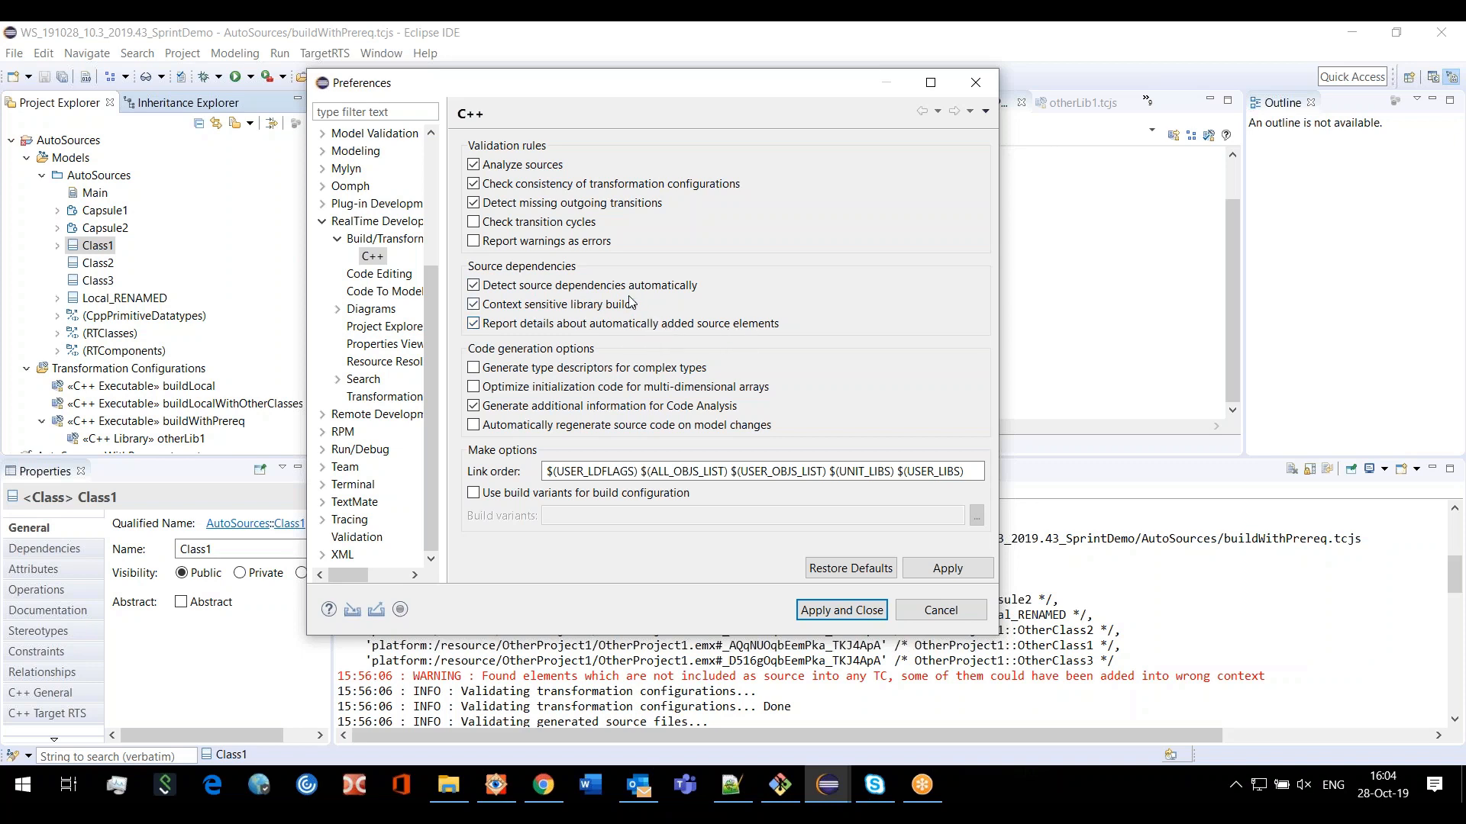
mouse_move(686, 285)
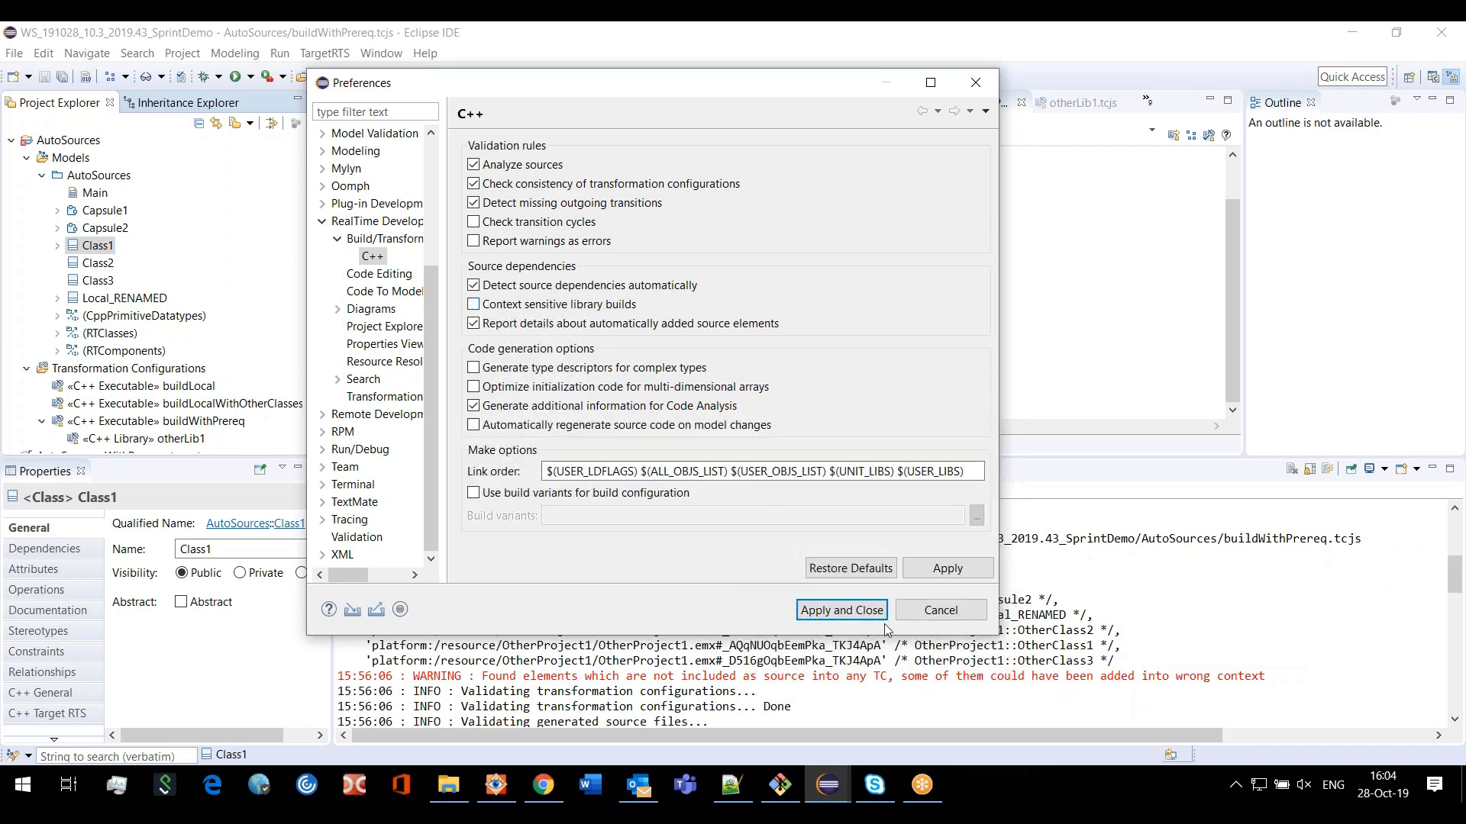
left_click(841, 610)
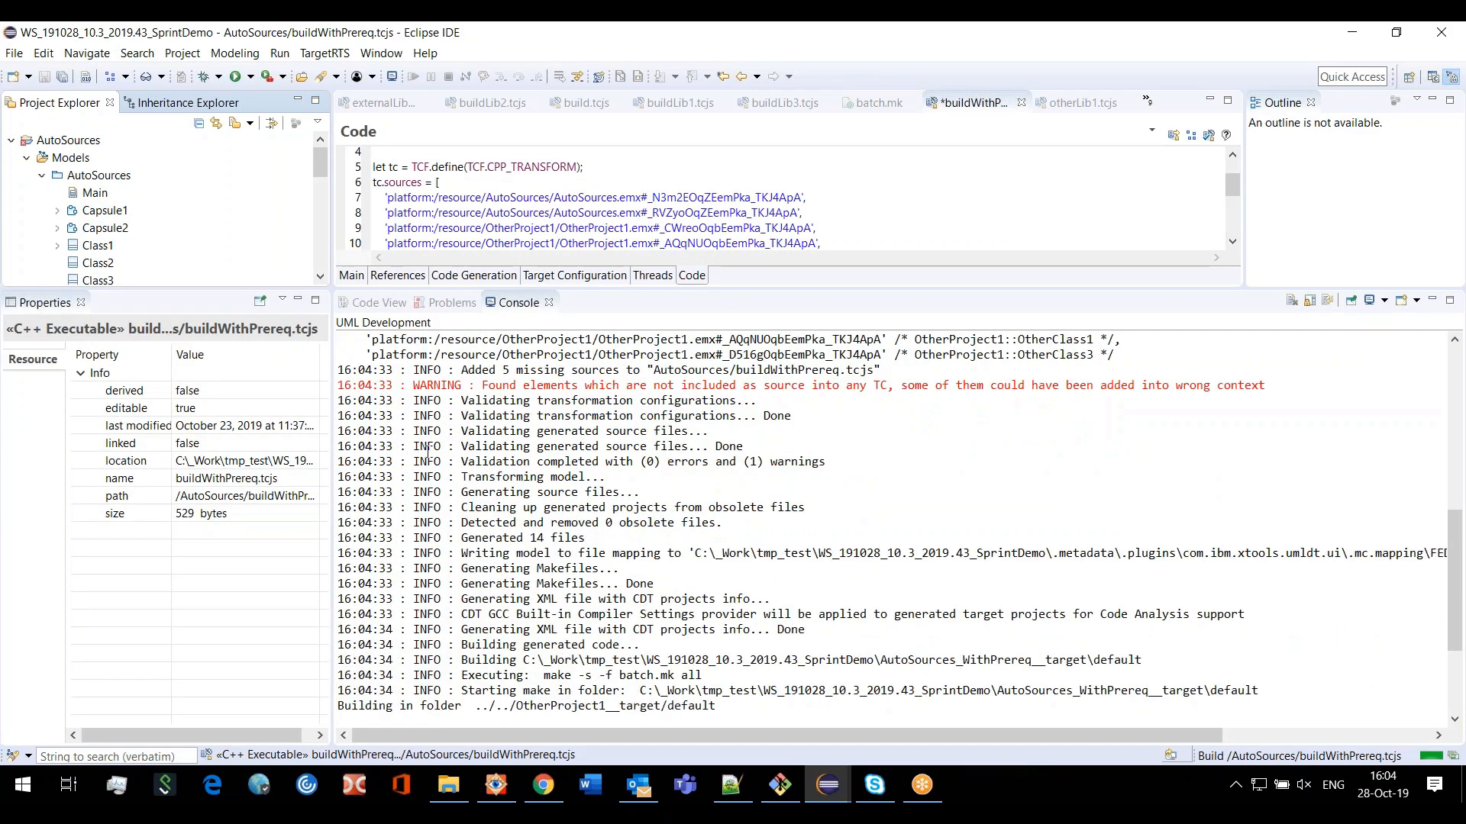
Review the rebuild log's 'Including missing source' lines, highlighting the 'Required' dependency
scroll("down", 3)
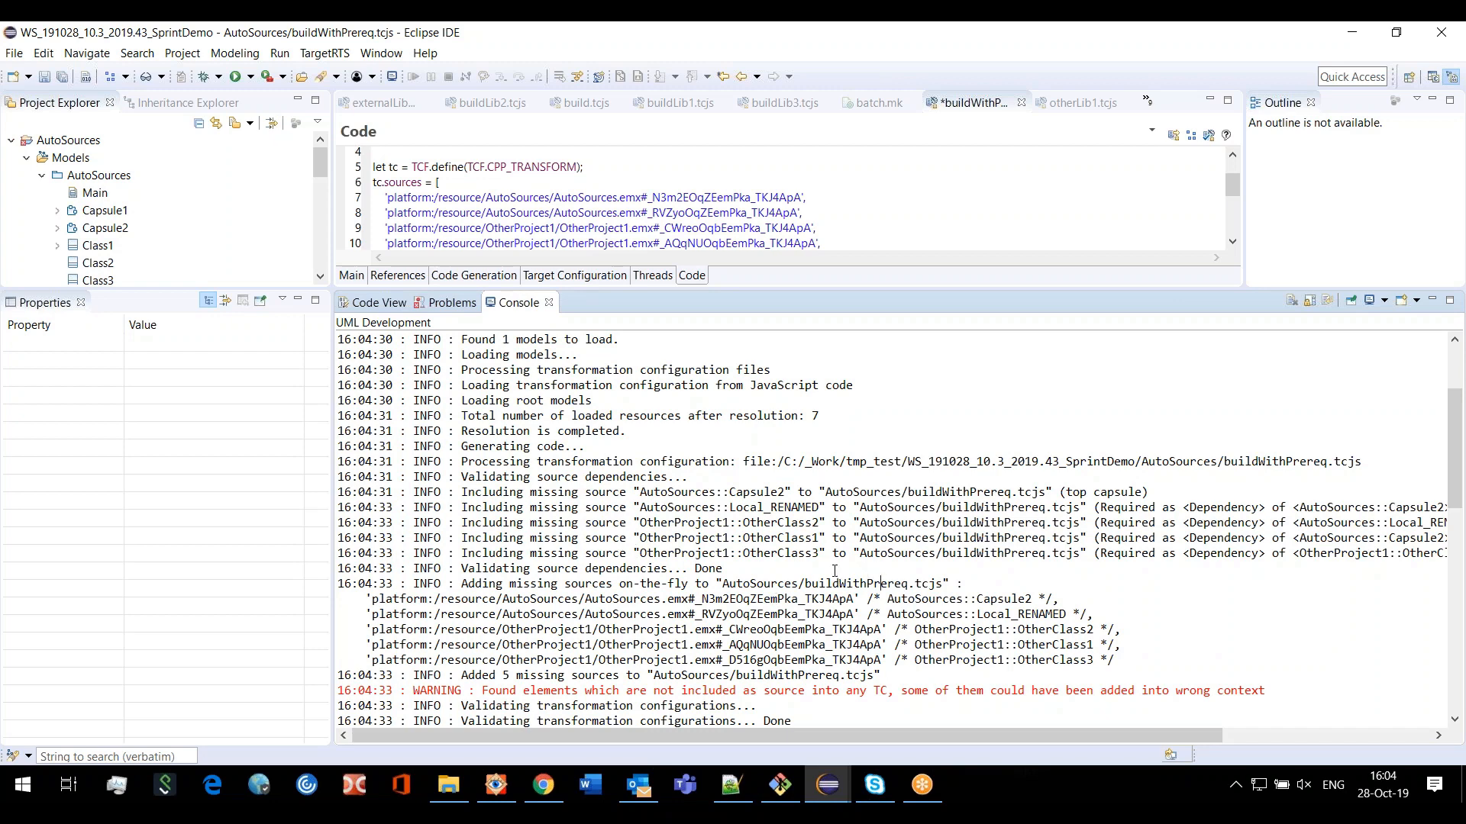
mouse_move(1252, 507)
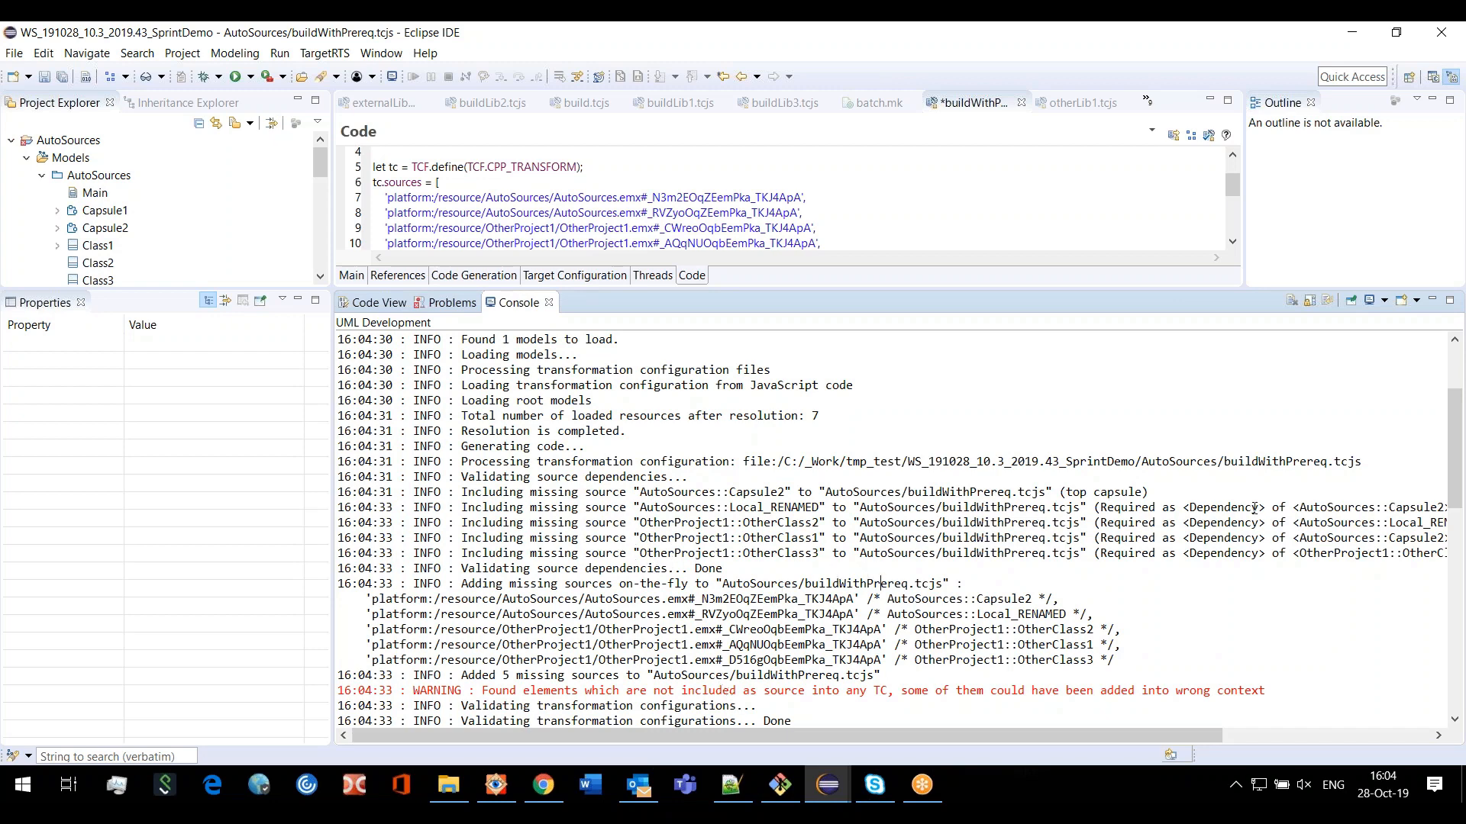
double_click(1130, 507)
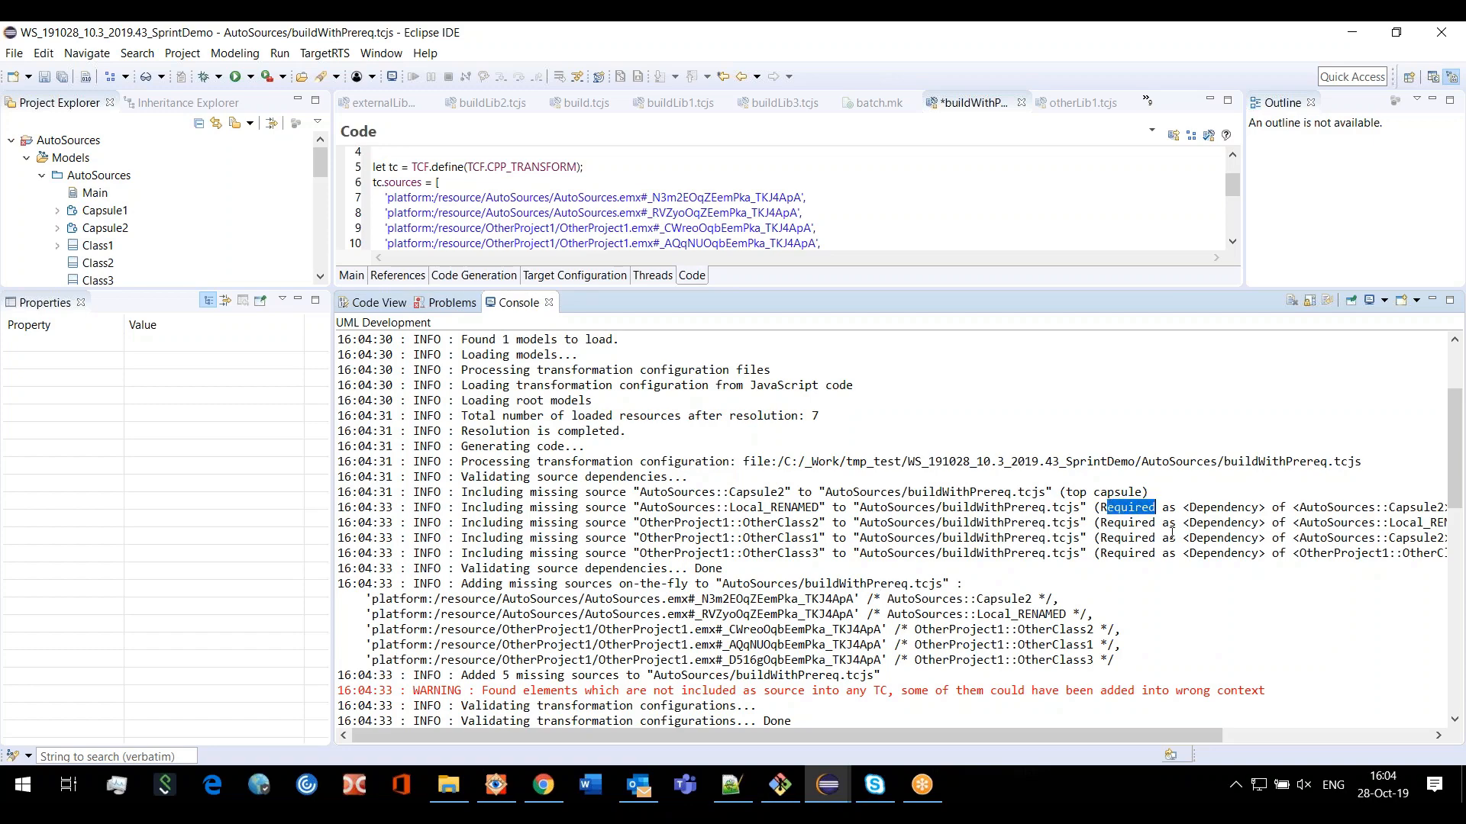